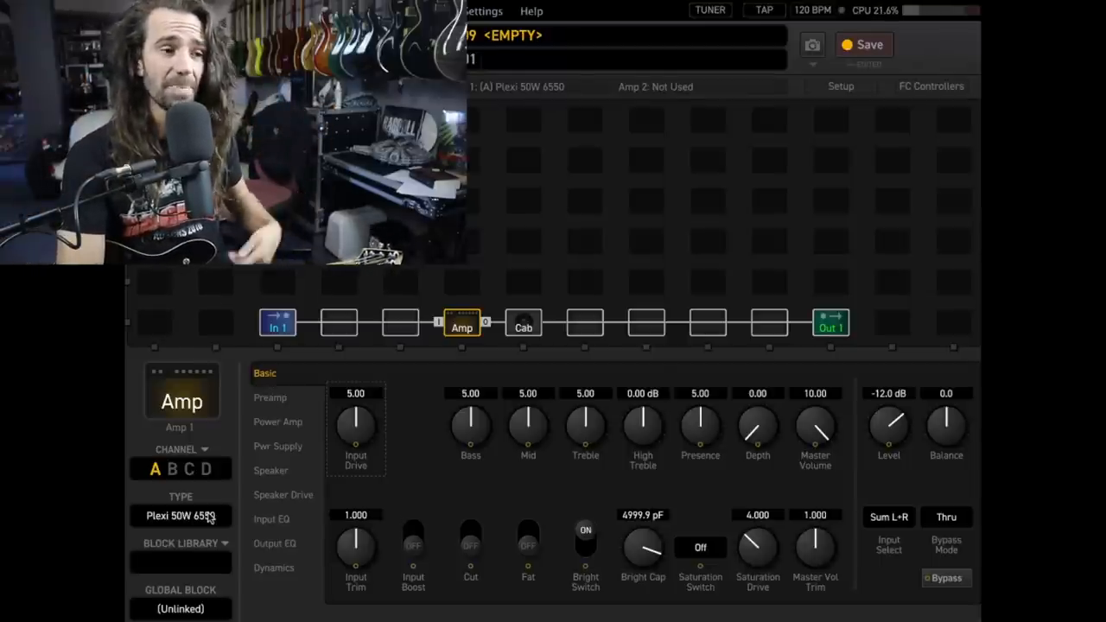
# Step: Change the amp model from Plexi 50W 6550 to Friedman BE C45 and select the cab block
pyautogui.click(180, 516)
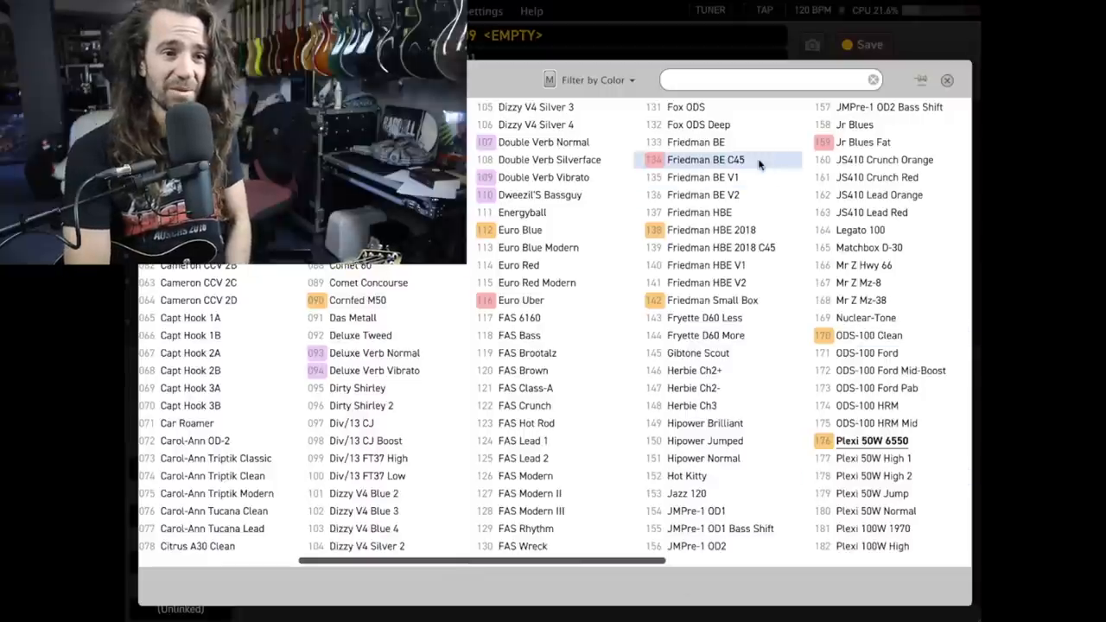
pyautogui.doubleClick(706, 159)
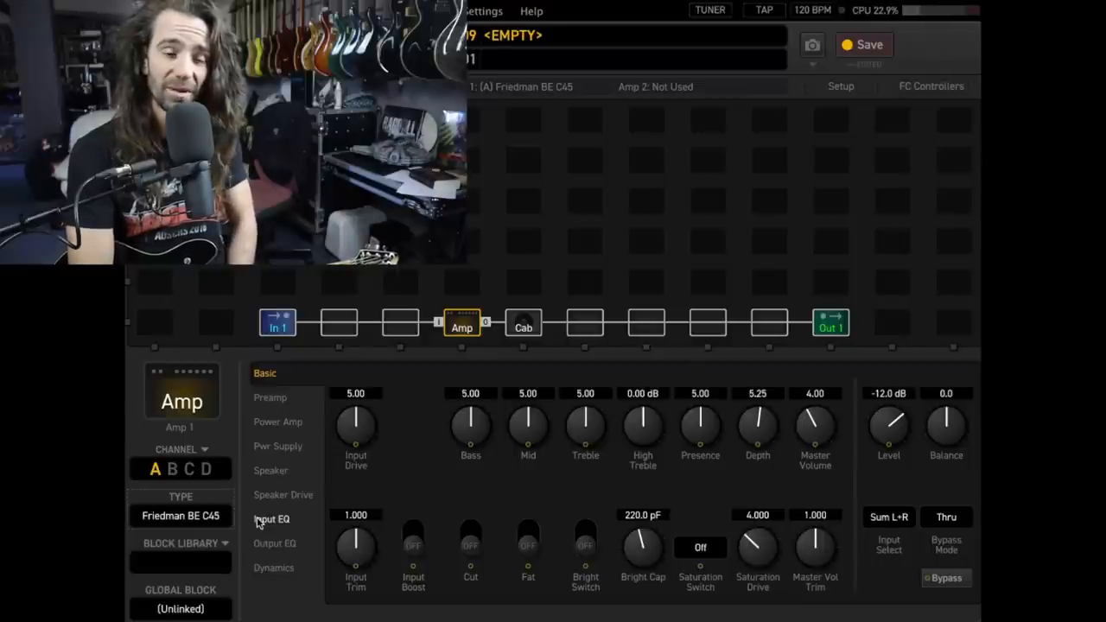
pyautogui.click(523, 324)
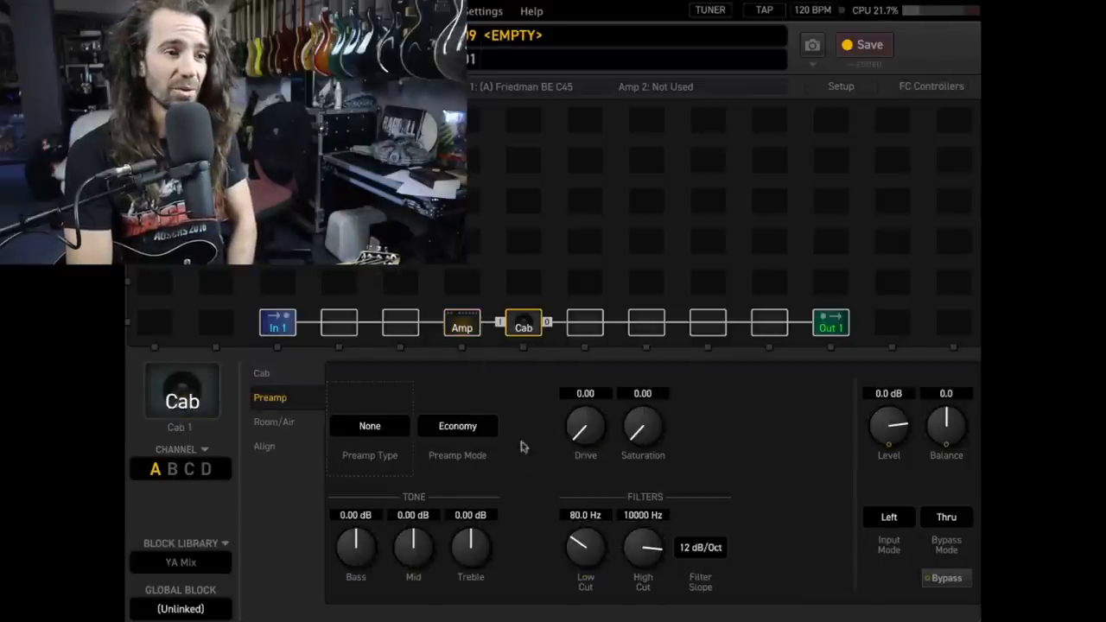
# Step: View the cab block's Cab page with the two 4x12 Recto ST cabs, then return to the amp
pyautogui.click(262, 373)
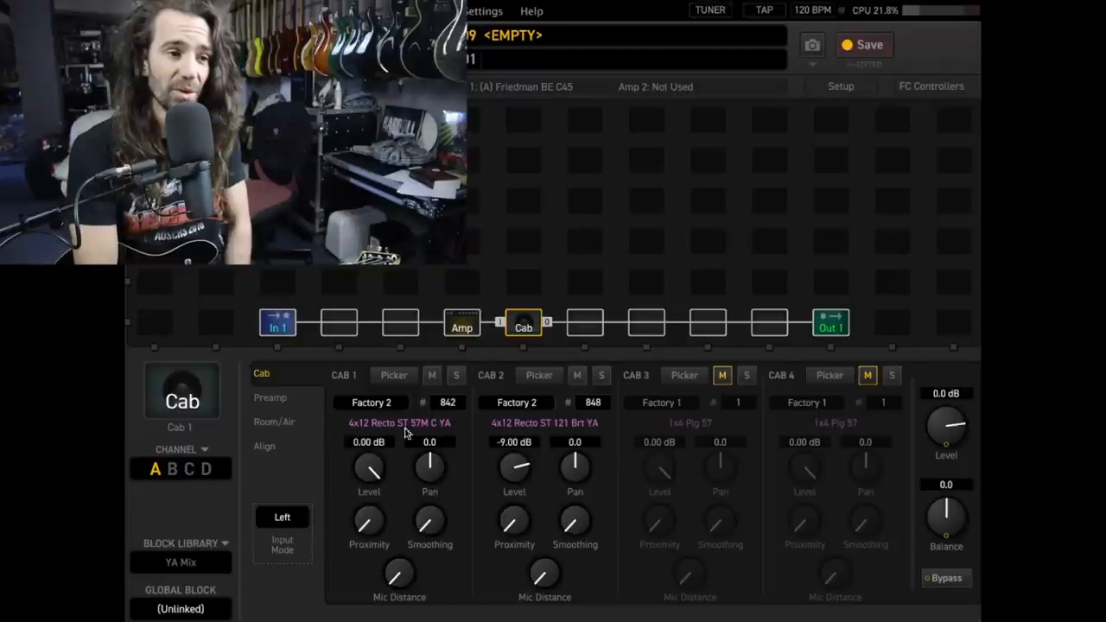
pyautogui.moveTo(611, 438)
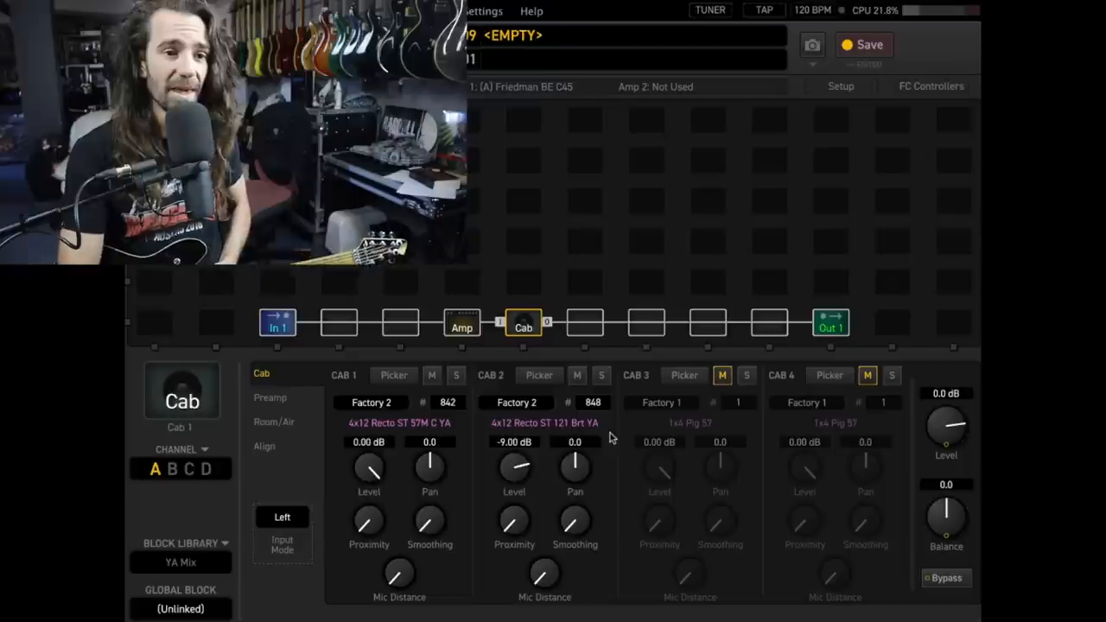
pyautogui.click(462, 324)
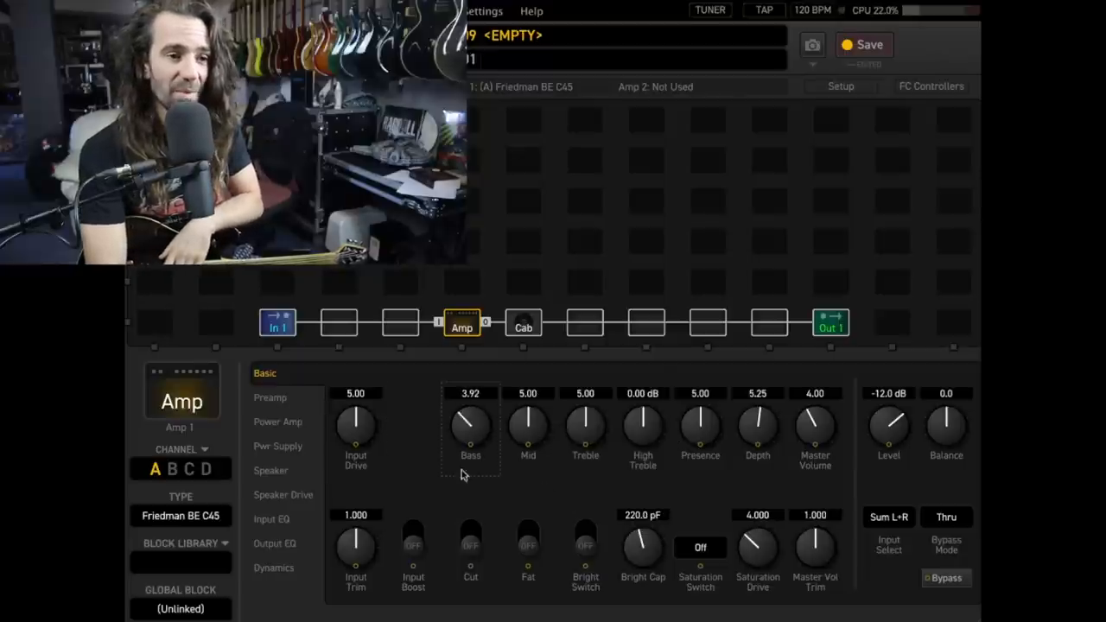
# Step: Lower the Friedman BE C45's Bass to 2.31 and Input Drive to 4.18
pyautogui.moveTo(470, 424); pyautogui.dragTo(471, 476)
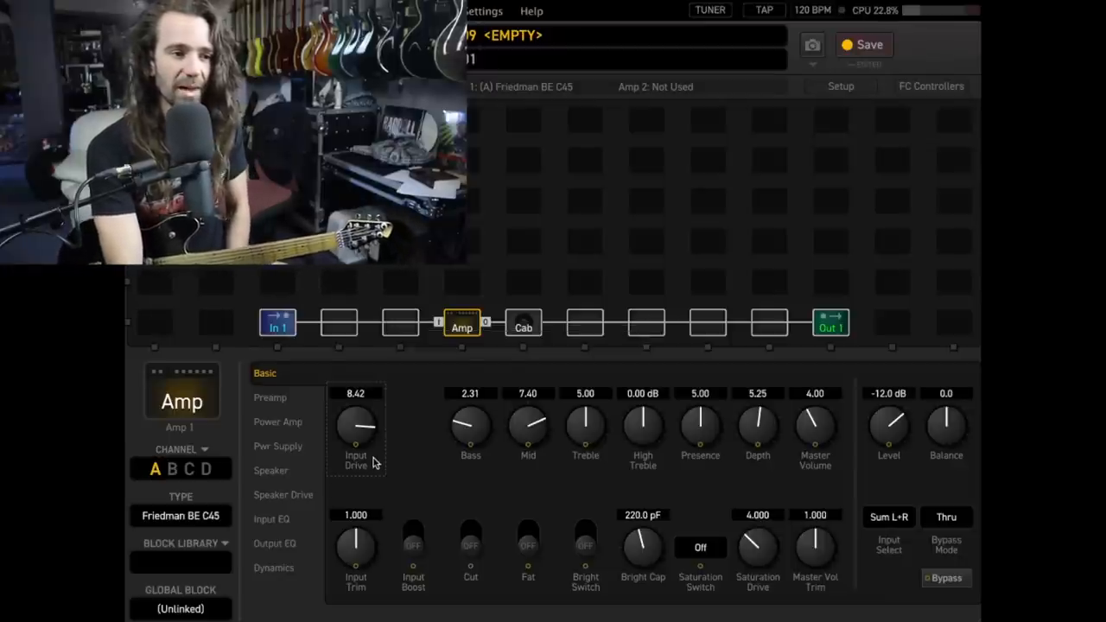
pyautogui.moveTo(355, 424); pyautogui.dragTo(355, 466)
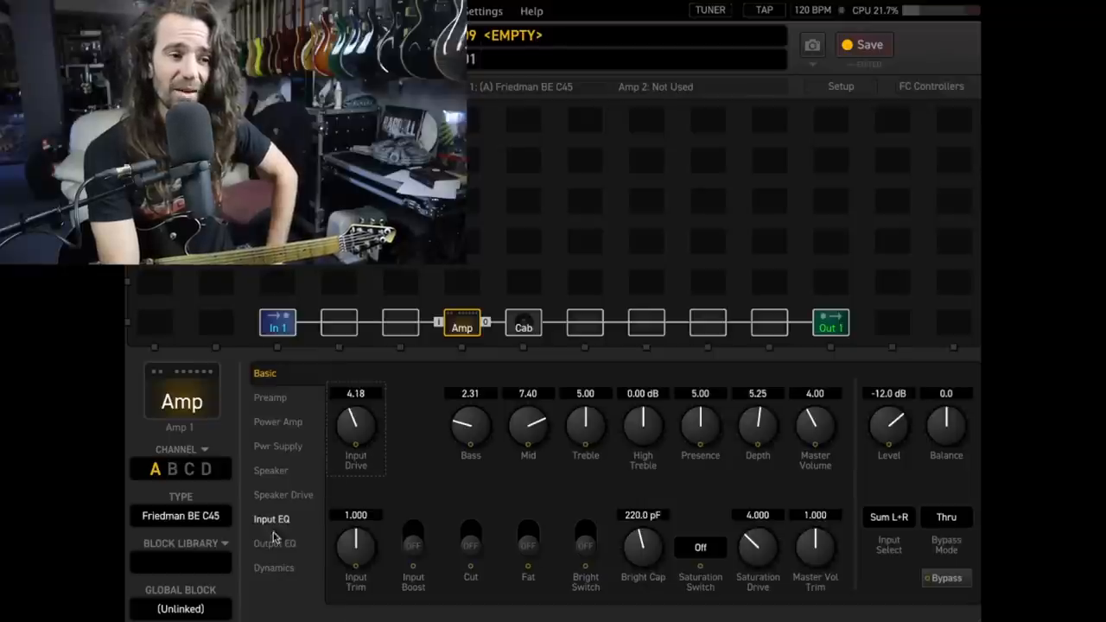
# Step: Raise the amp's Input EQ Low Cut to 149.4 Hz
pyautogui.click(271, 518)
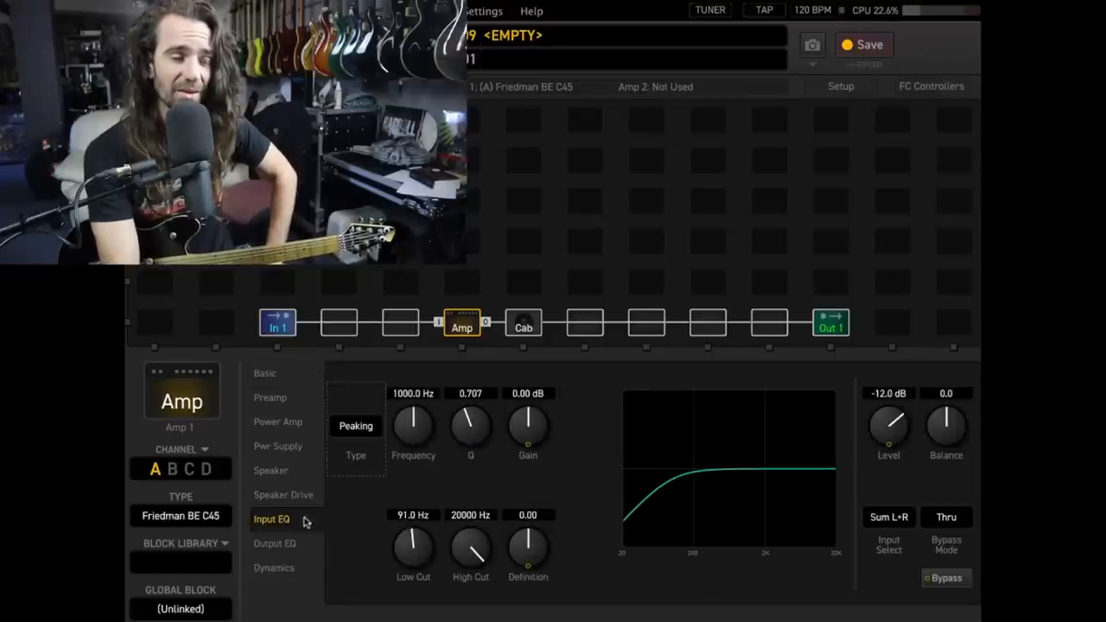
pyautogui.moveTo(413, 548); pyautogui.dragTo(423, 527)
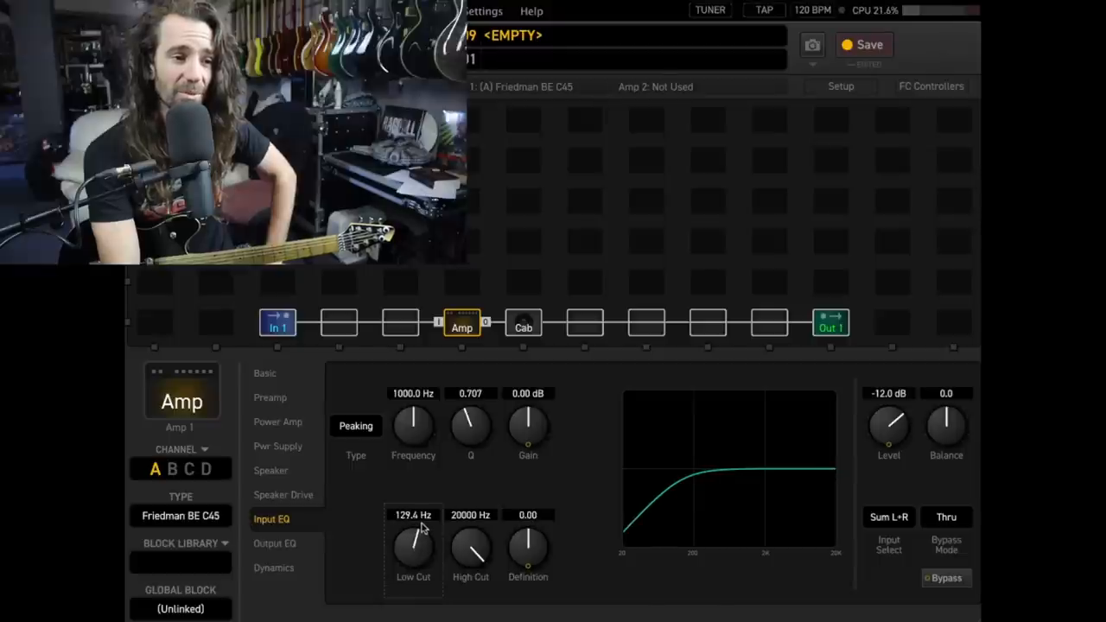
pyautogui.moveTo(413, 548); pyautogui.dragTo(413, 540)
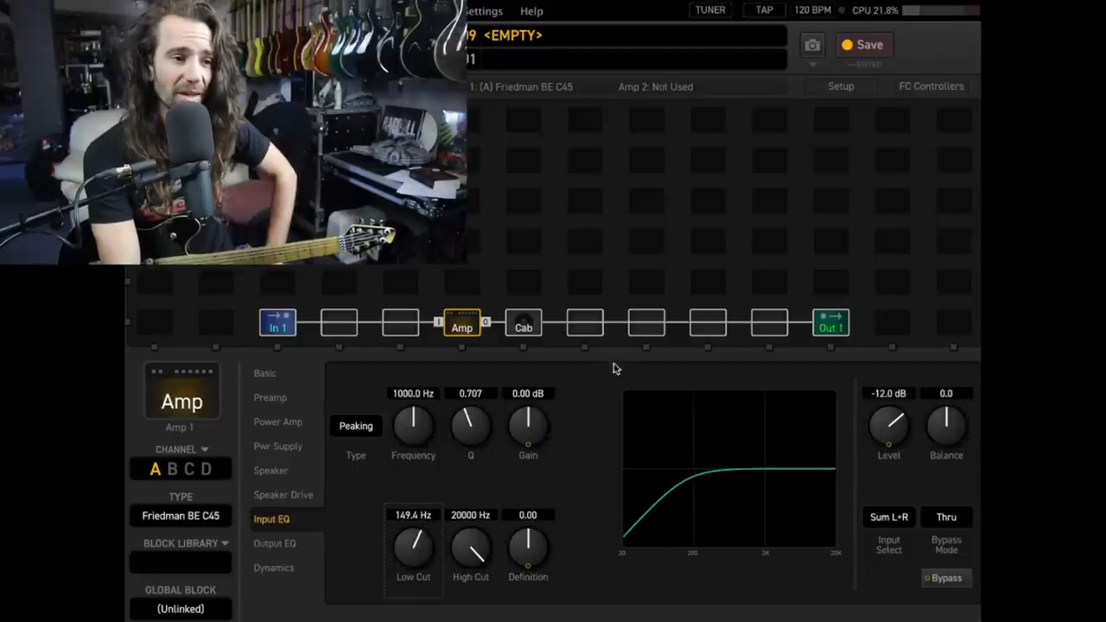
# Step: Set the Input EQ peak to 806.69 Hz, 5.63 dB gain, Q 0.588
pyautogui.moveTo(413, 428); pyautogui.dragTo(413, 445)
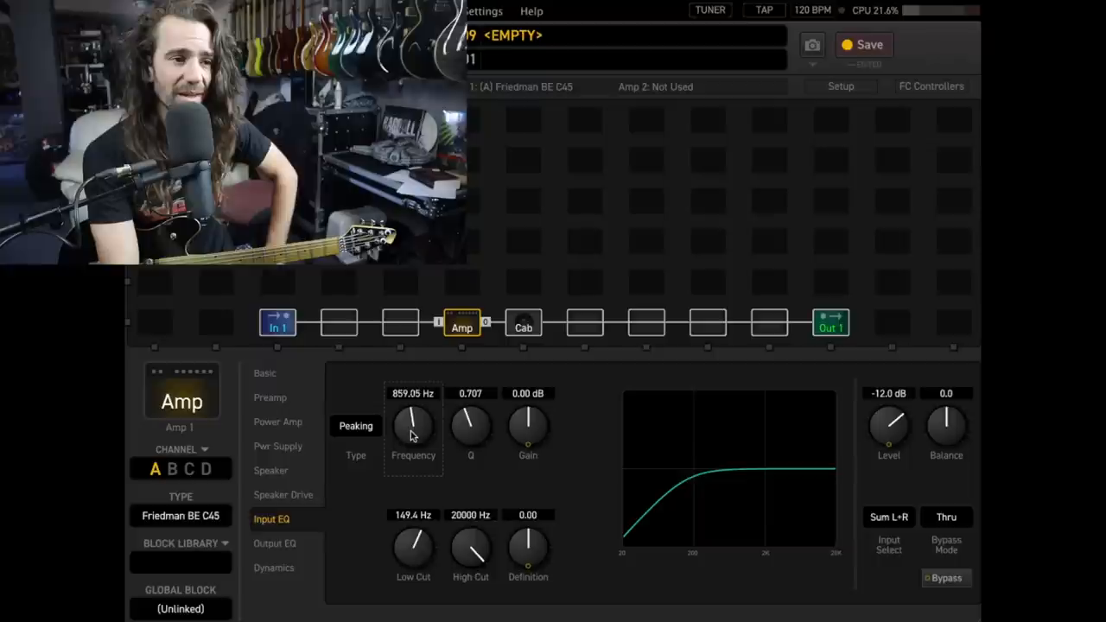
pyautogui.moveTo(413, 424); pyautogui.dragTo(413, 440)
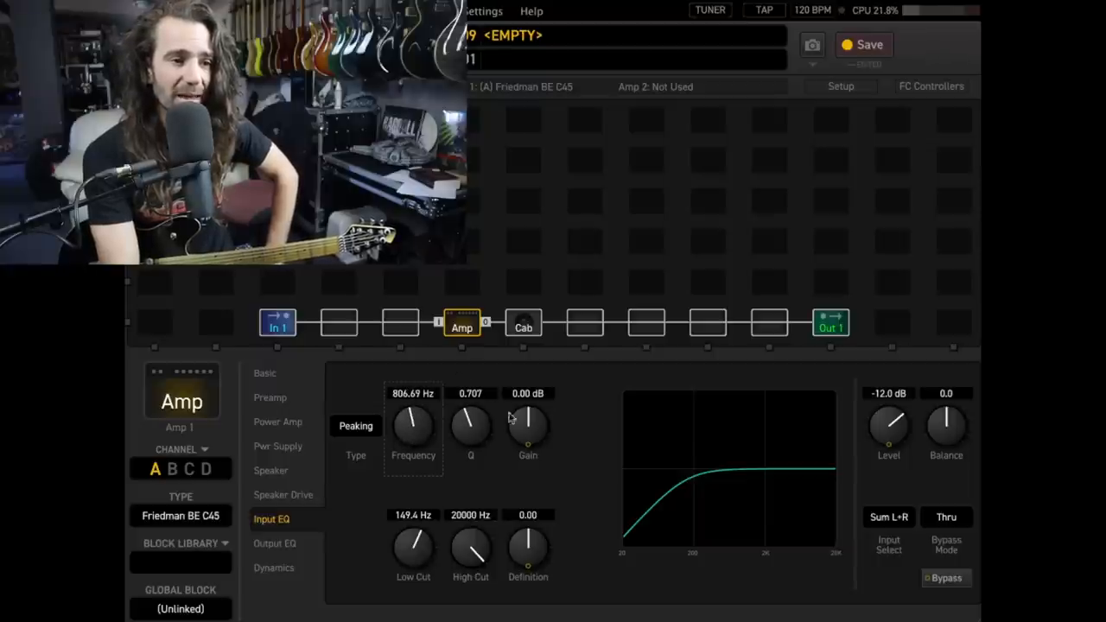
pyautogui.moveTo(528, 423); pyautogui.dragTo(528, 397)
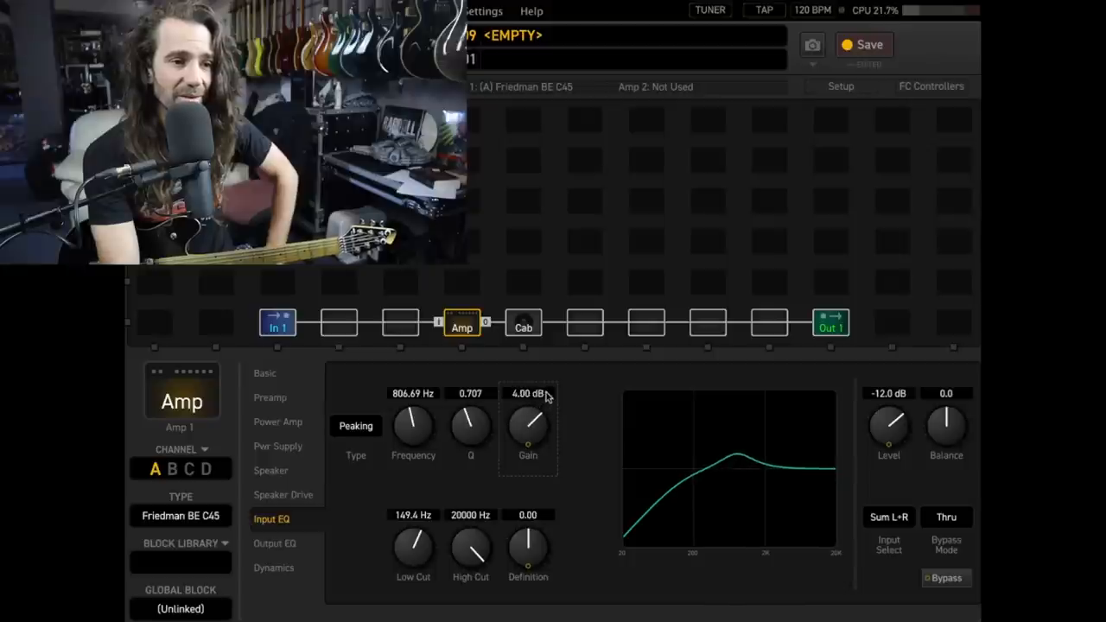
pyautogui.moveTo(528, 428); pyautogui.dragTo(528, 411)
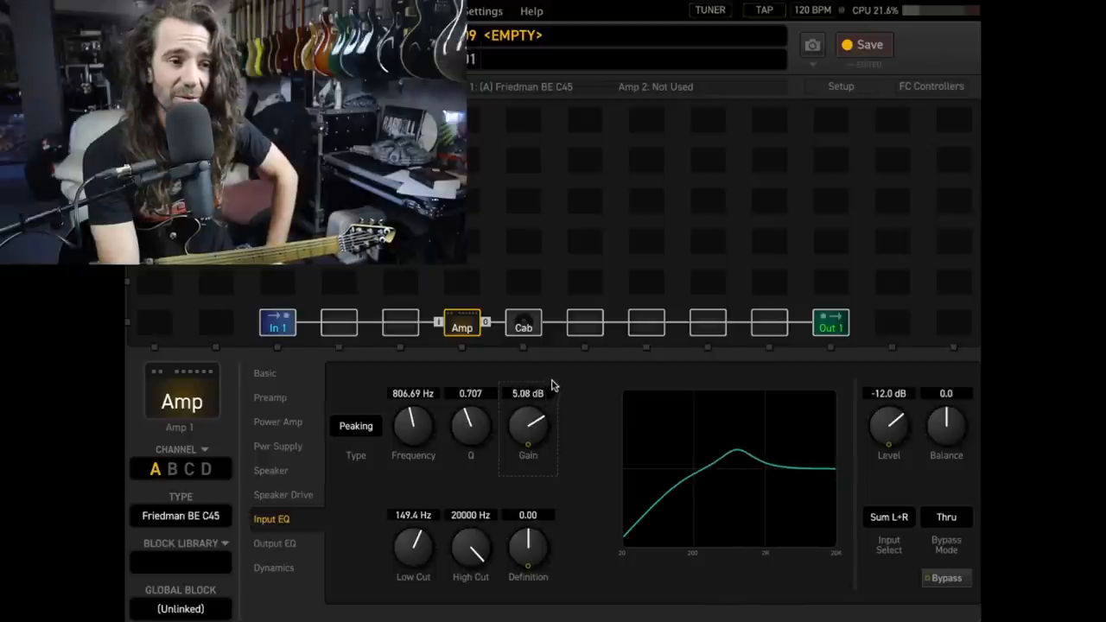
pyautogui.moveTo(471, 423); pyautogui.dragTo(471, 437)
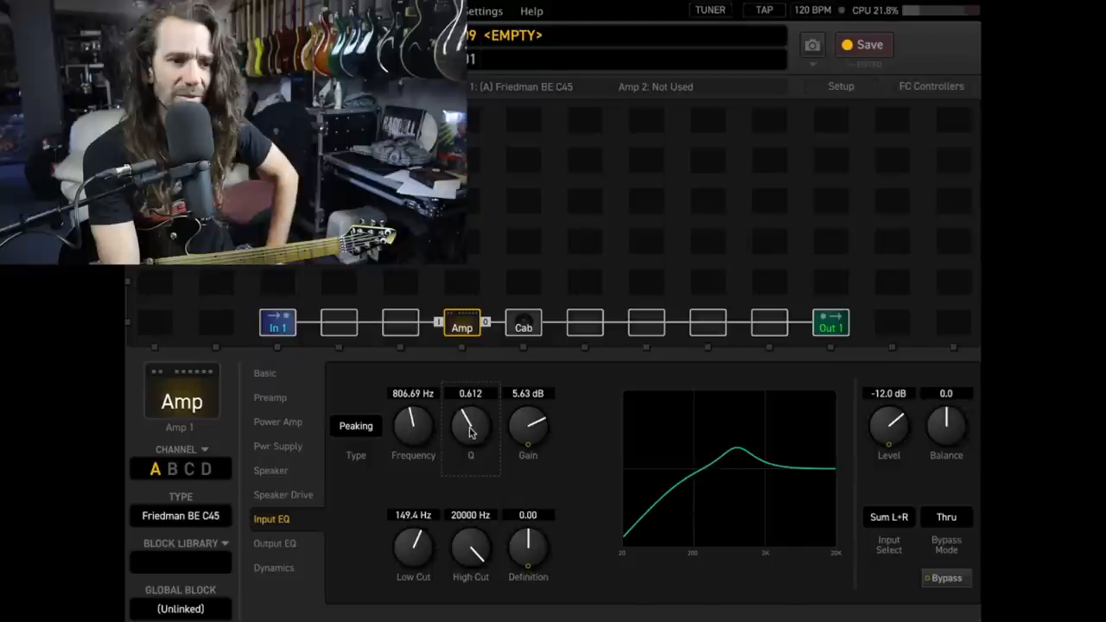
pyautogui.moveTo(471, 428); pyautogui.dragTo(466, 436)
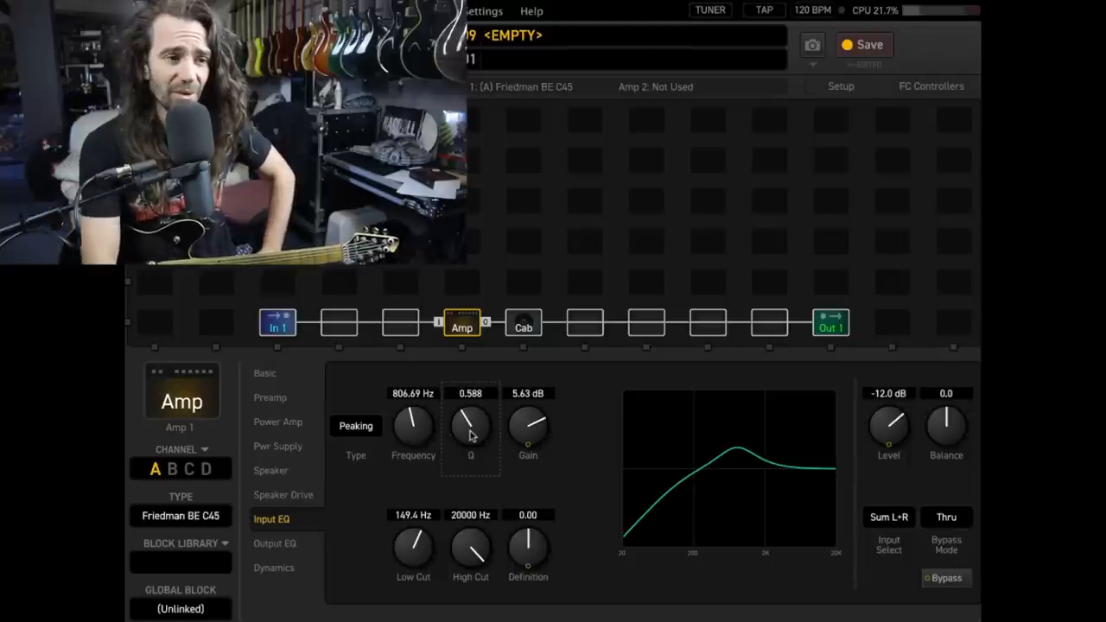
# Step: On the amp's Basic page, set Master Volume to 5.58 and Presence to 3.19
pyautogui.click(265, 373)
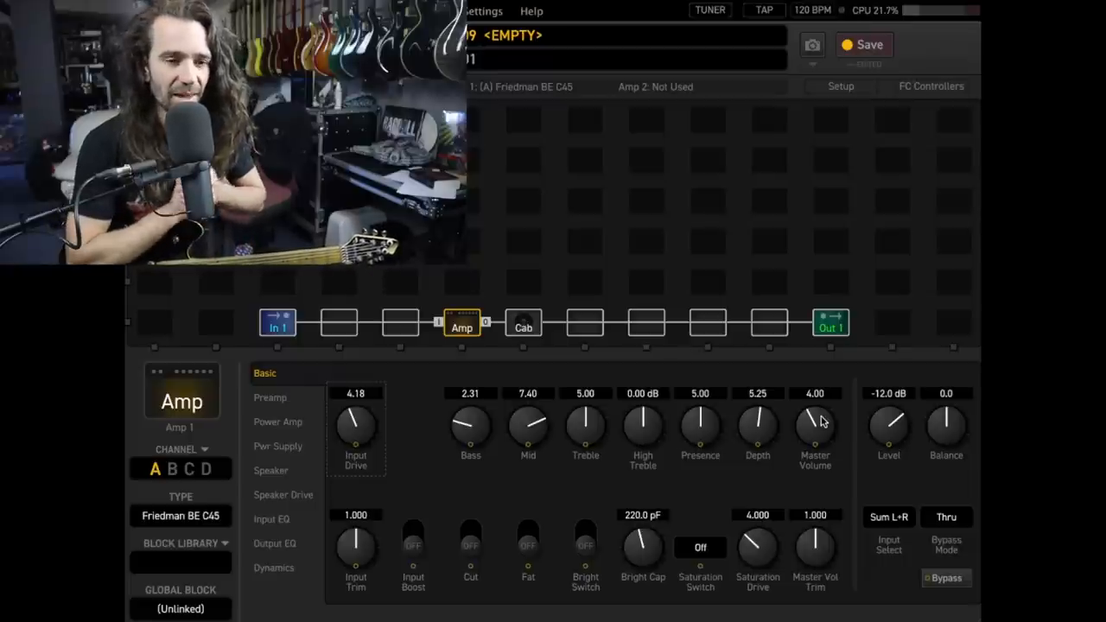
pyautogui.moveTo(815, 423); pyautogui.dragTo(815, 406)
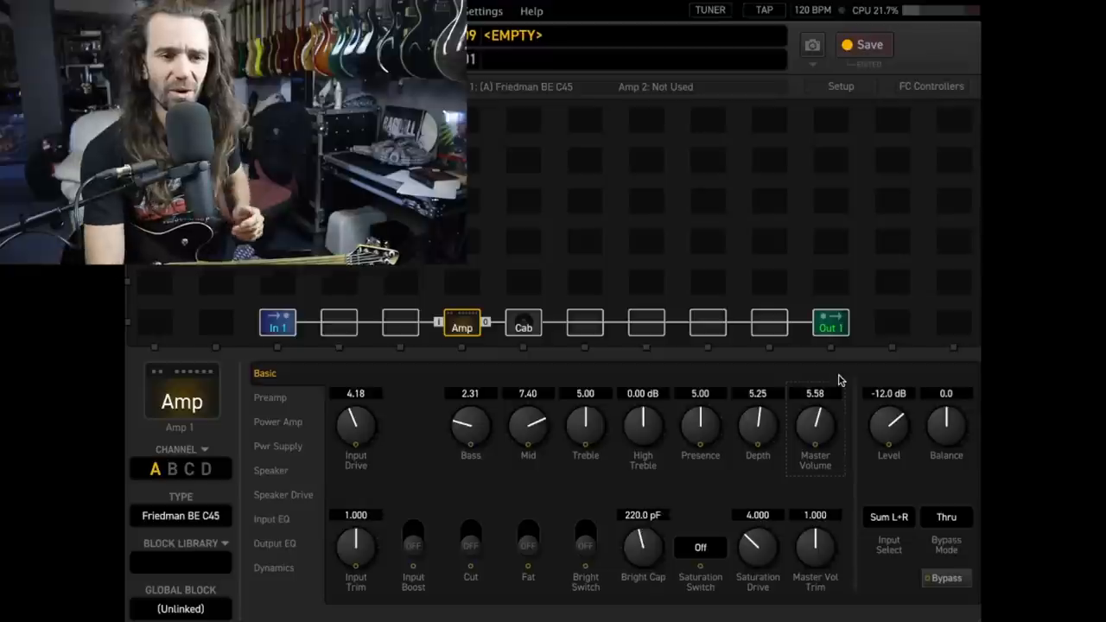
pyautogui.moveTo(700, 424); pyautogui.dragTo(687, 482)
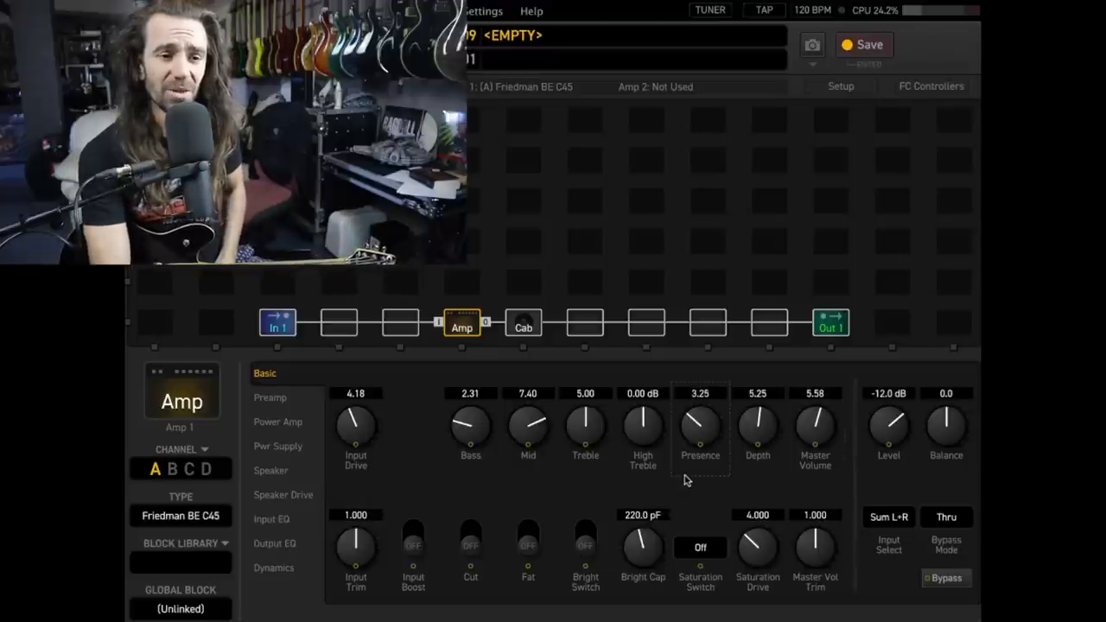
pyautogui.moveTo(700, 424); pyautogui.dragTo(700, 432)
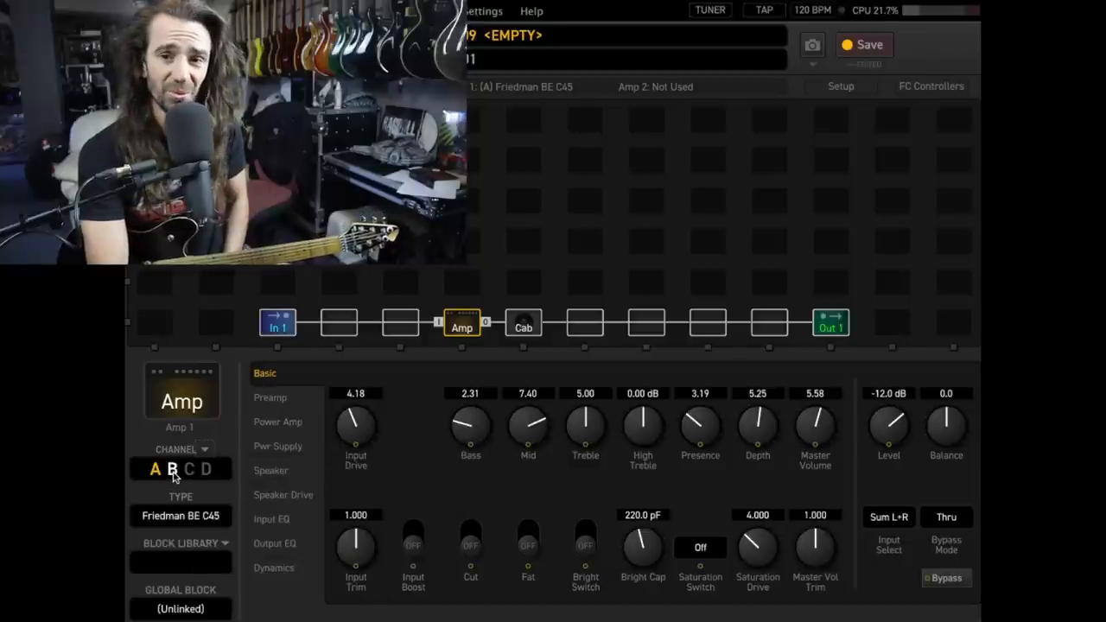
# Step: Put the amp on channel B with input boost on, Super OD type at 19.54 dB
pyautogui.click(174, 469)
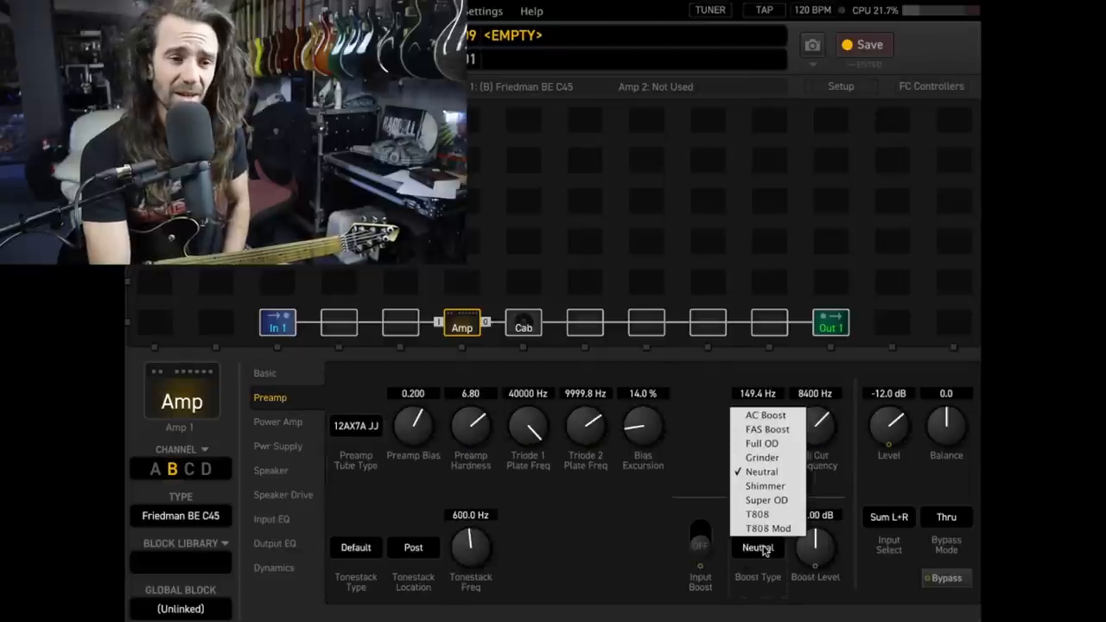
pyautogui.moveTo(767, 500)
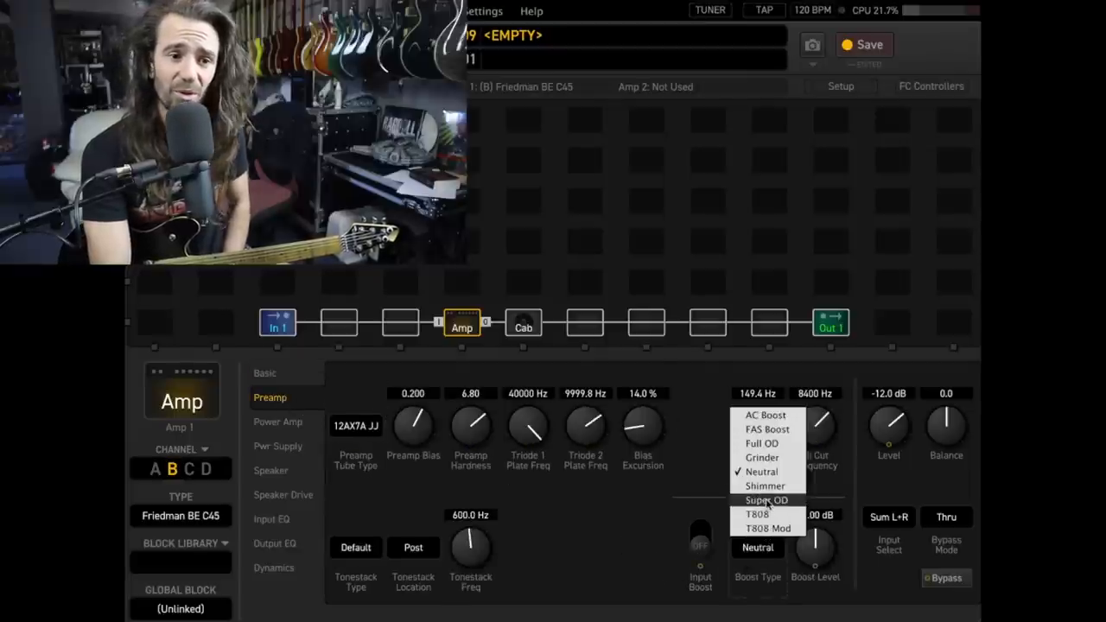
pyautogui.click(767, 499)
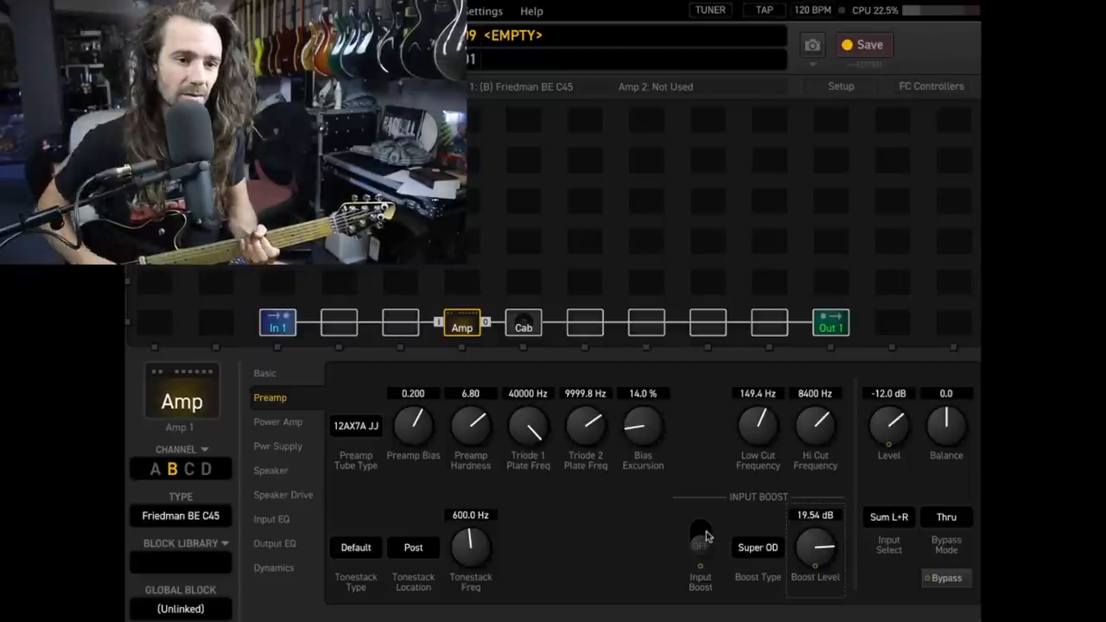
pyautogui.click(700, 531)
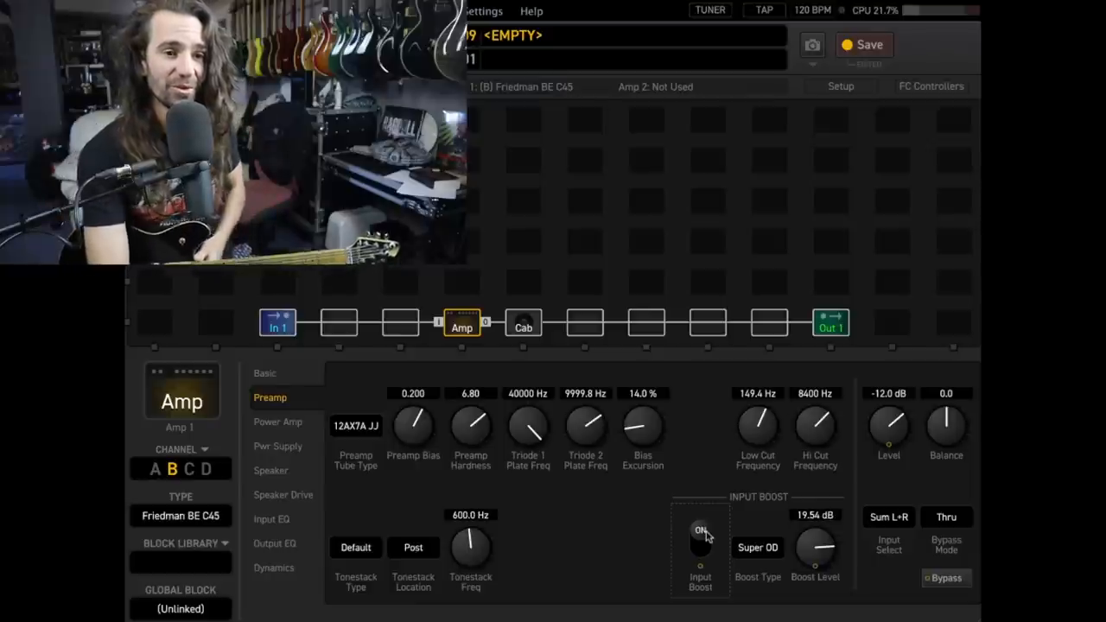
pyautogui.moveTo(639, 503)
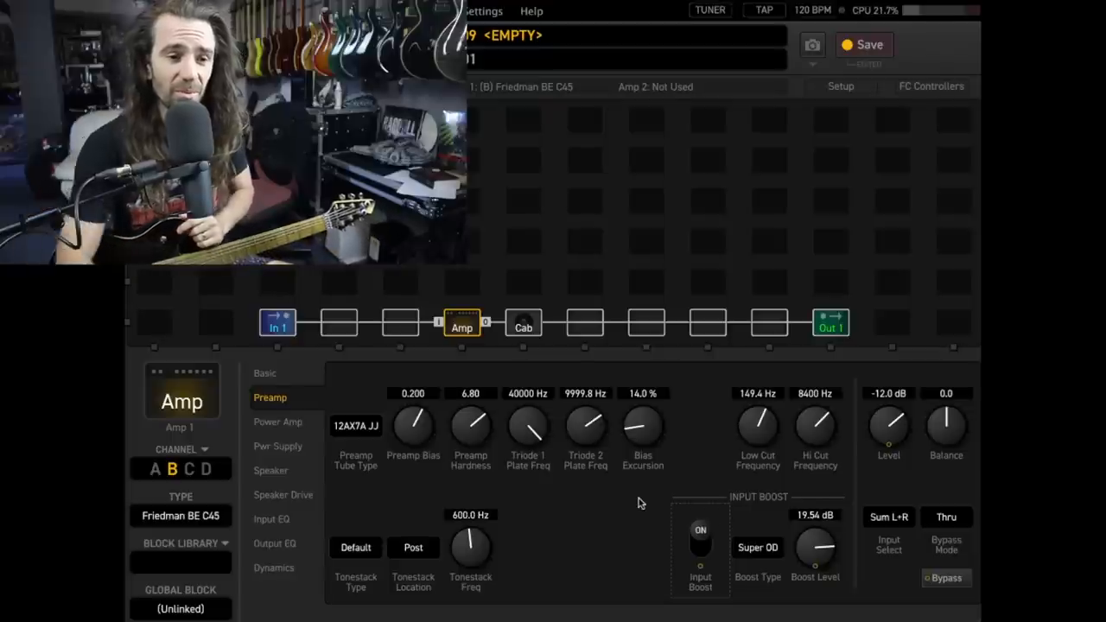
# Step: Insert Reverb 1 into the empty slot before Out 1 and set it to London Plate
pyautogui.rightClick(768, 323)
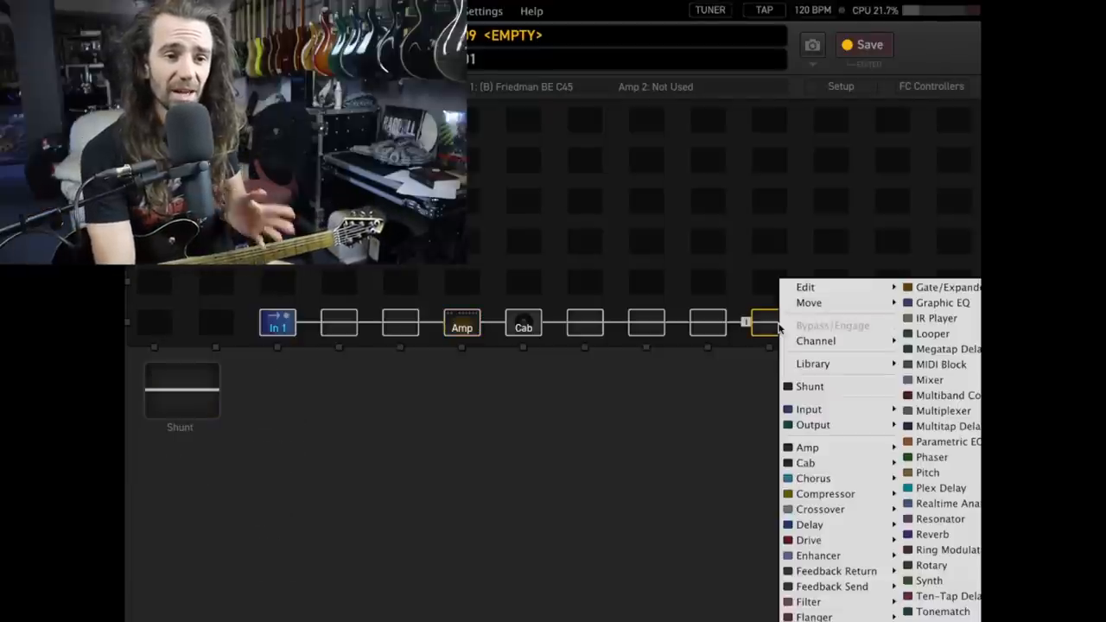
pyautogui.moveTo(941, 503)
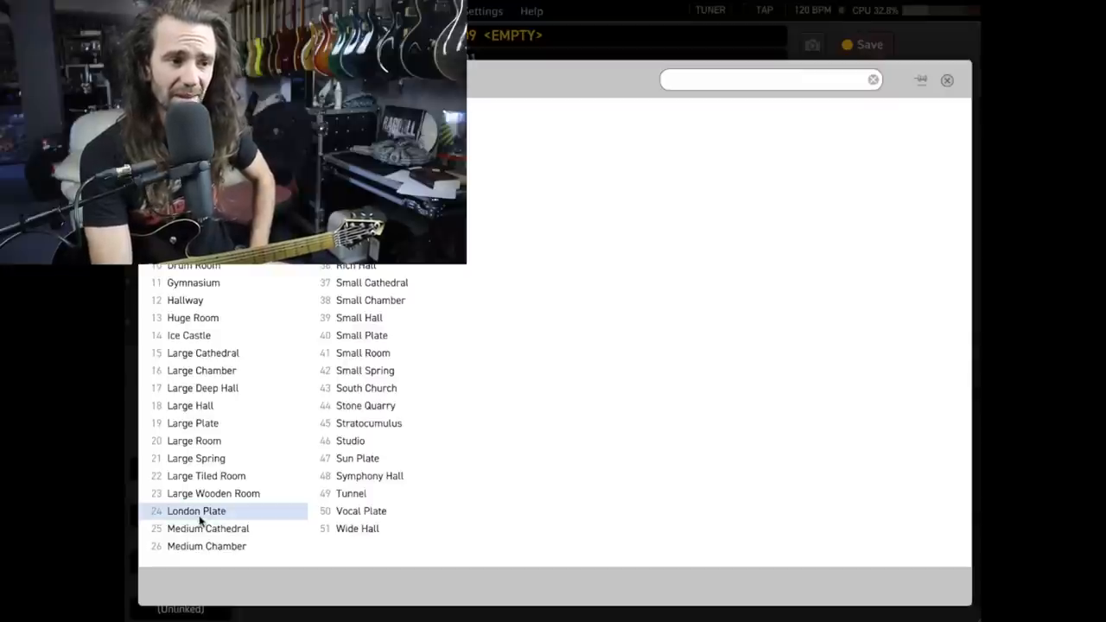
pyautogui.click(197, 510)
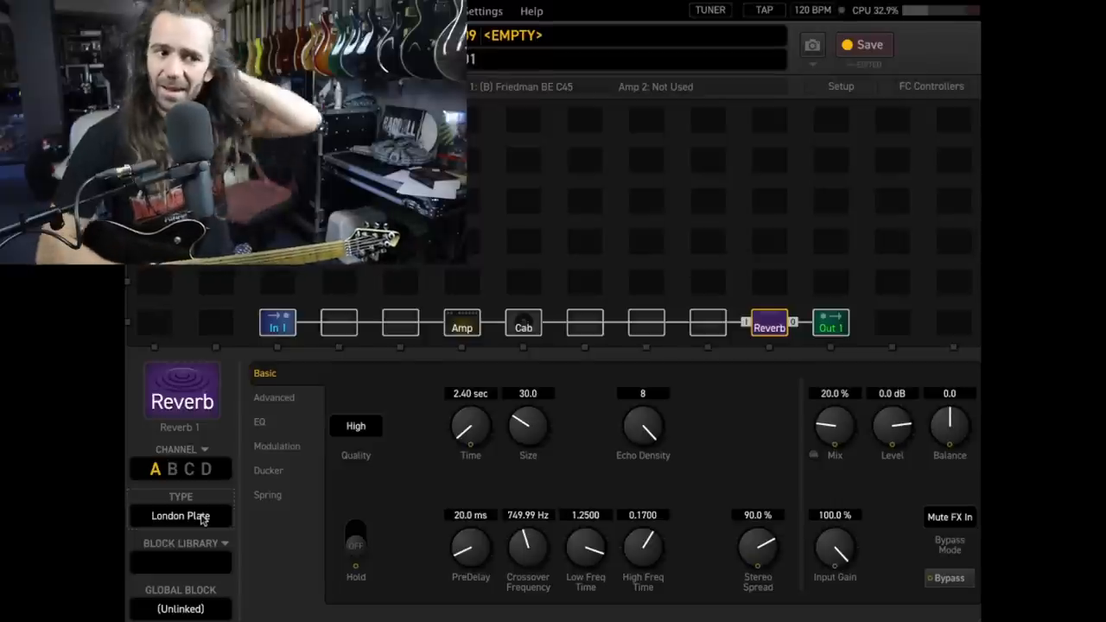
pyautogui.moveTo(470, 427)
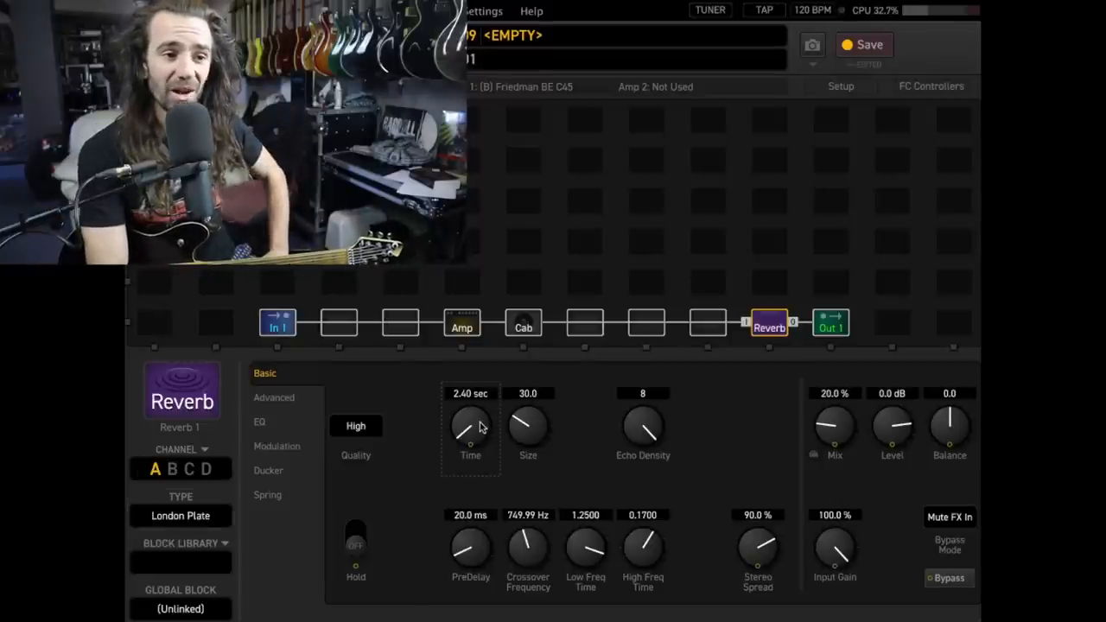
# Step: Set reverb Time to 1.71 sec, check its EQ low cut (135.2 Hz), then reopen the amp
pyautogui.moveTo(471, 428); pyautogui.dragTo(470, 441)
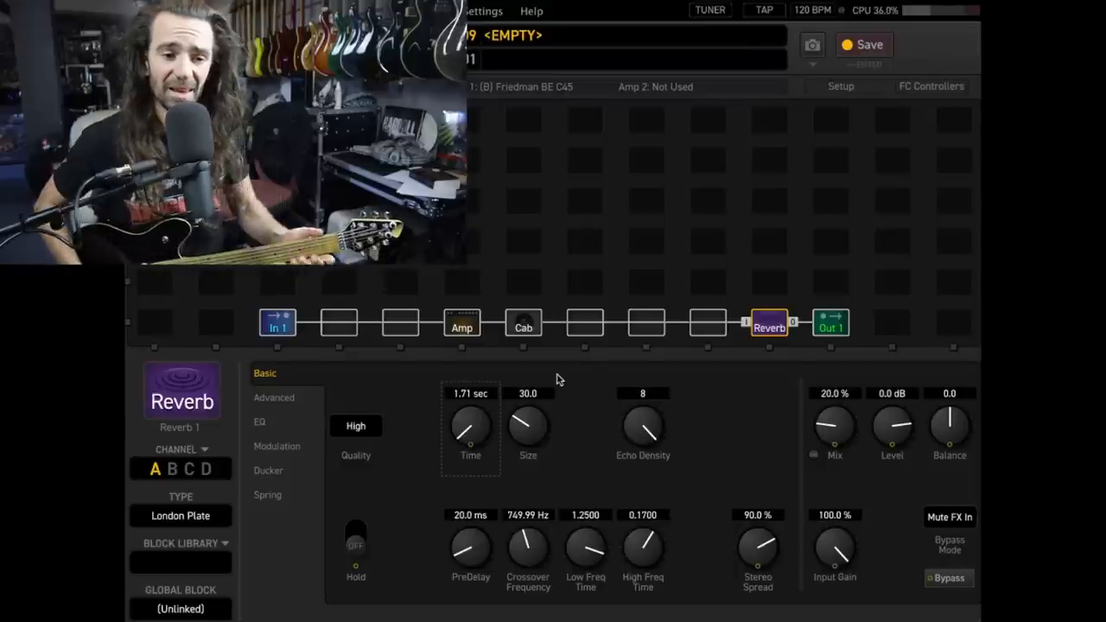
pyautogui.moveTo(352, 340)
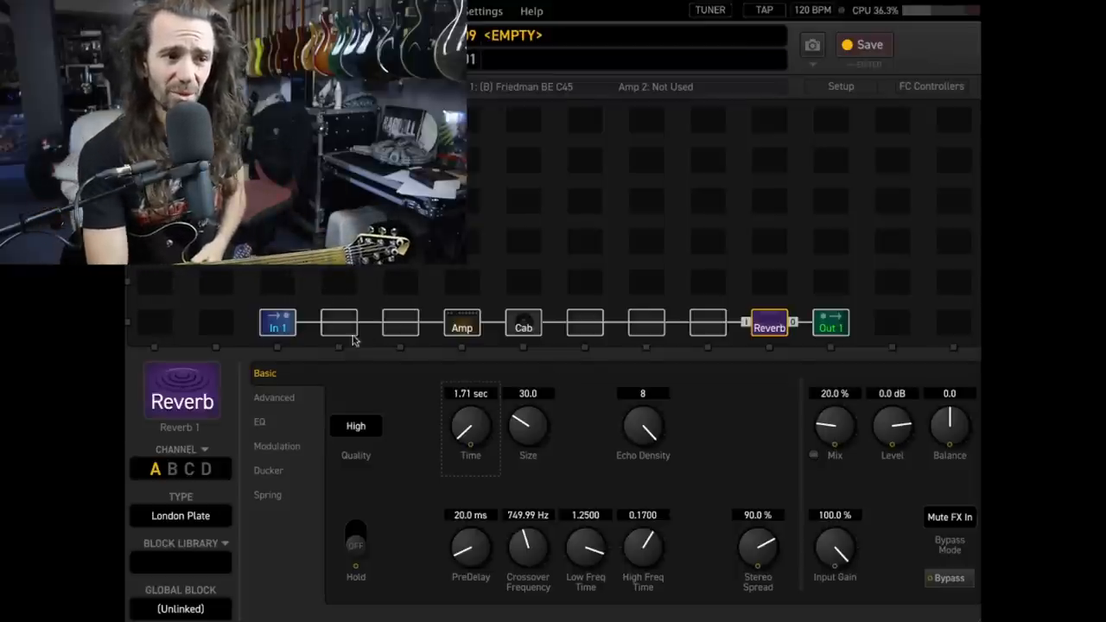
pyautogui.click(260, 422)
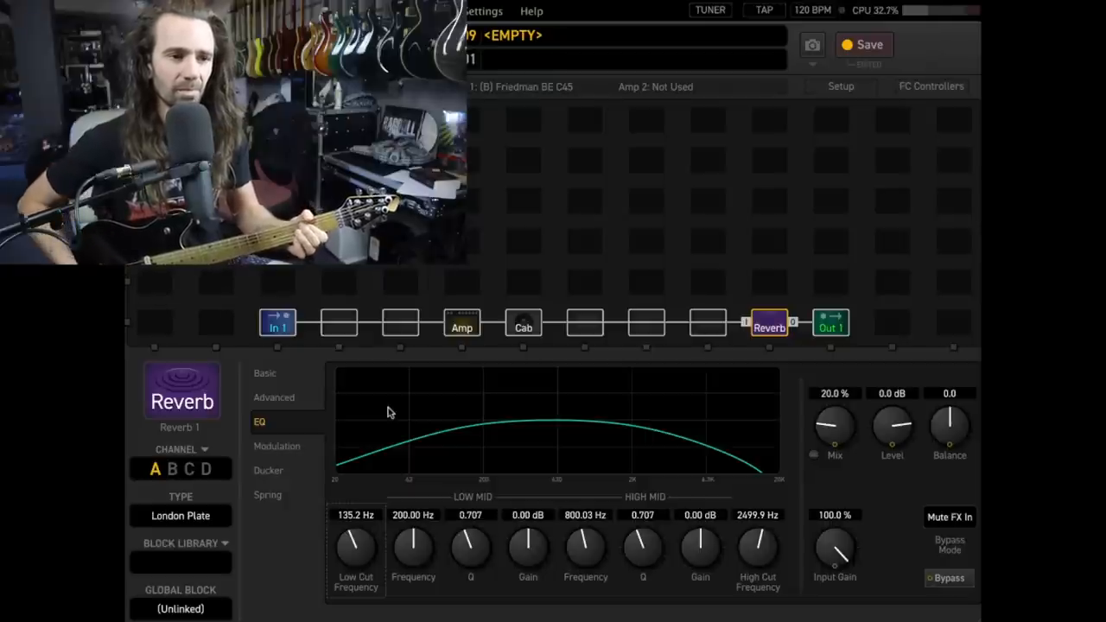
pyautogui.click(462, 327)
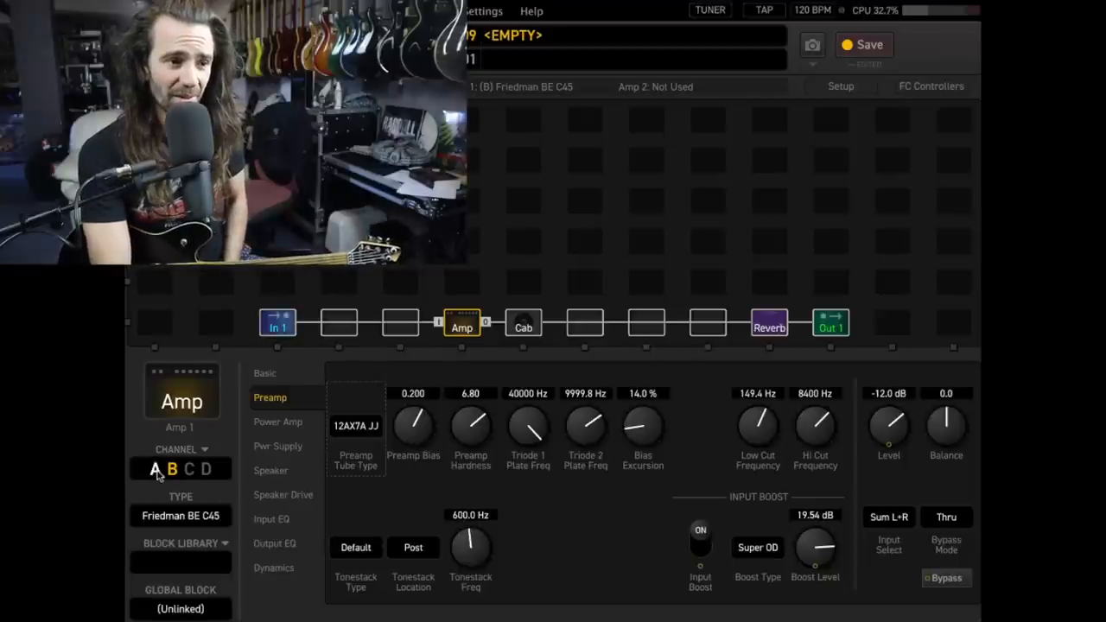
# Step: Select amp channel A, with input boost off (Neutral, 12.00 dB)
pyautogui.click(156, 469)
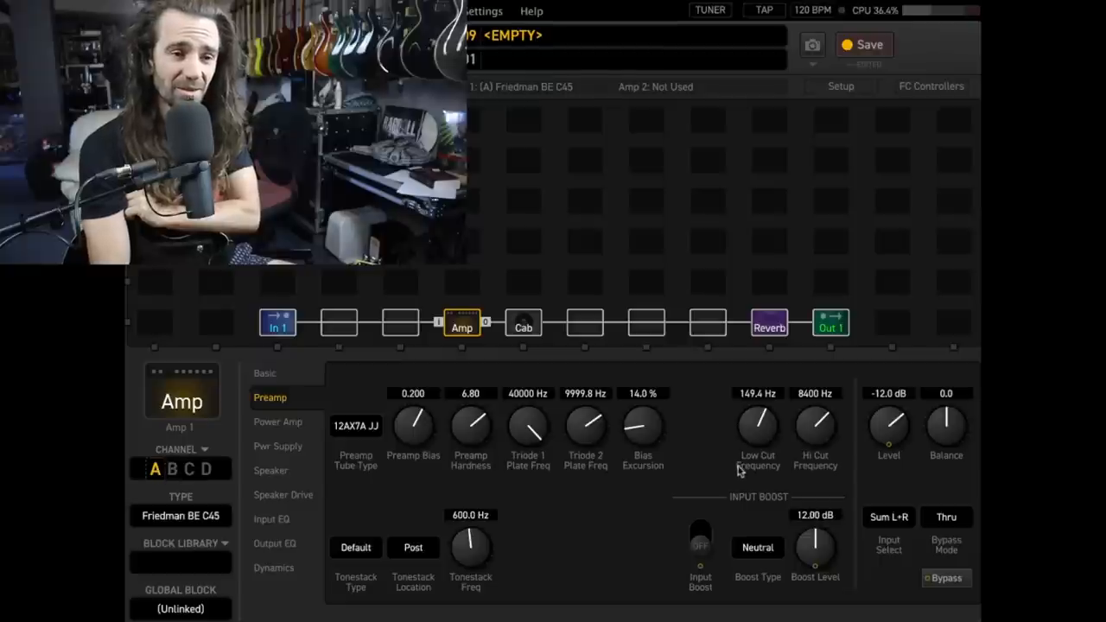
pyautogui.moveTo(676, 410)
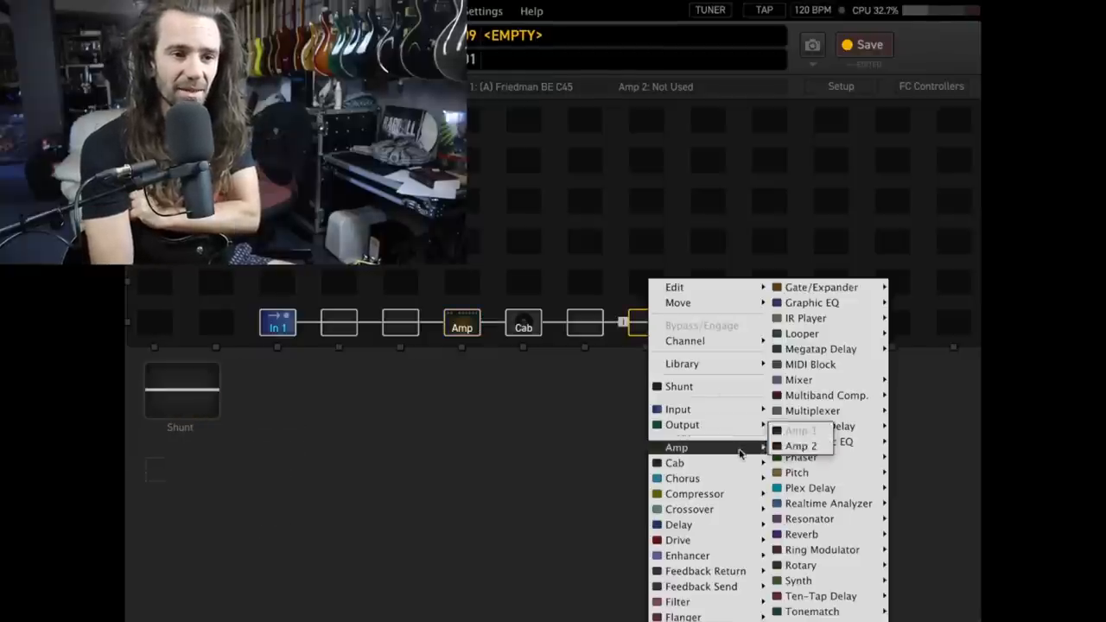
pyautogui.moveTo(678, 524)
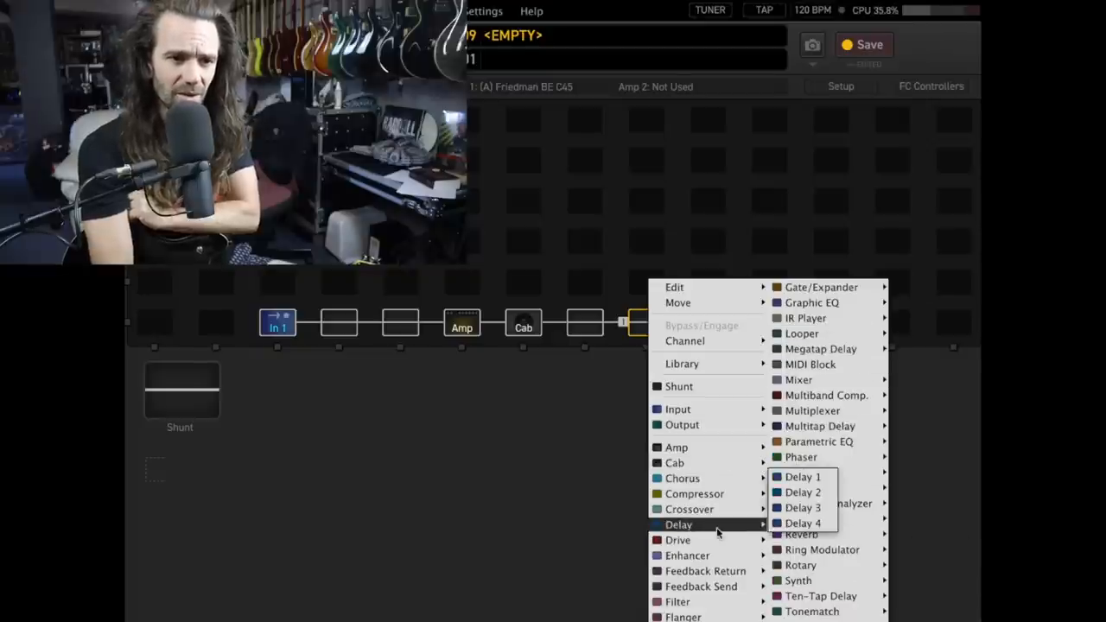
# Step: Insert Delay 1 into the slot after the cab and show its delay type list
pyautogui.click(802, 476)
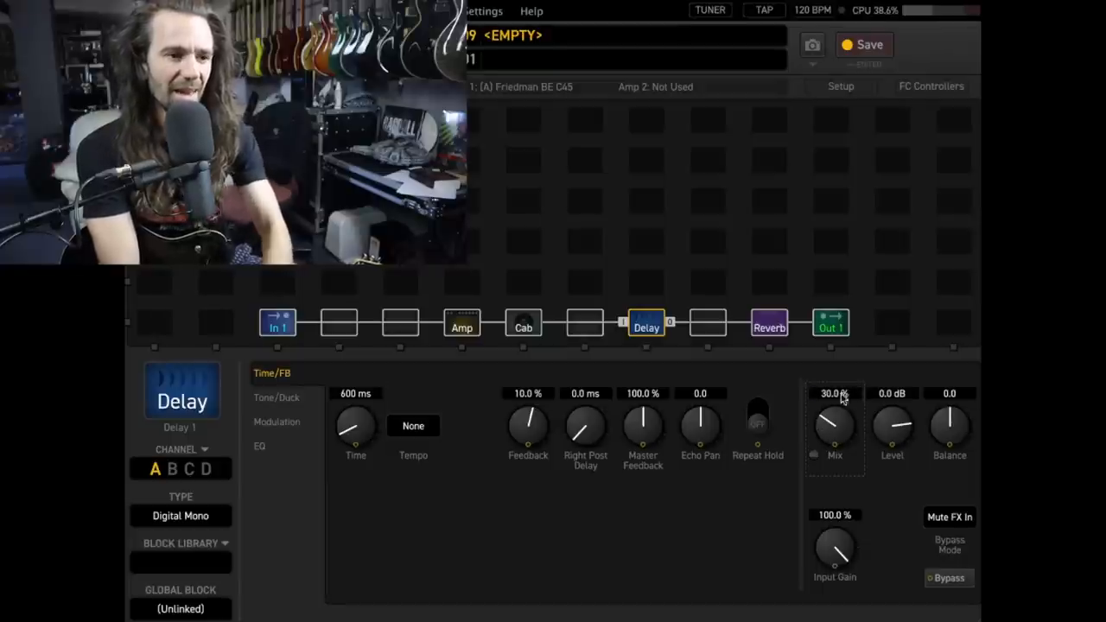
pyautogui.click(180, 515)
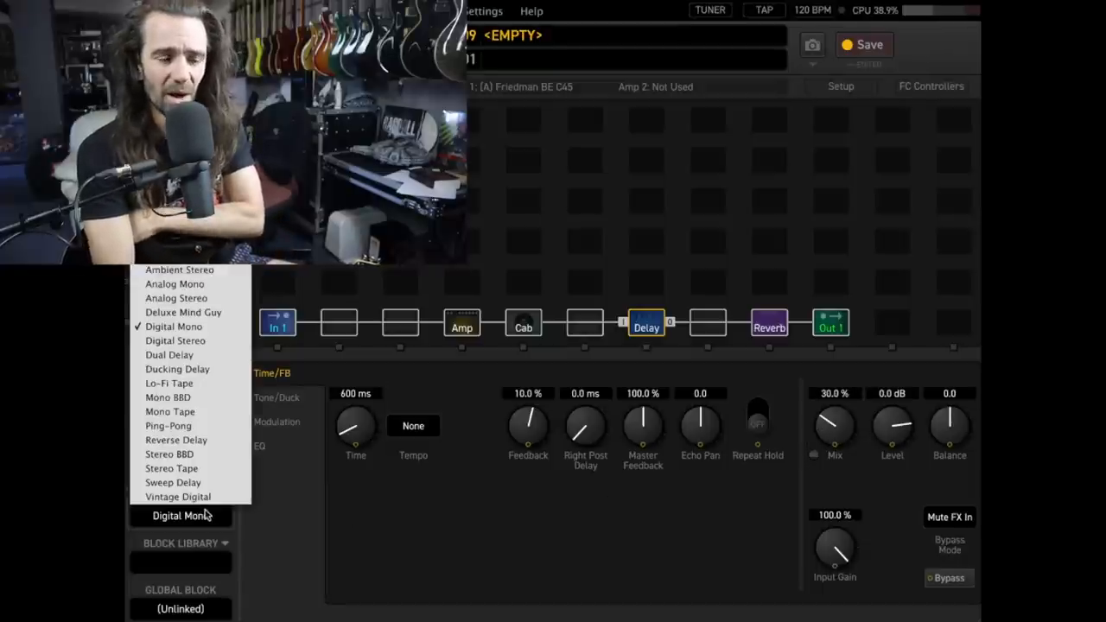
pyautogui.moveTo(171, 467)
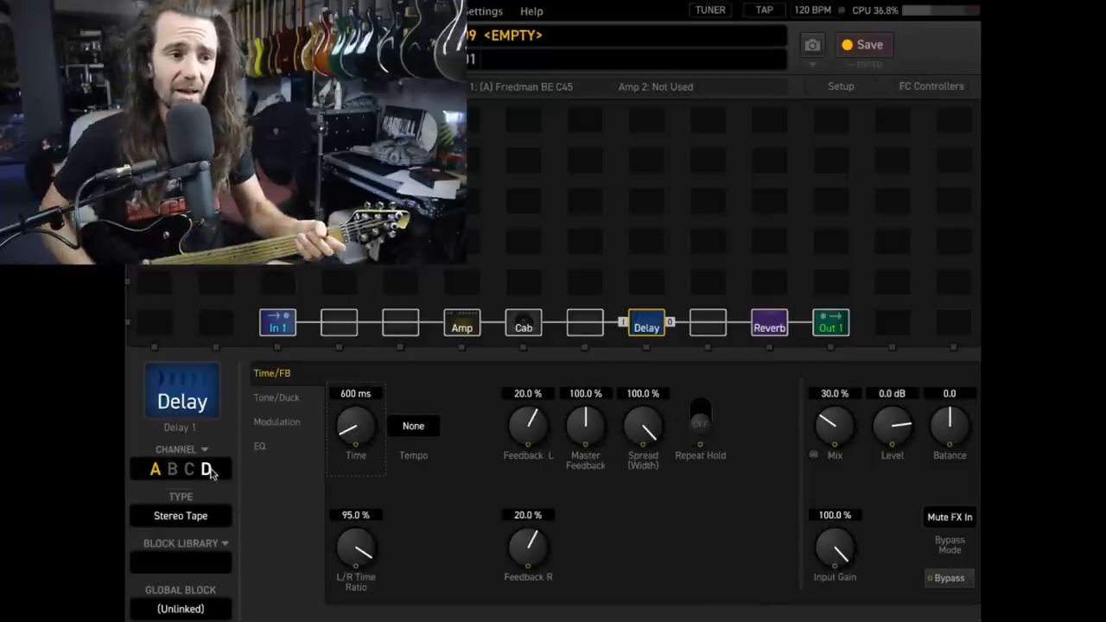
# Step: Switch the amp to channel B and bring up the Delay block's parameters
pyautogui.click(462, 327)
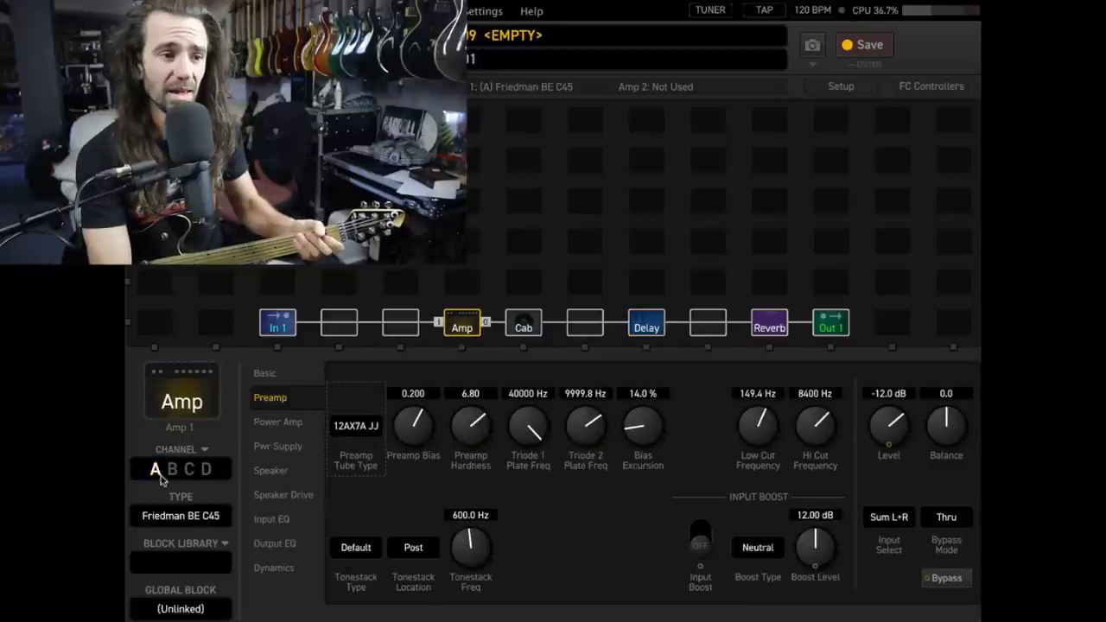
pyautogui.click(169, 468)
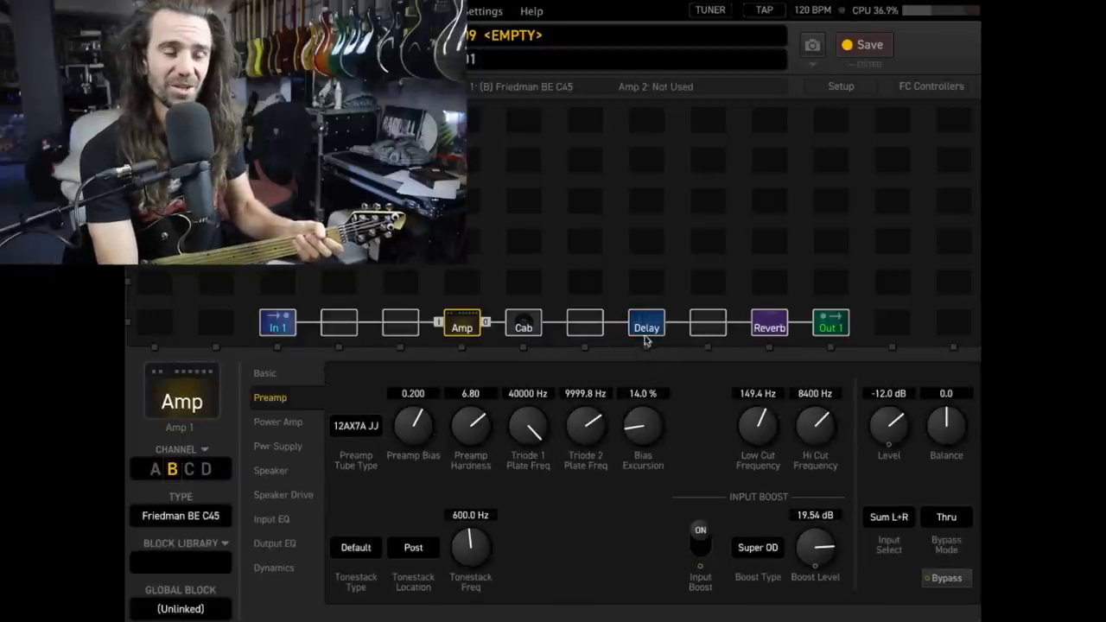
pyautogui.click(646, 327)
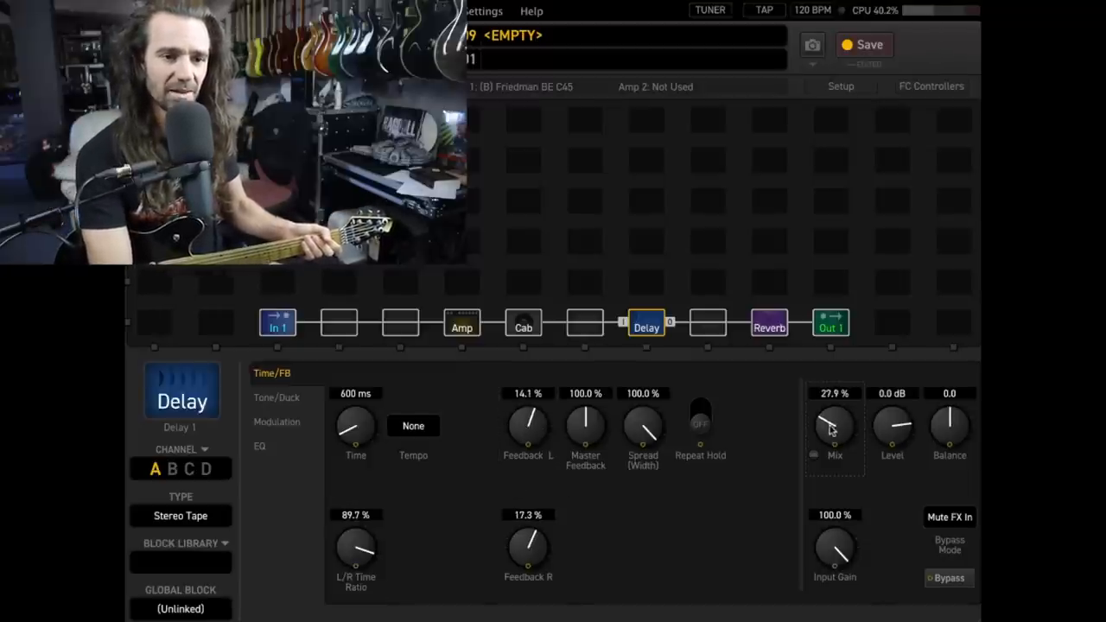
# Step: Lower the Stereo Tape delay mix to 25.1%
pyautogui.moveTo(834, 428); pyautogui.dragTo(835, 440)
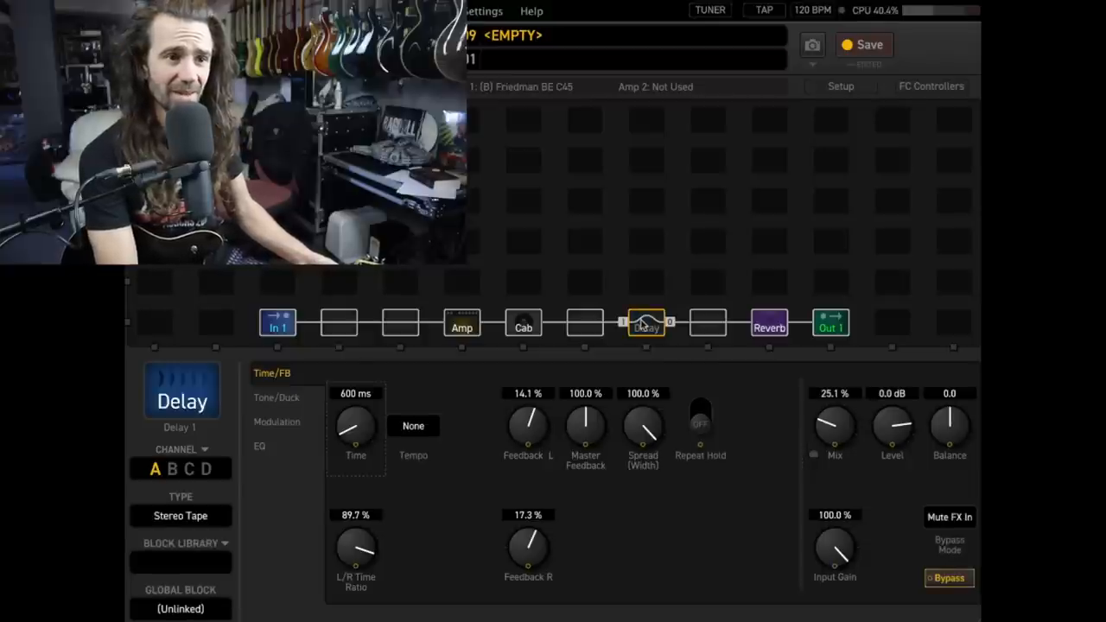
# Step: Re-engage the delay, rename the preset 'LT 80's hair' and save it
pyautogui.click(949, 577)
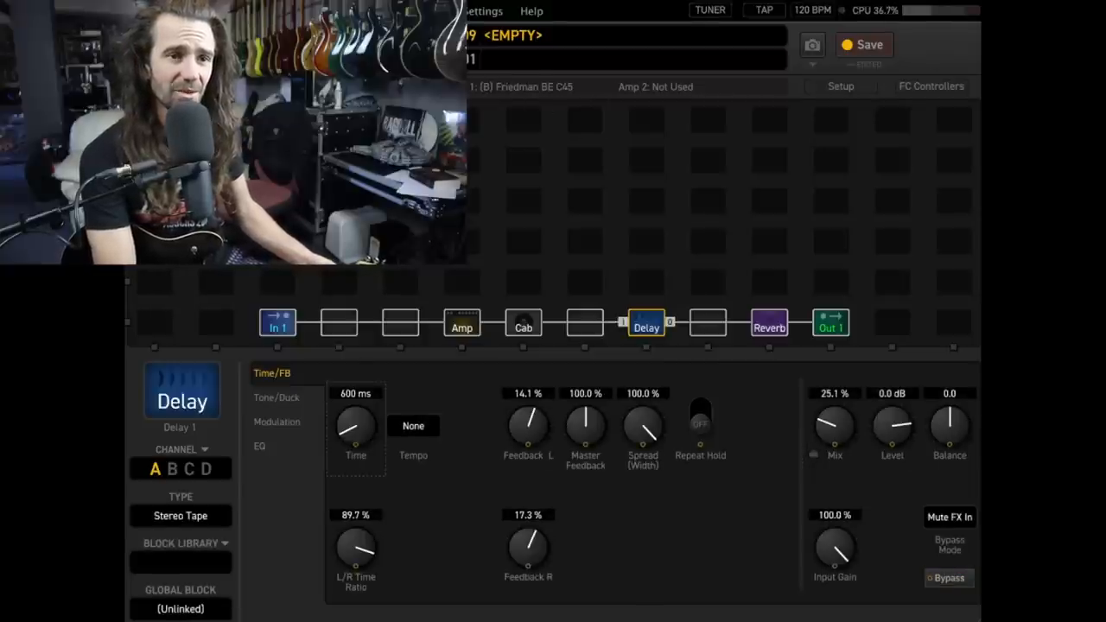
pyautogui.click(631, 35)
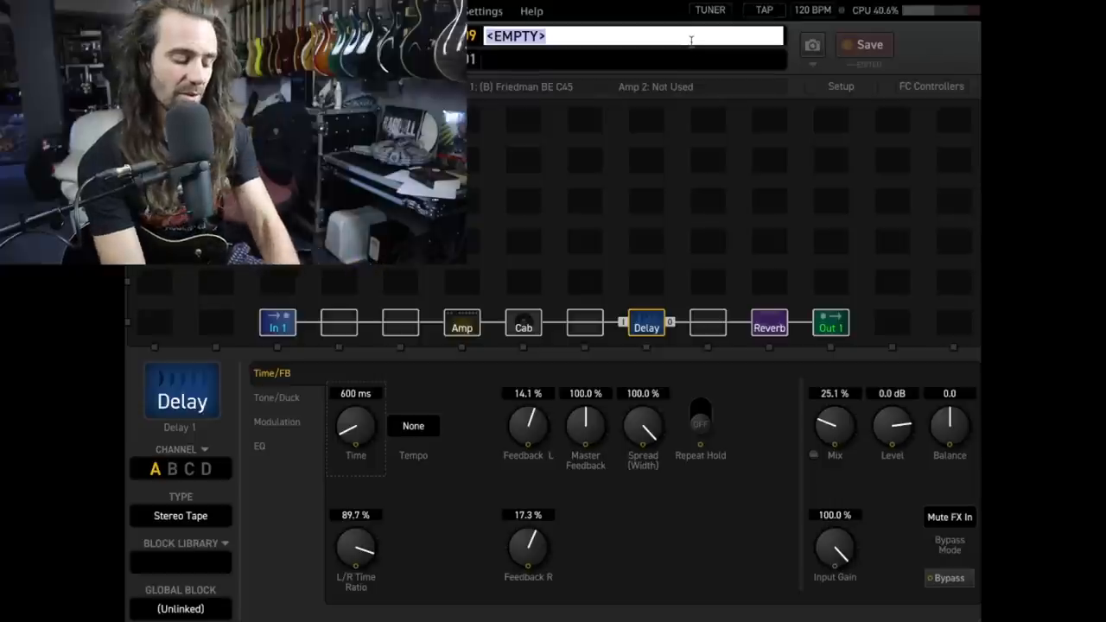
pyautogui.write("LT 80's hair")
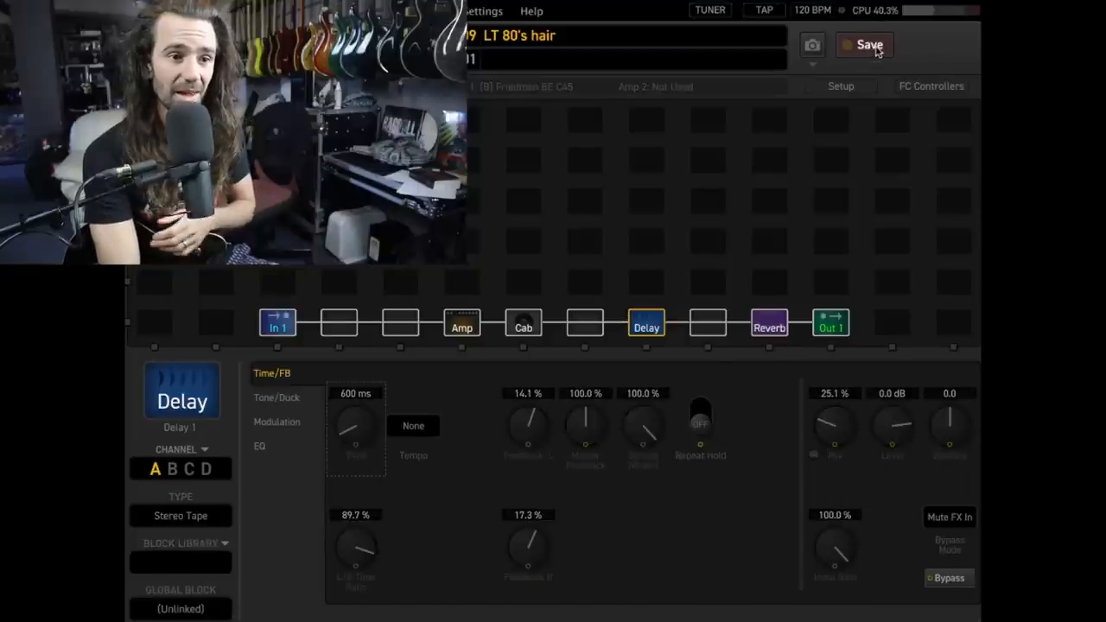
pyautogui.click(865, 44)
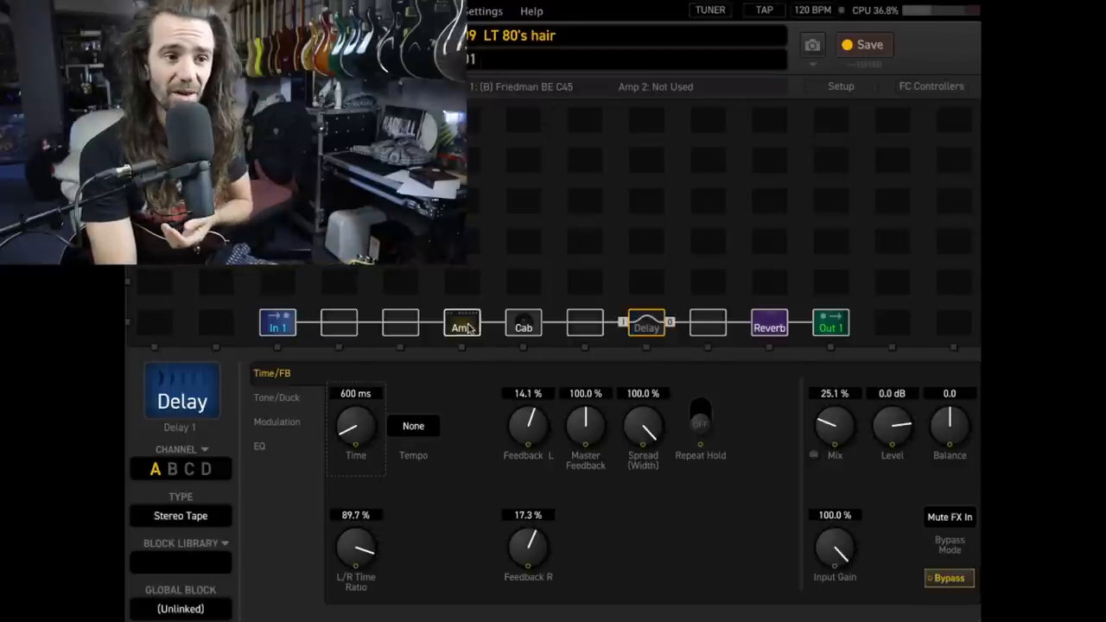
# Step: Select the amp, save again, and move to the channel C Vibrato Verb AA scene
pyautogui.click(462, 326)
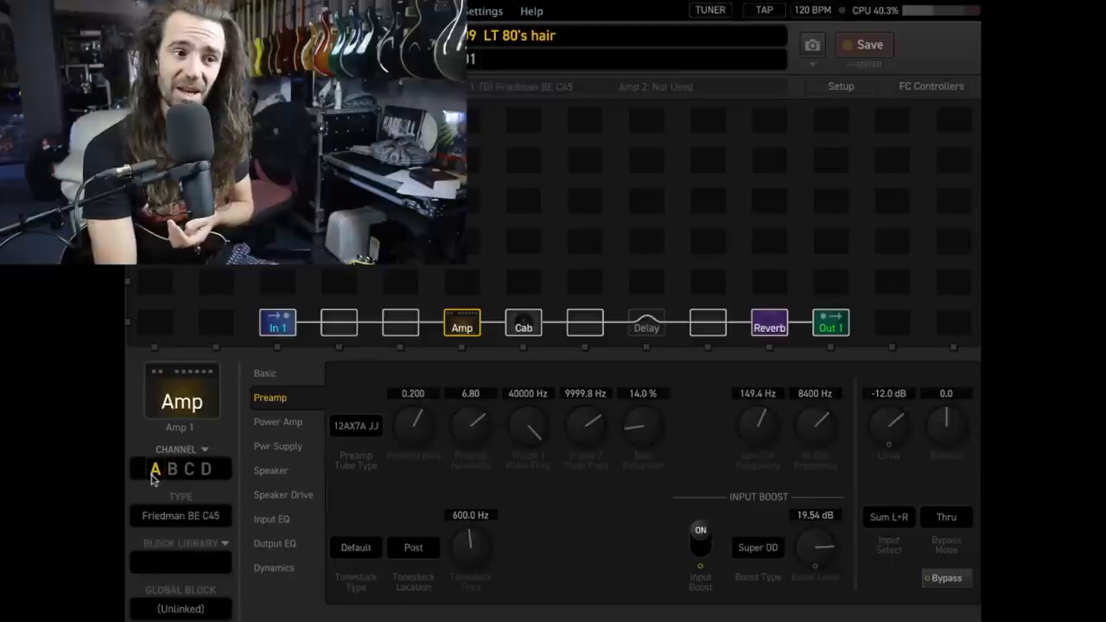
pyautogui.click(865, 44)
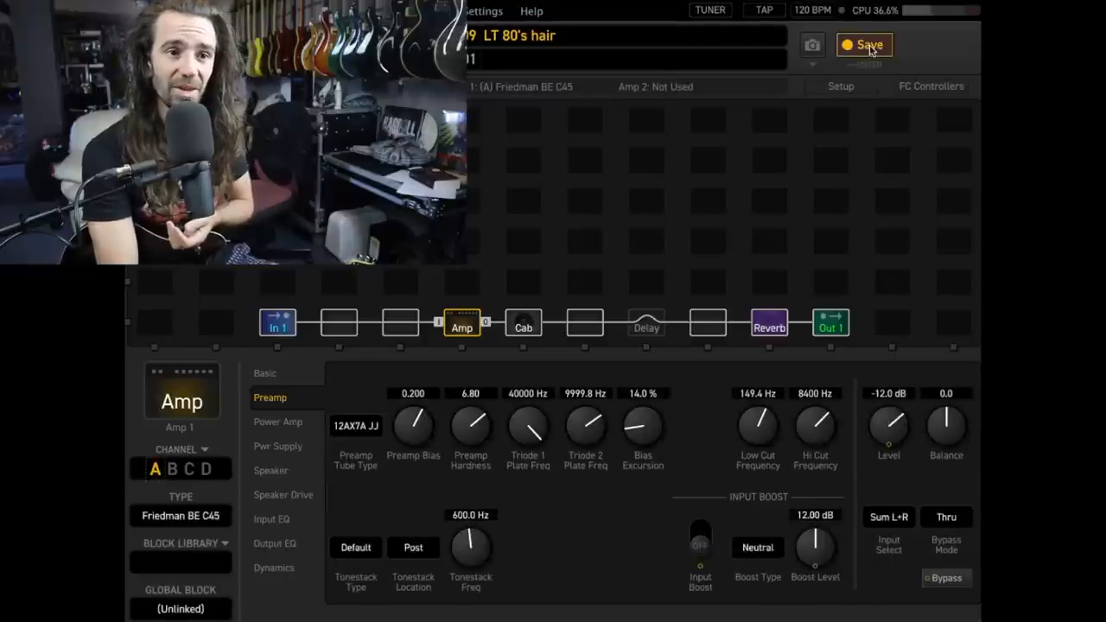
pyautogui.click(631, 58)
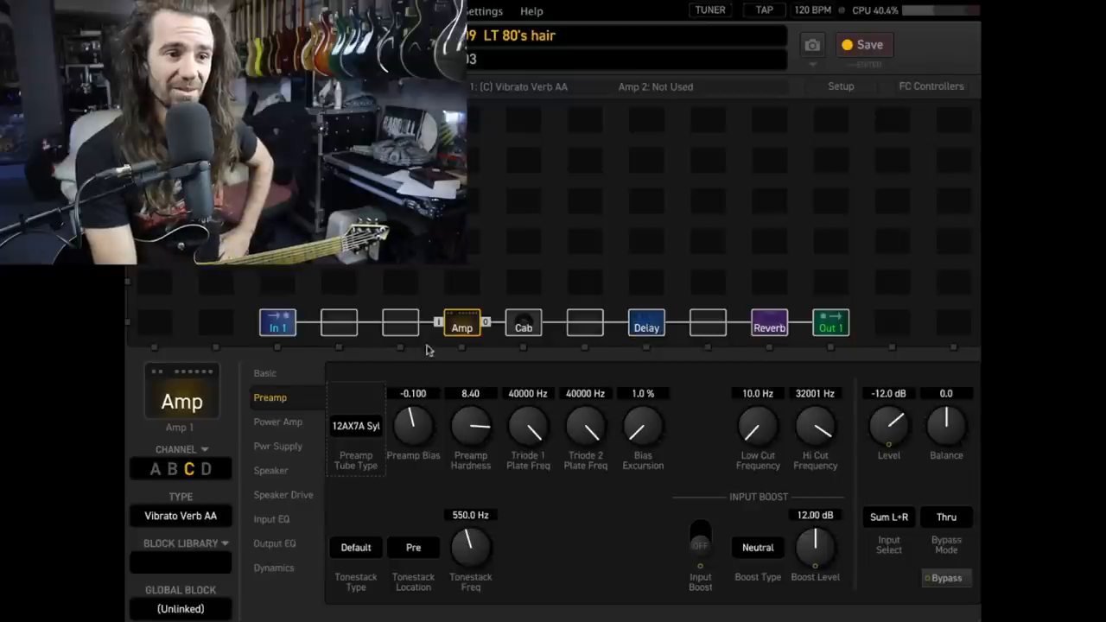
# Step: Load the Jazz 120 amp model and set the chorus type to Stereo Tri-Chorus
pyautogui.click(181, 519)
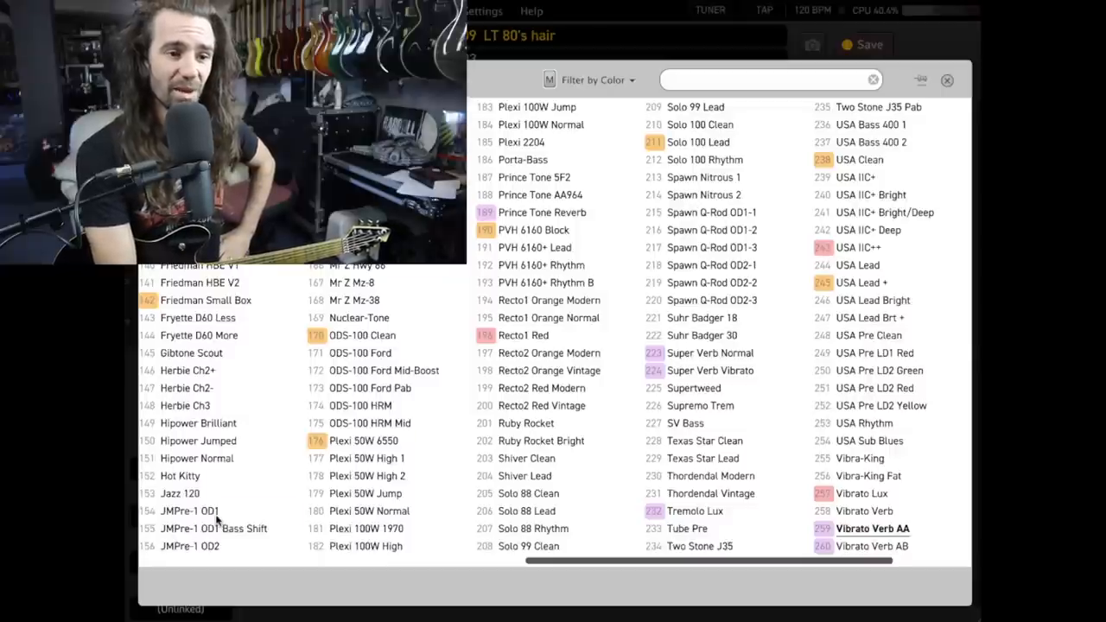
pyautogui.click(180, 492)
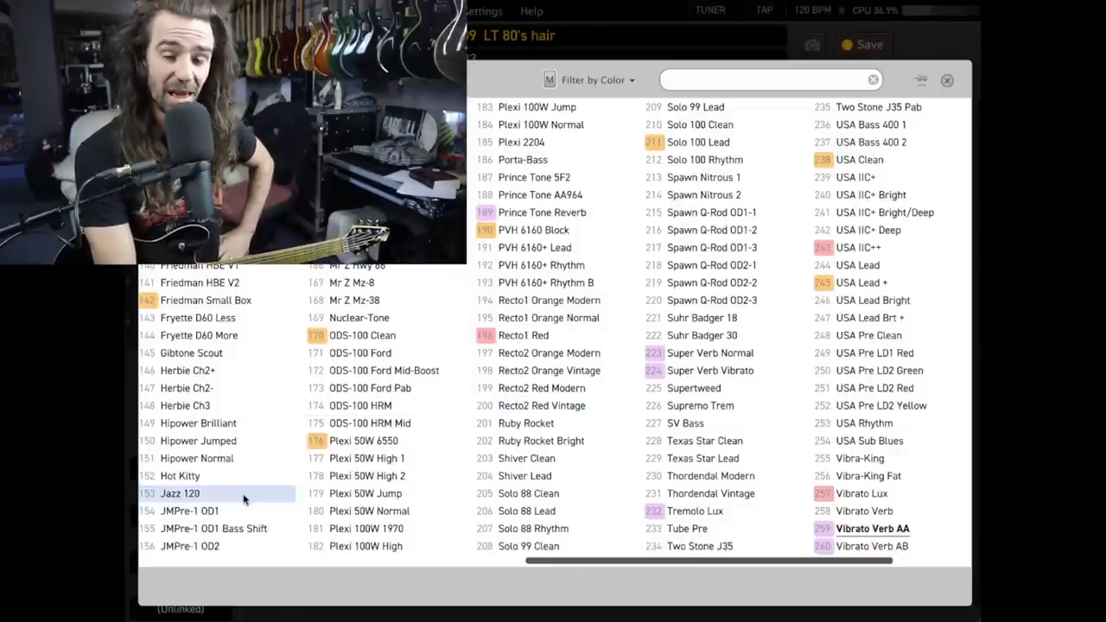
pyautogui.doubleClick(180, 493)
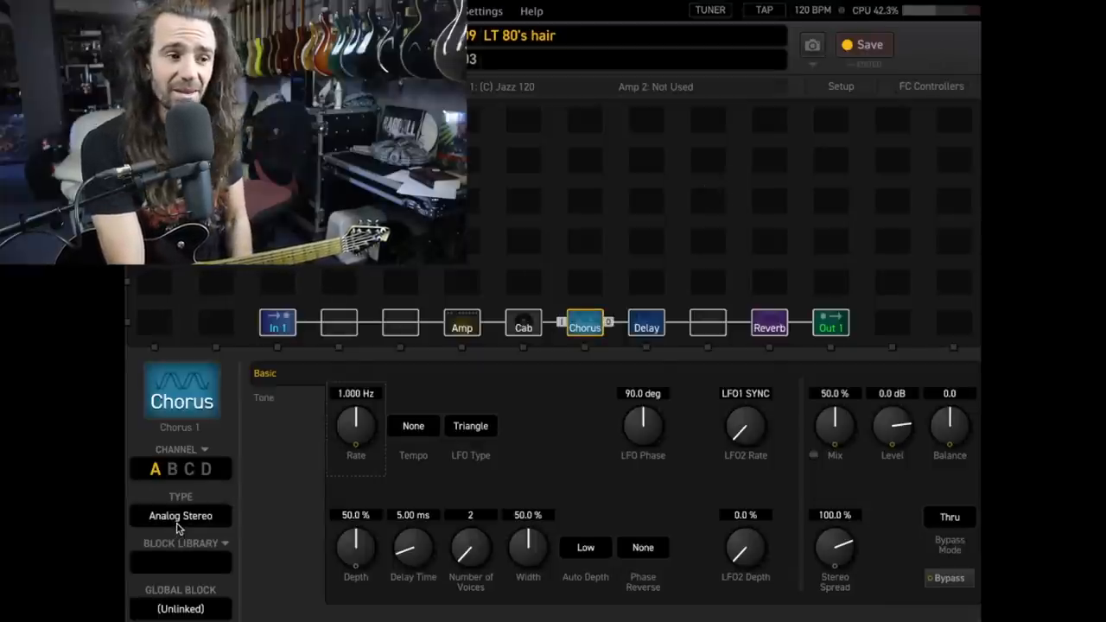
pyautogui.click(181, 515)
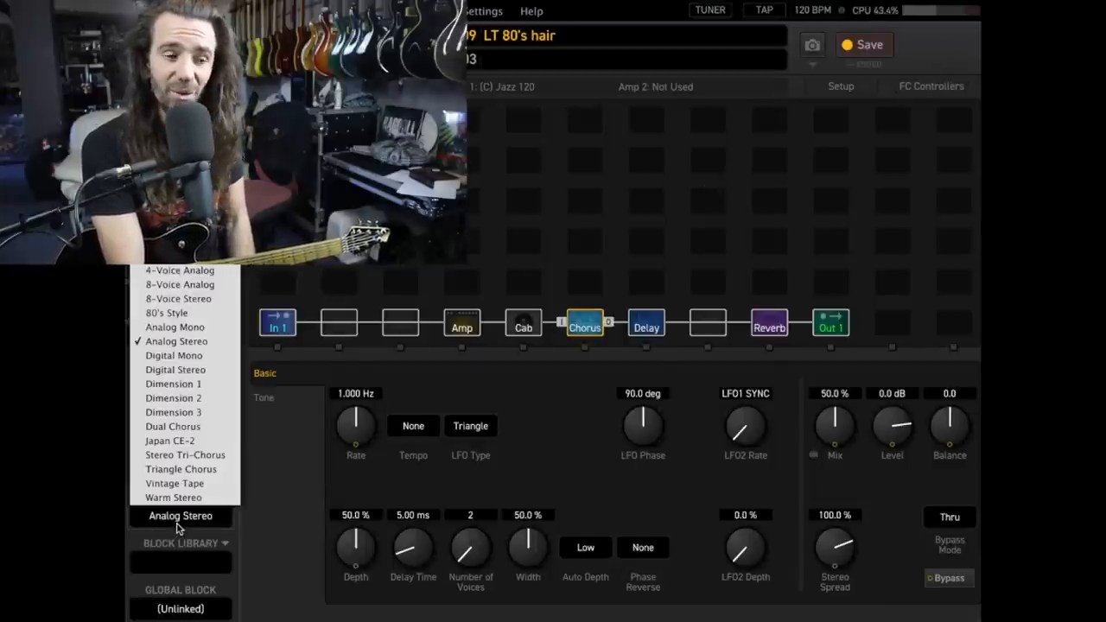
pyautogui.click(185, 454)
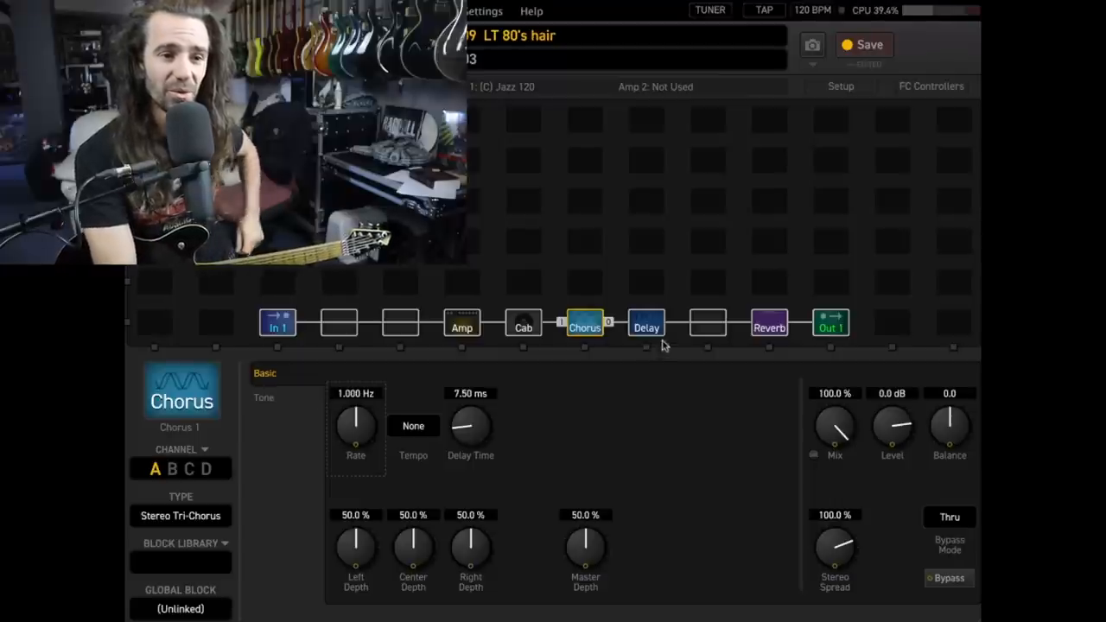
# Step: Check the cab and amp blocks, then bypass the delay in this scene
pyautogui.click(523, 327)
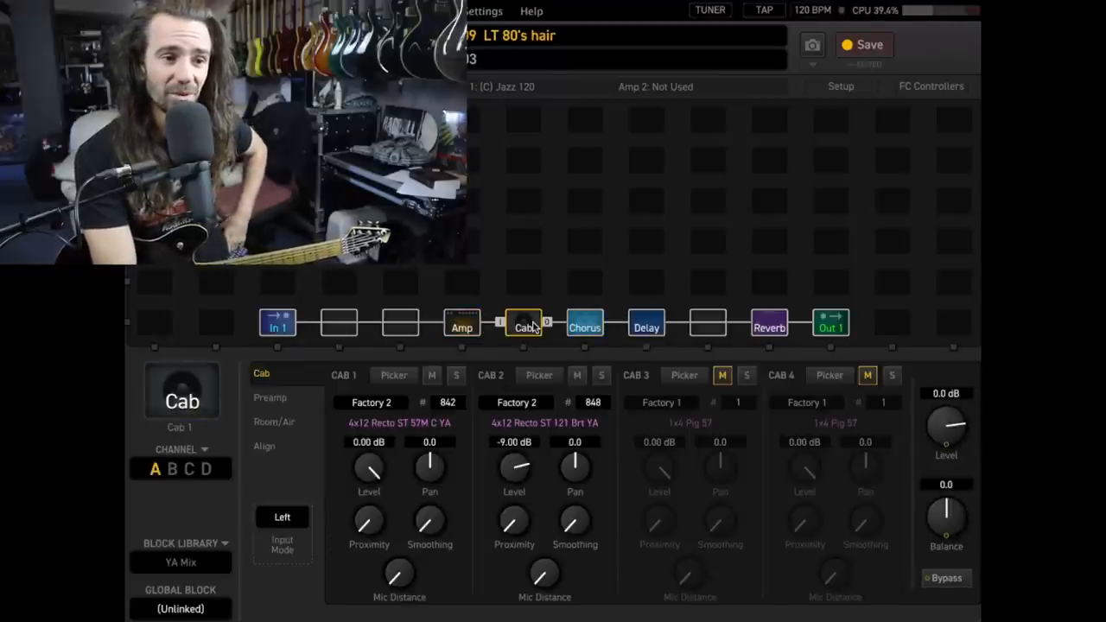
pyautogui.click(461, 326)
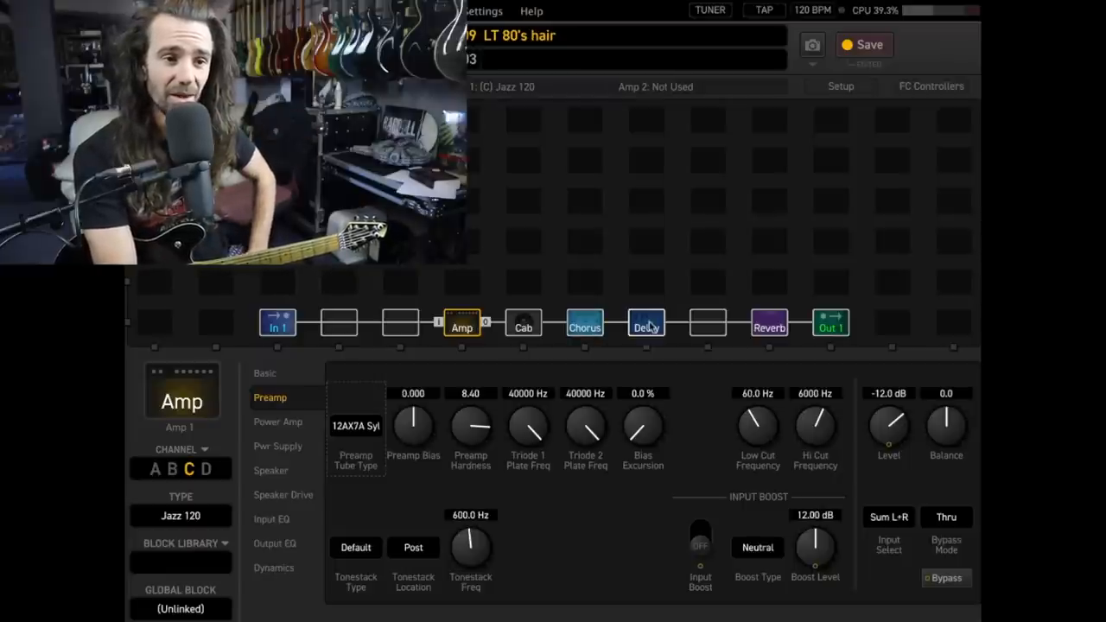
pyautogui.click(646, 325)
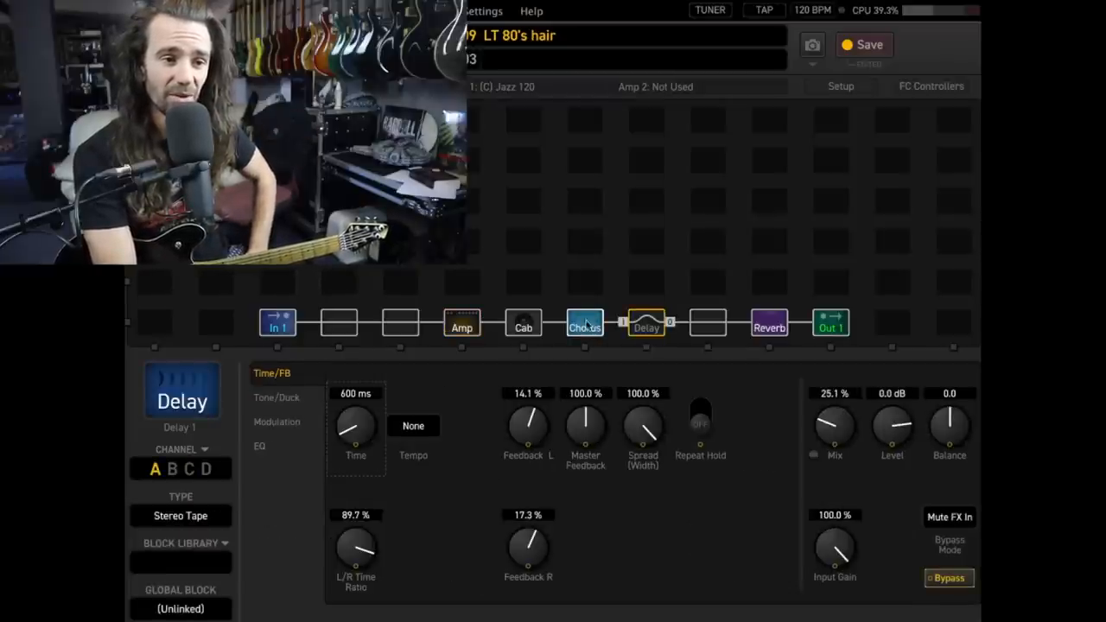
pyautogui.click(585, 326)
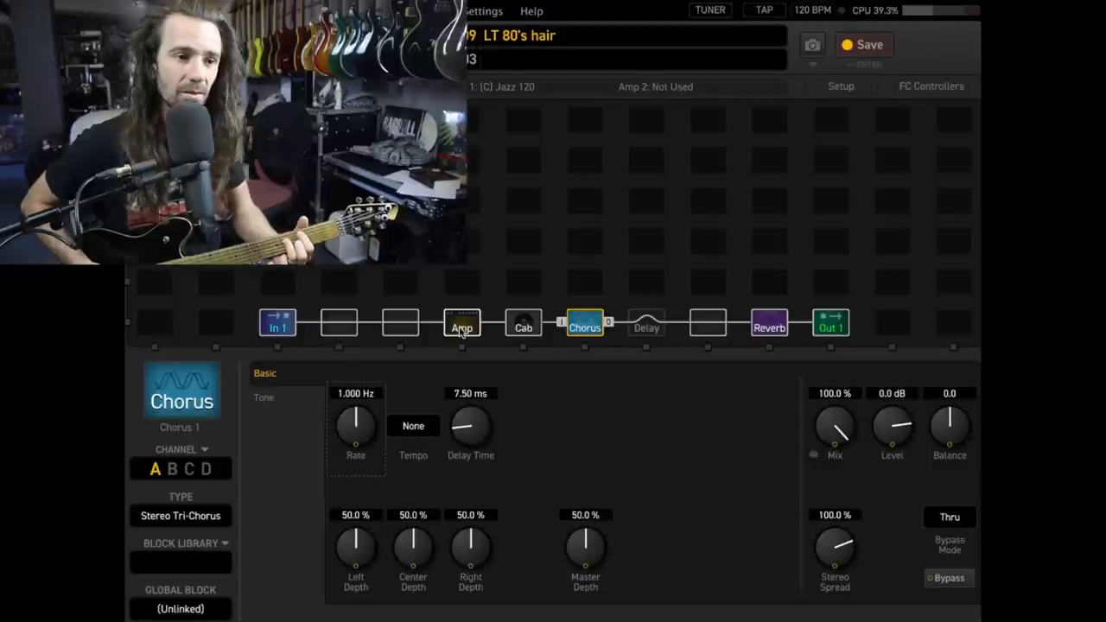
# Step: Set the Jazz 120 to bass 2.86, mid 3.09, treble 9.46, then view Input EQ
pyautogui.click(461, 327)
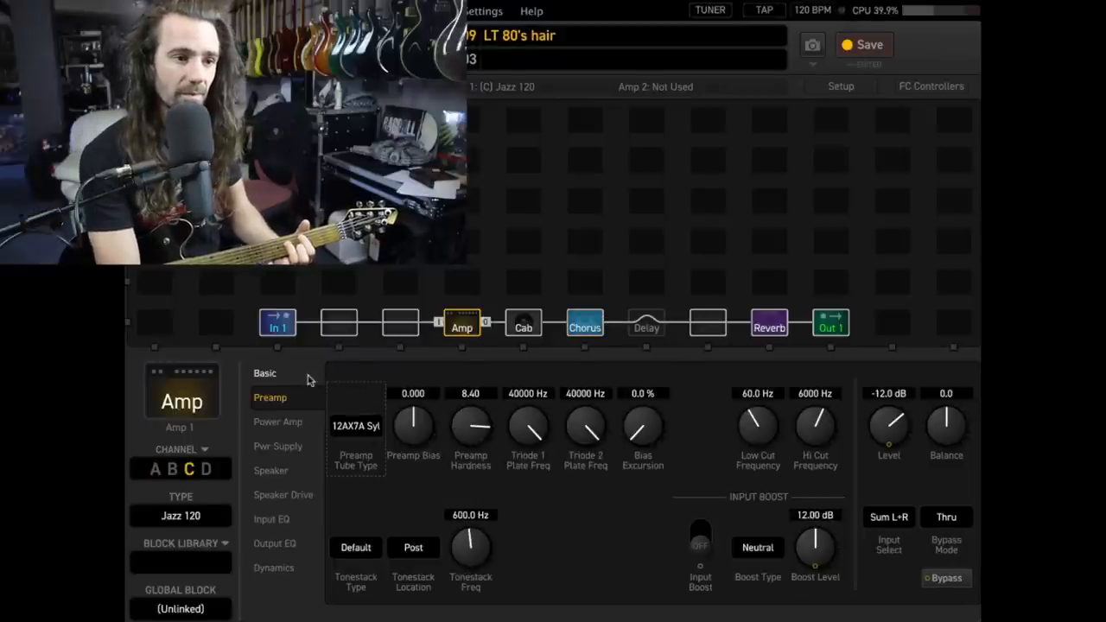
pyautogui.click(265, 372)
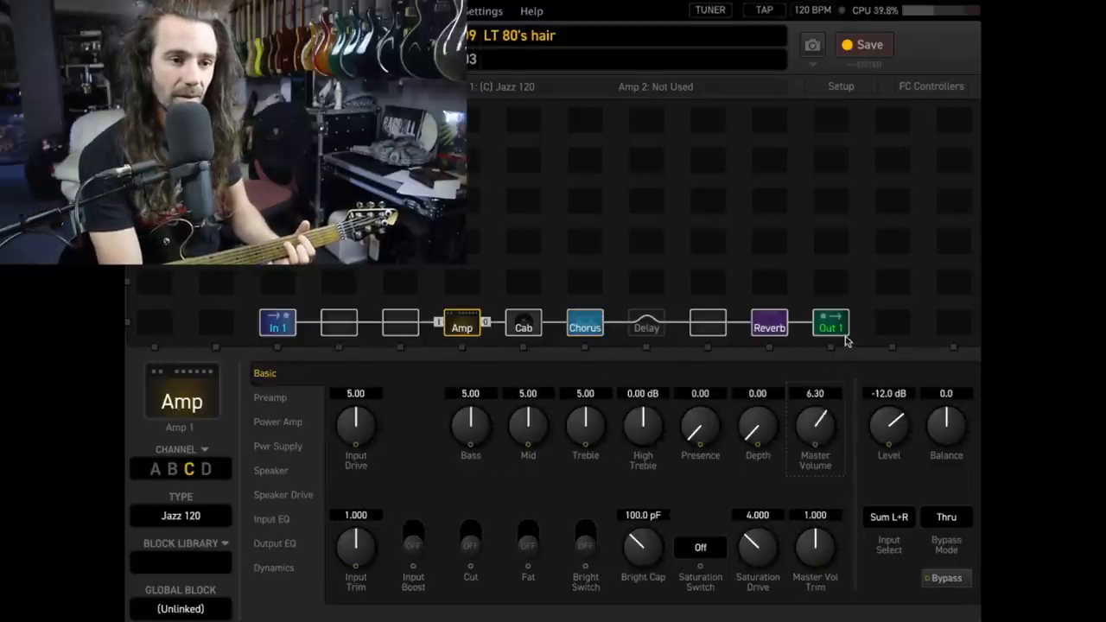
pyautogui.moveTo(585, 423); pyautogui.dragTo(592, 406)
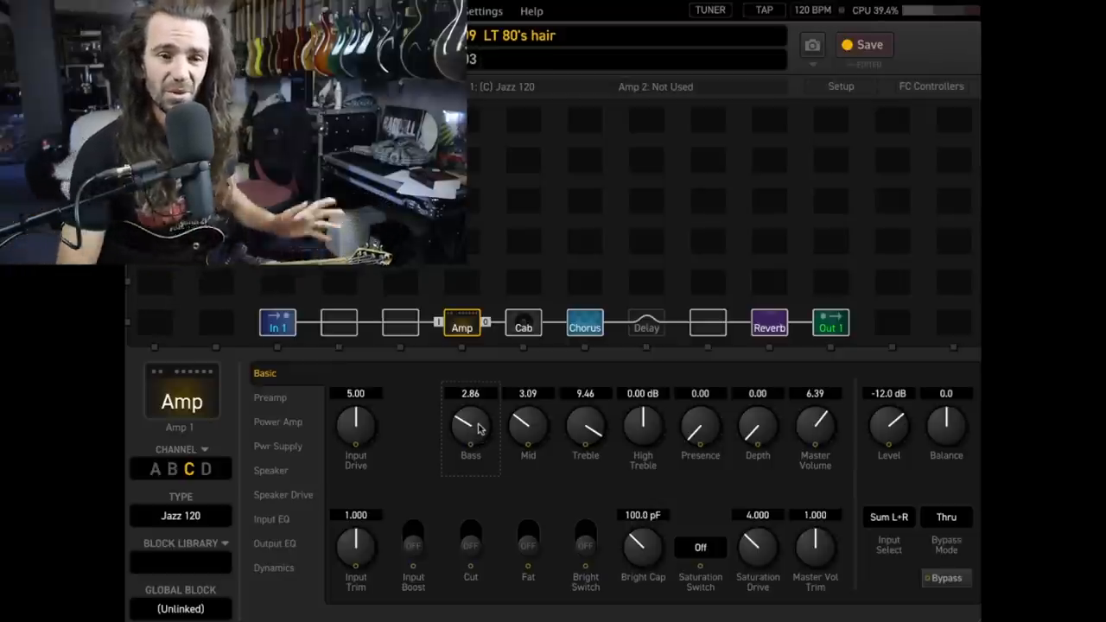
pyautogui.click(272, 519)
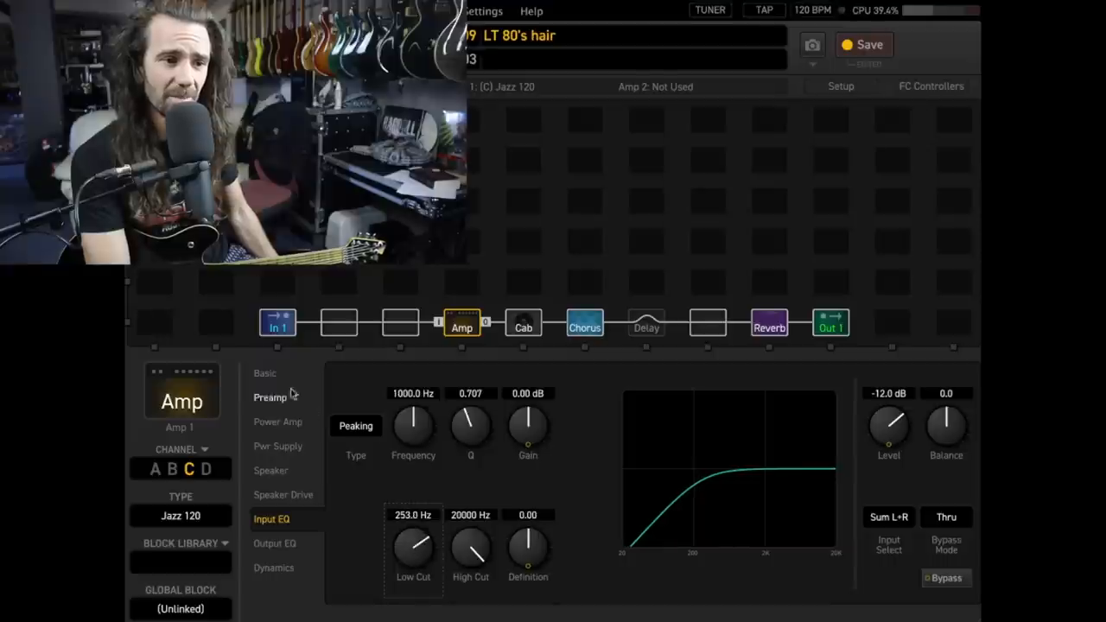
# Step: Turn on the Jazz 120 bright switch and select the Chorus block
pyautogui.click(265, 373)
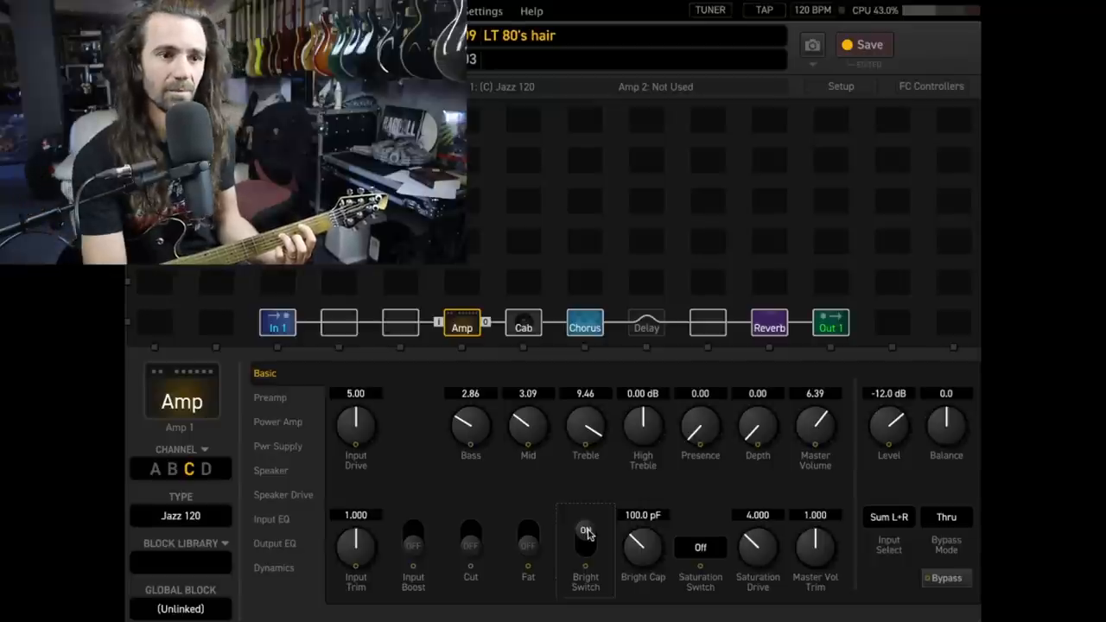
pyautogui.click(584, 326)
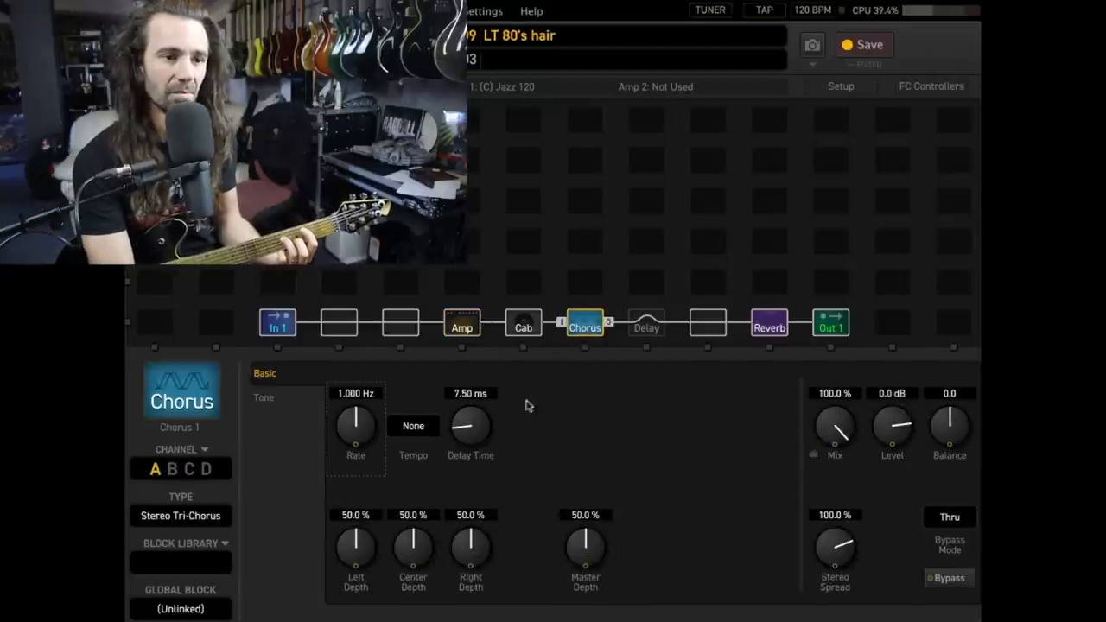
# Step: Set chorus depths: left 59.7%, center 26.6%, right 66.8%, master 100%
pyautogui.moveTo(355, 424); pyautogui.dragTo(368, 393)
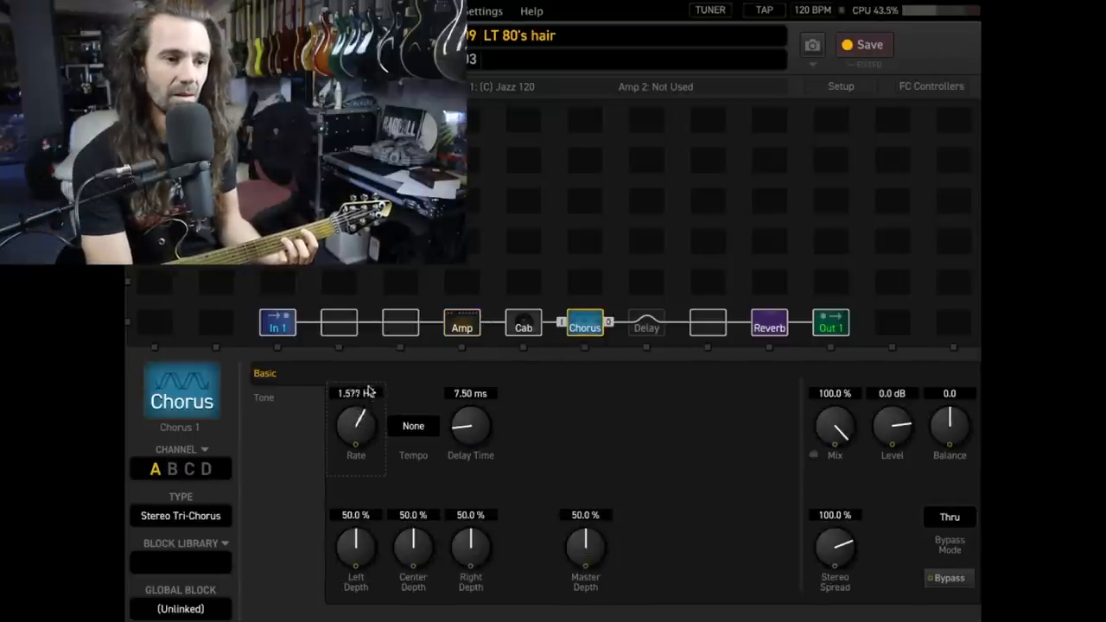
pyautogui.moveTo(413, 553); pyautogui.dragTo(413, 536)
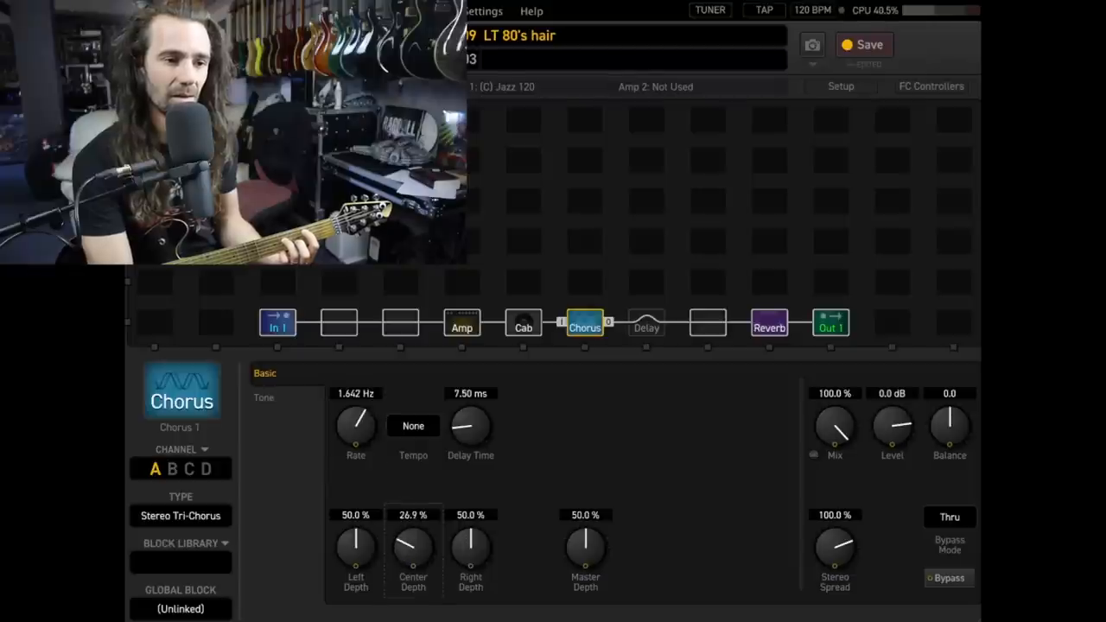
pyautogui.moveTo(355, 549); pyautogui.dragTo(362, 519)
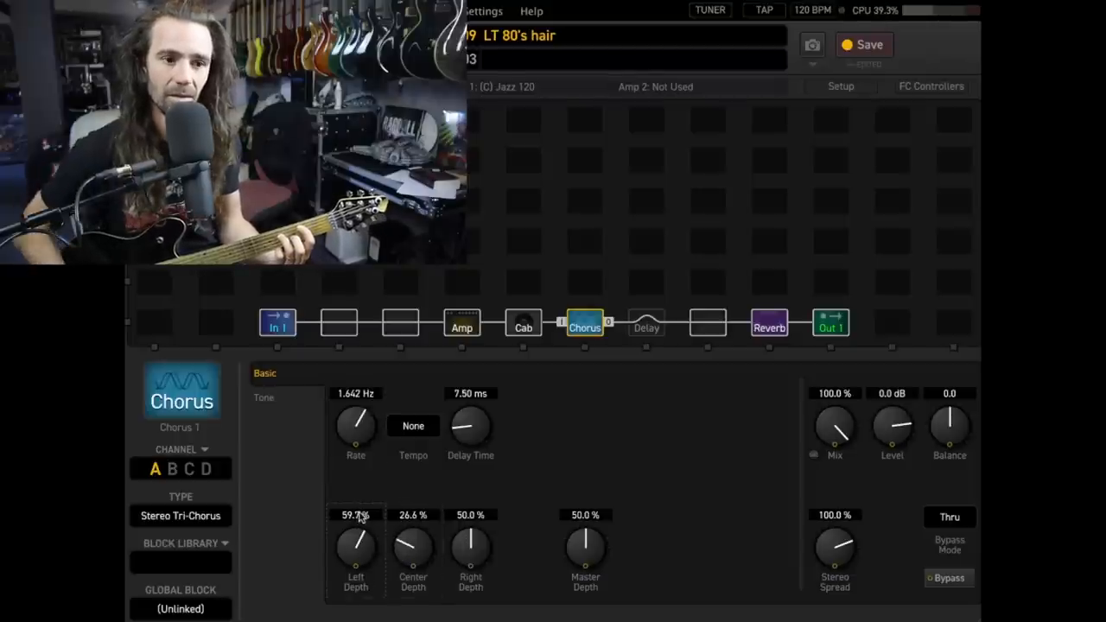
pyautogui.moveTo(470, 544); pyautogui.dragTo(470, 527)
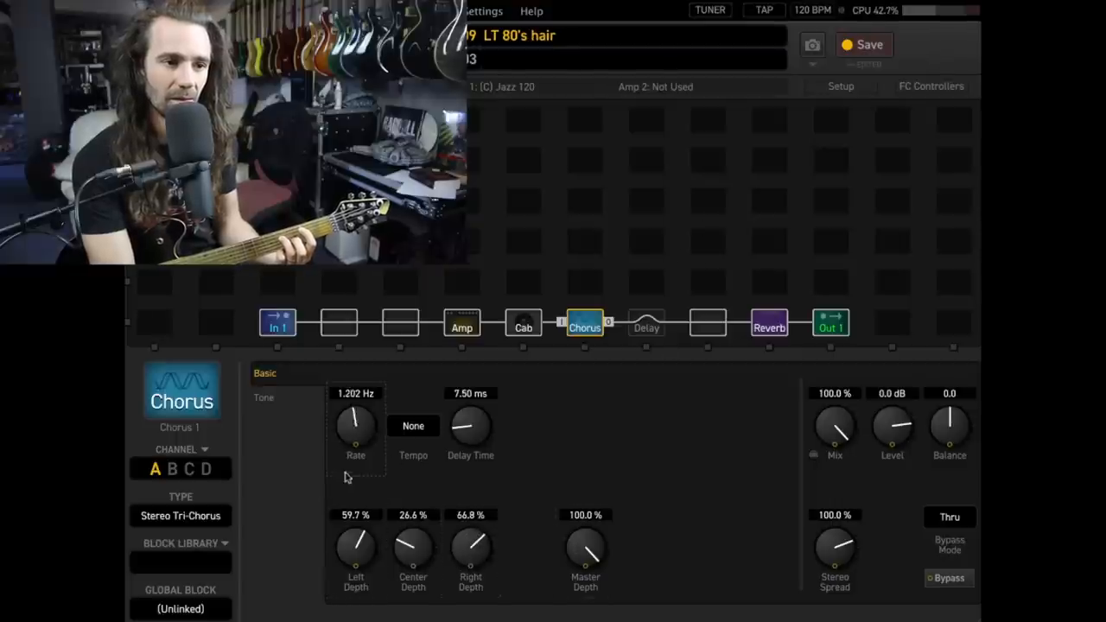
# Step: Settle the chorus rate at 0.545 Hz and name scene 3 'Clean'
pyautogui.moveTo(355, 423); pyautogui.dragTo(350, 493)
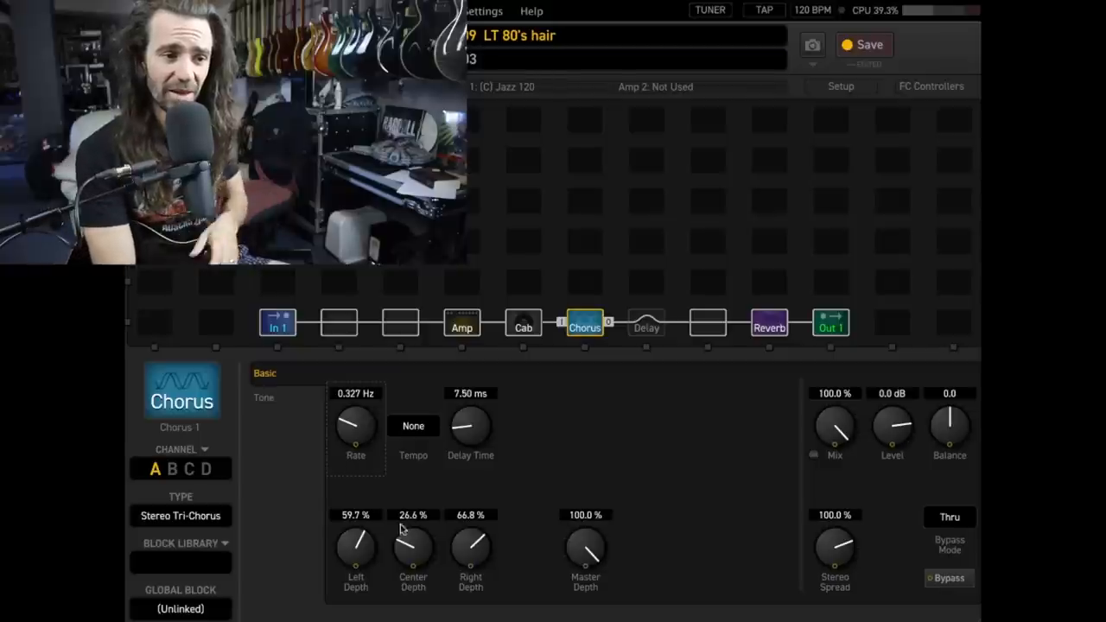
pyautogui.moveTo(518, 595)
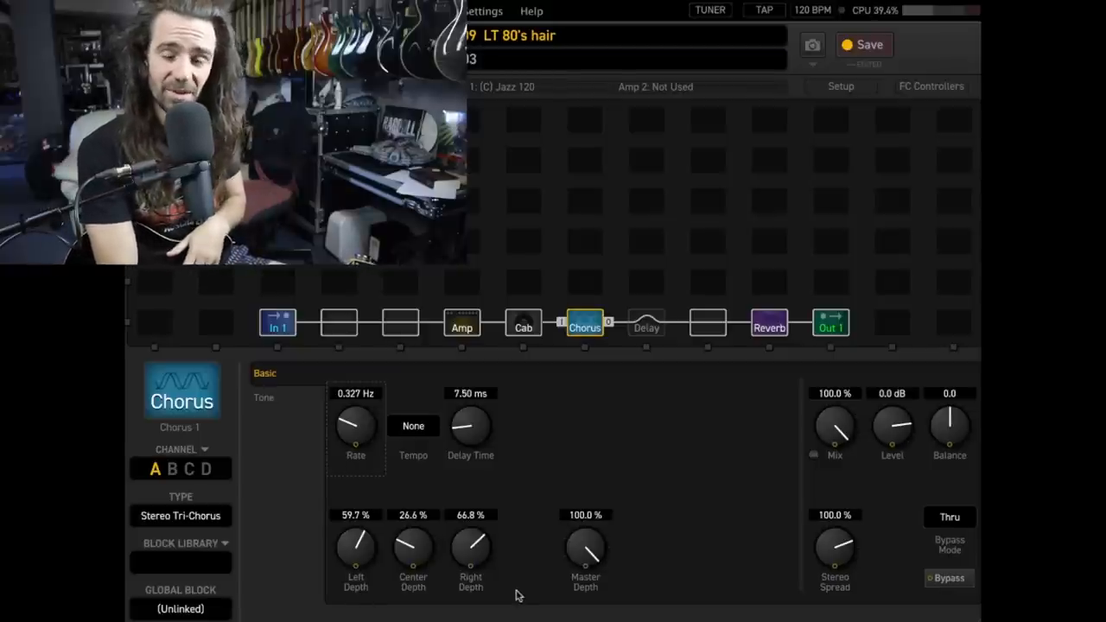
pyautogui.moveTo(355, 428); pyautogui.dragTo(358, 410)
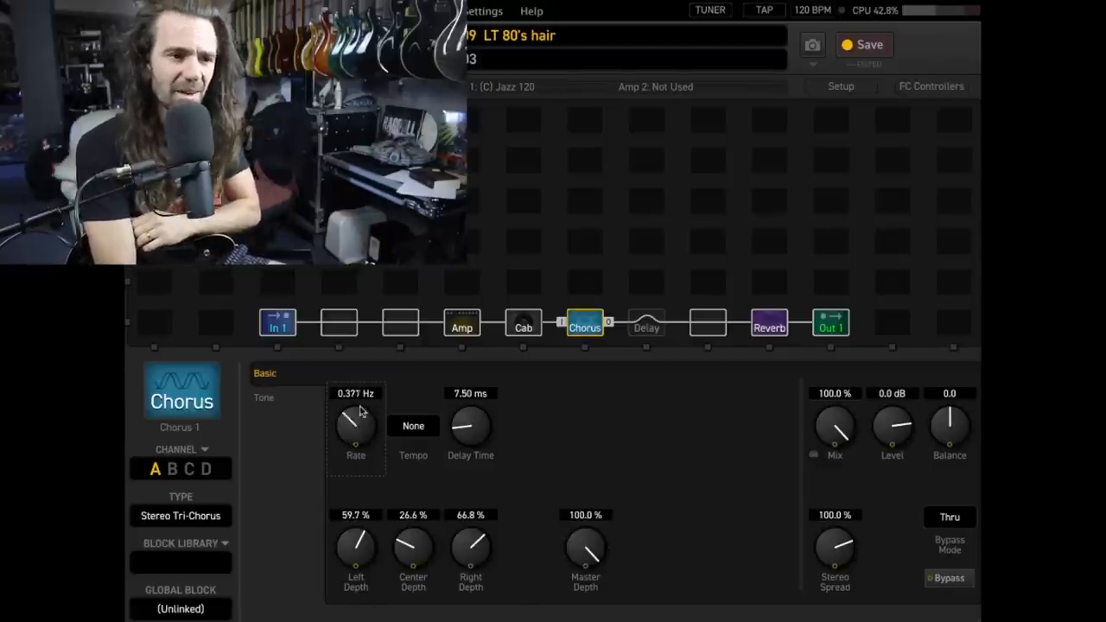
pyautogui.moveTo(355, 423); pyautogui.dragTo(355, 402)
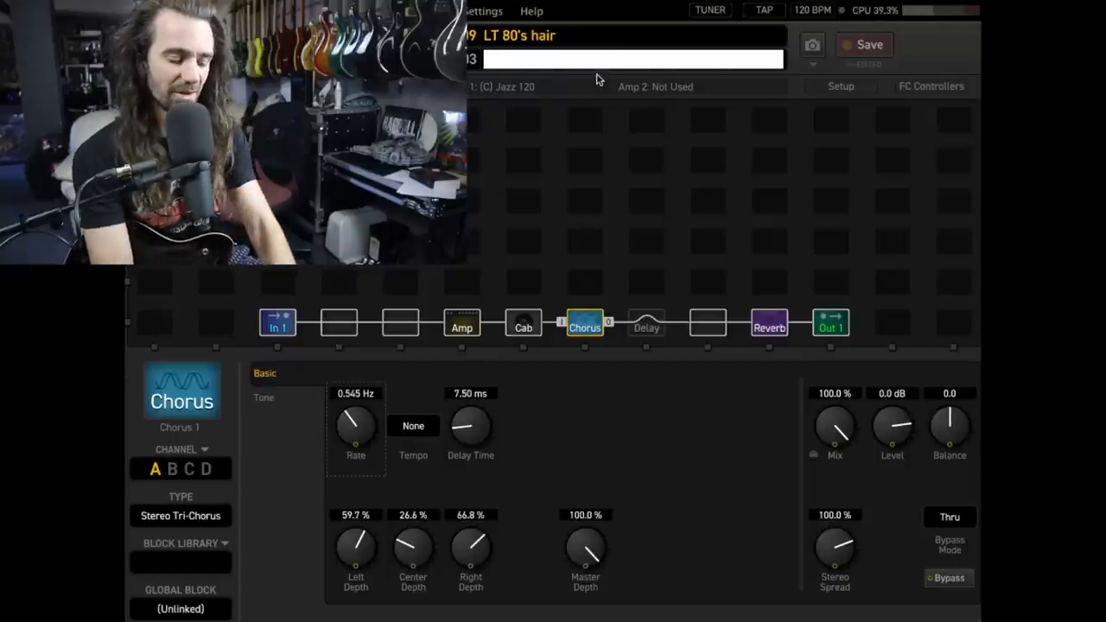
pyautogui.write('Clean')
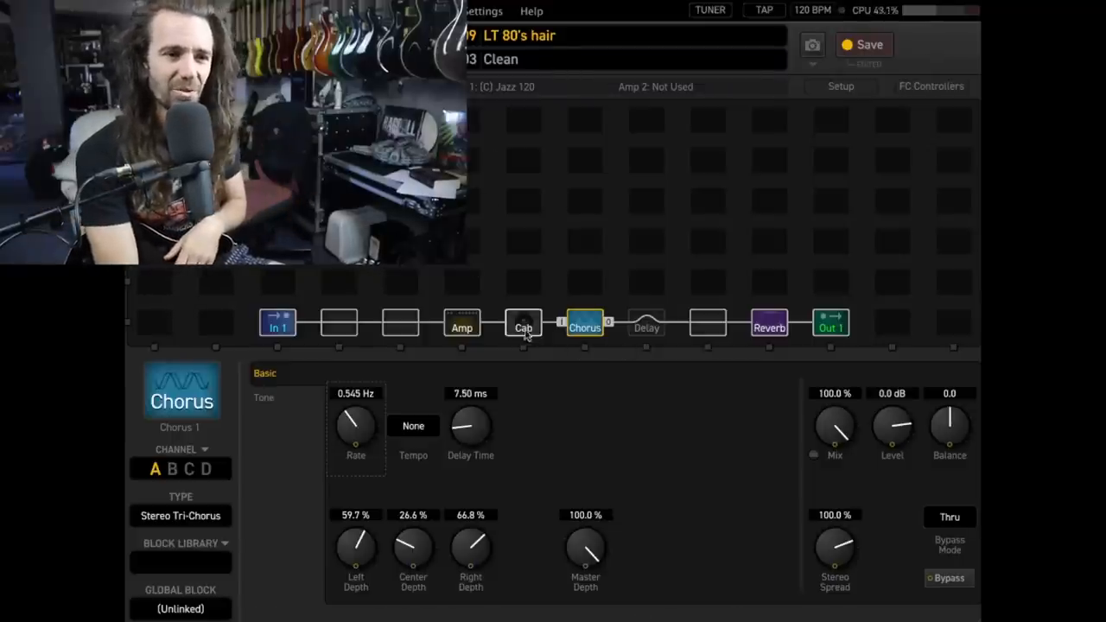
# Step: Audition cab channel C's 4x12 Brit TV cabs, then return the cab to channel B
pyautogui.click(523, 327)
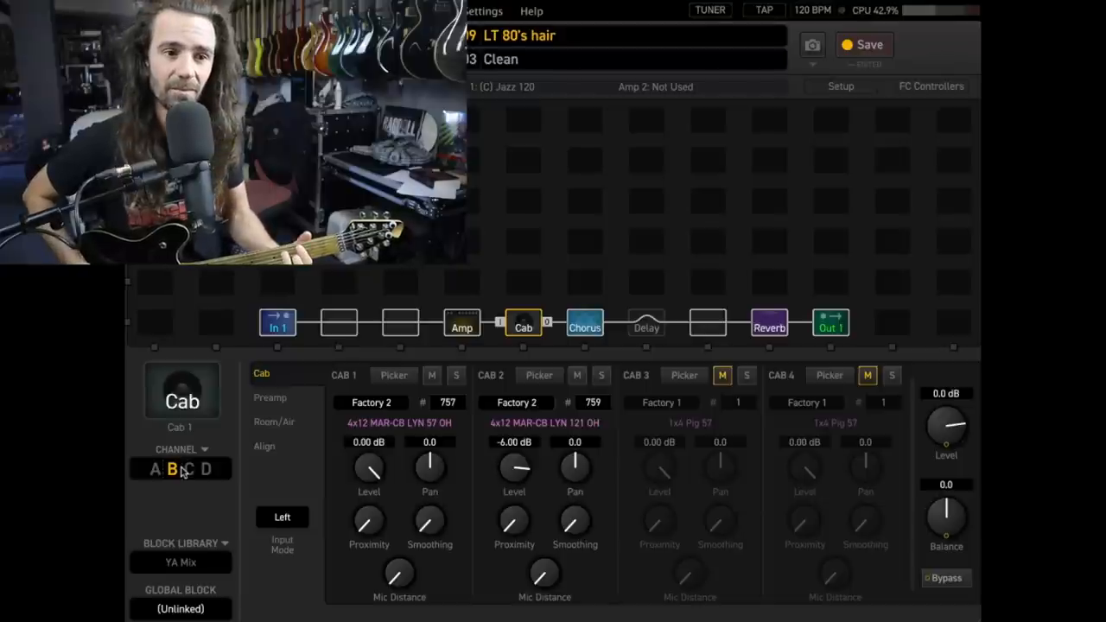
pyautogui.moveTo(197, 484)
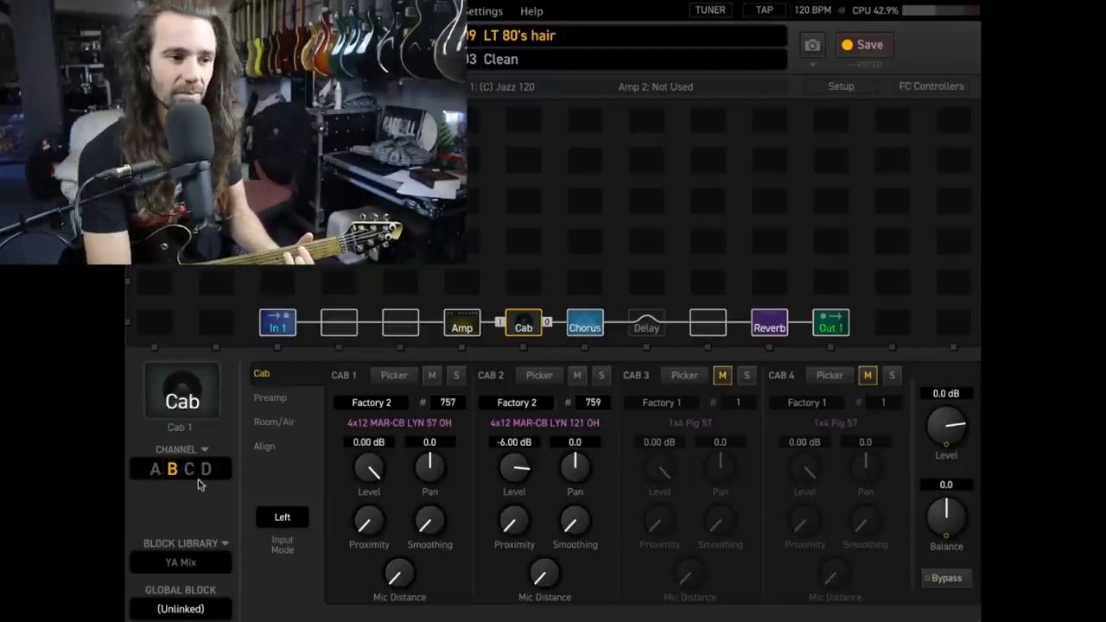
pyautogui.click(191, 469)
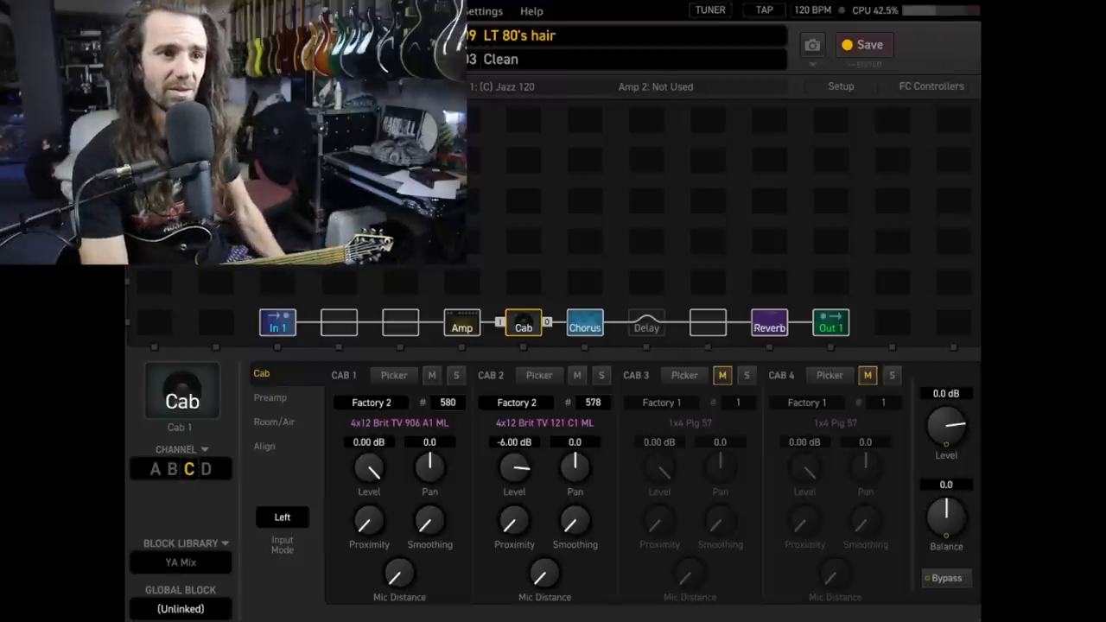
pyautogui.click(172, 470)
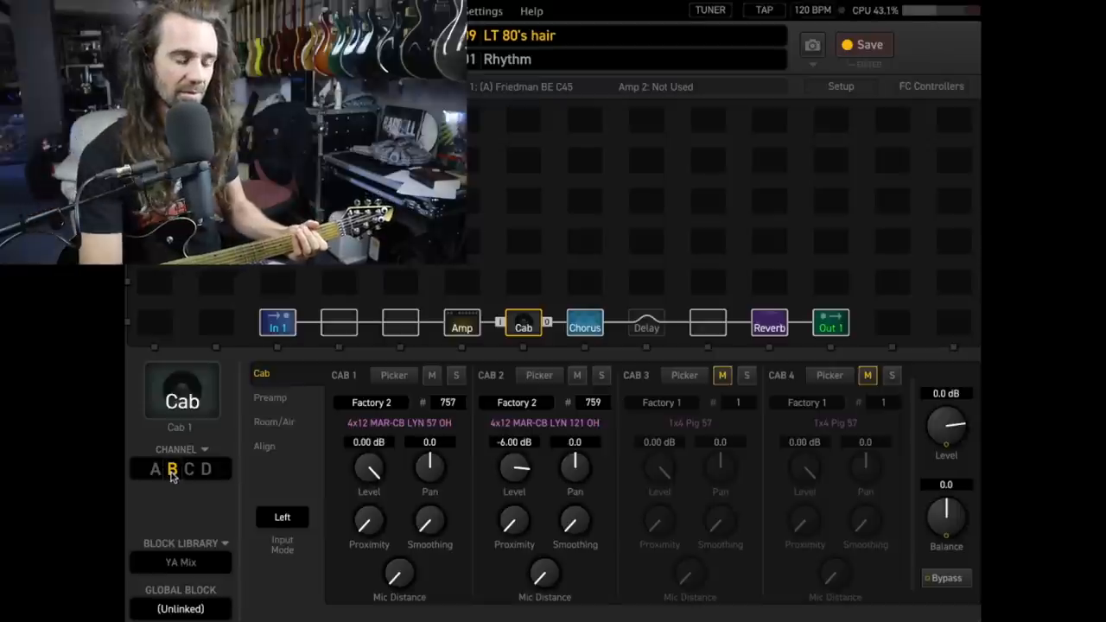
# Step: Bypass the chorus in Rhythm and put the cab on channel C's Brit TV cabinets
pyautogui.click(584, 324)
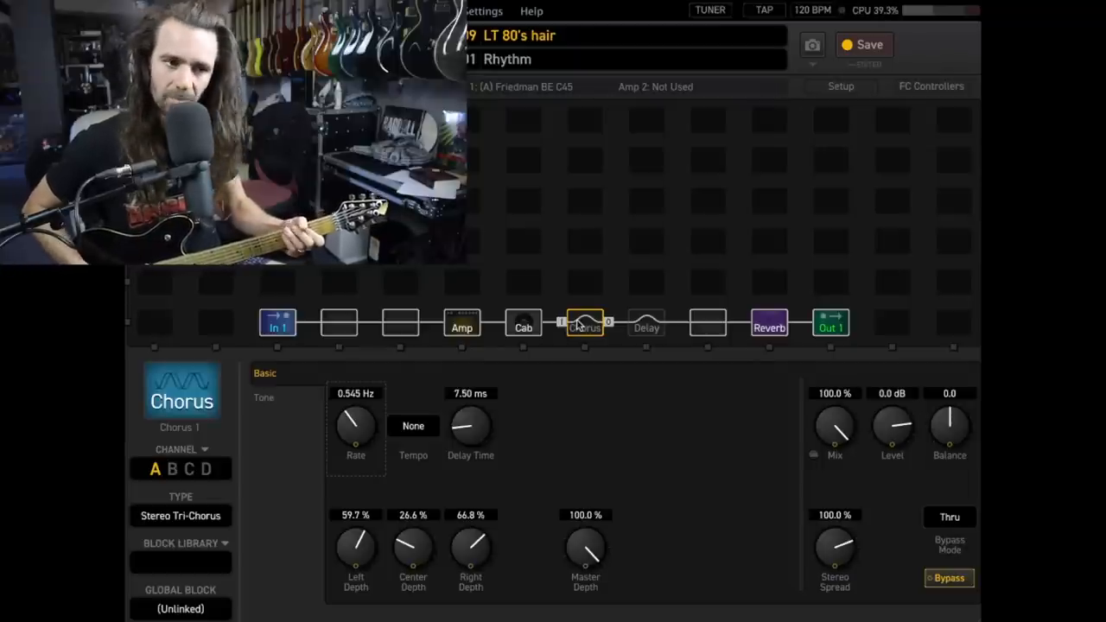
pyautogui.click(522, 323)
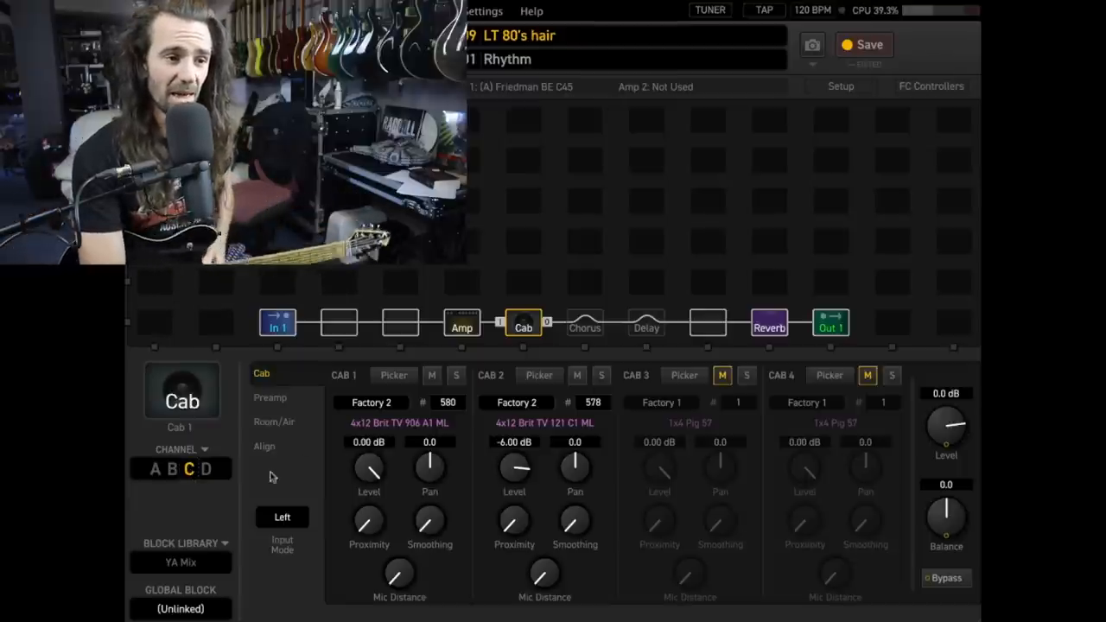
pyautogui.moveTo(311, 480)
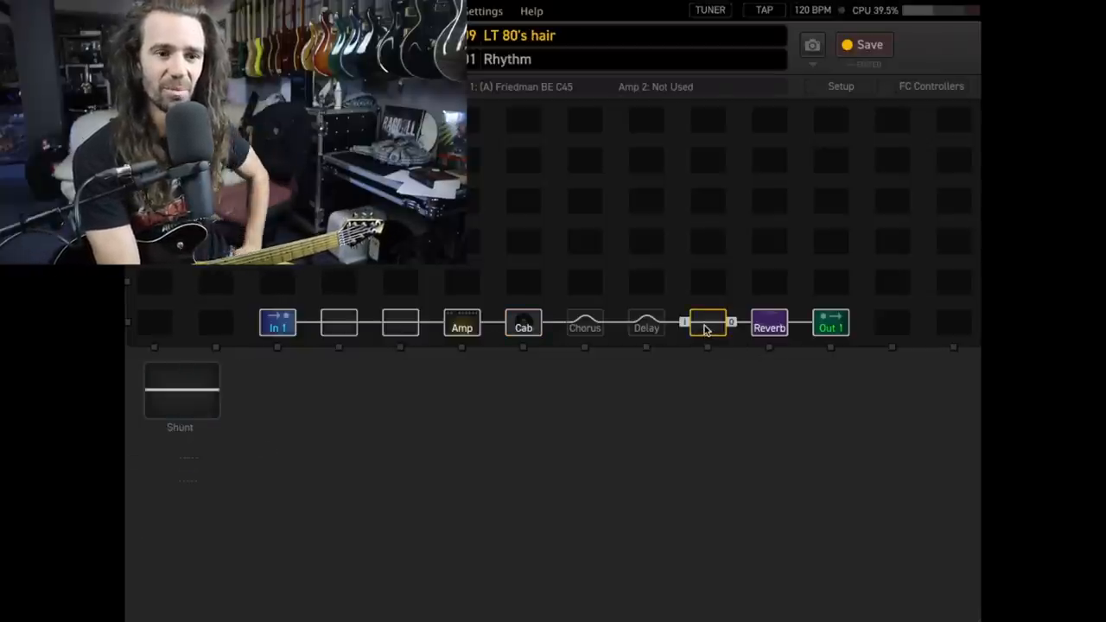
# Step: Insert a Dual Detune pitch block: voices -11/-10 cents, panned apart, stereo input
pyautogui.rightClick(709, 322)
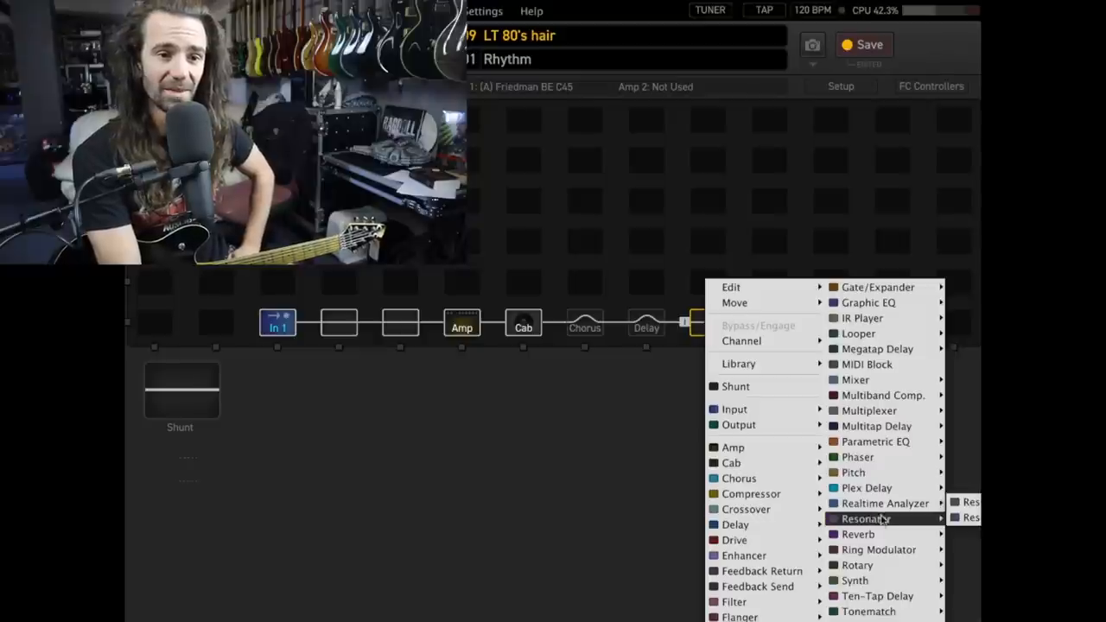
pyautogui.moveTo(882, 395)
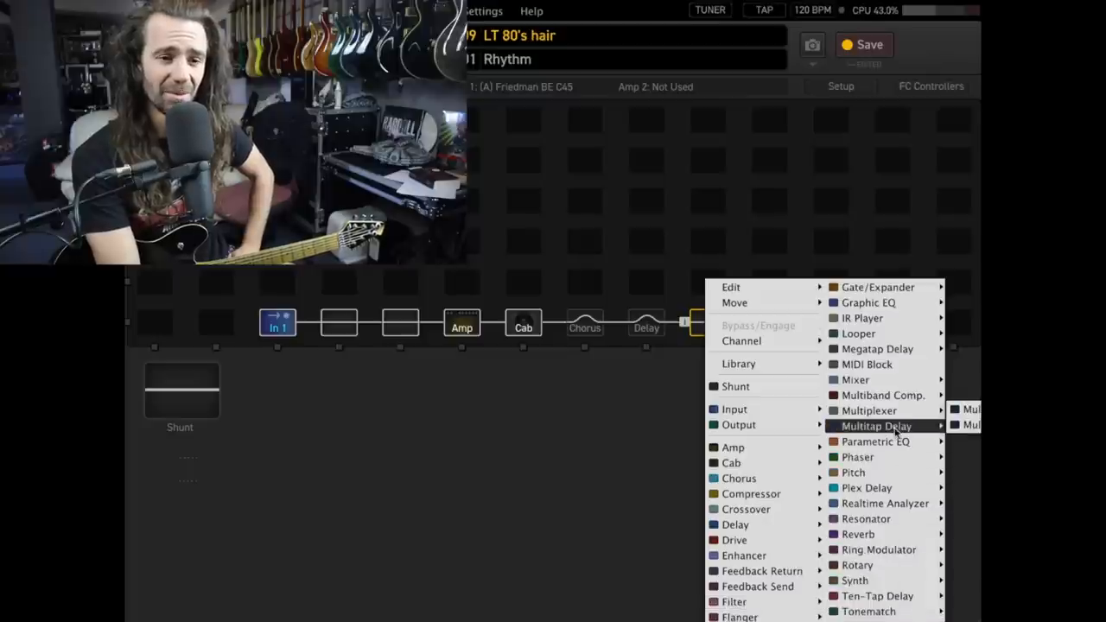
pyautogui.moveTo(852, 472)
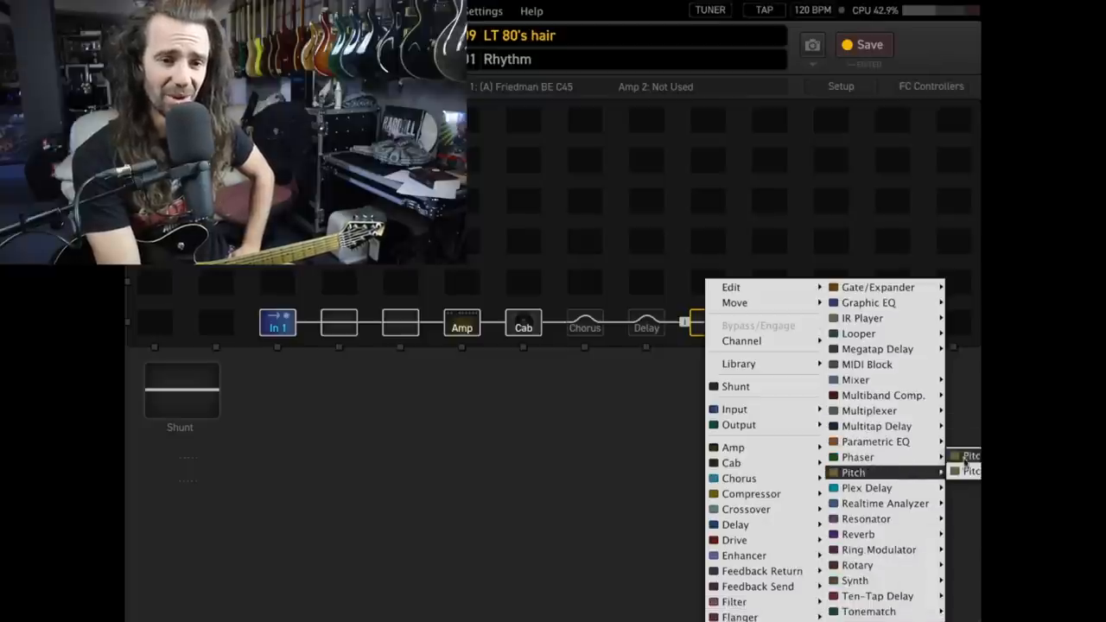
pyautogui.click(853, 472)
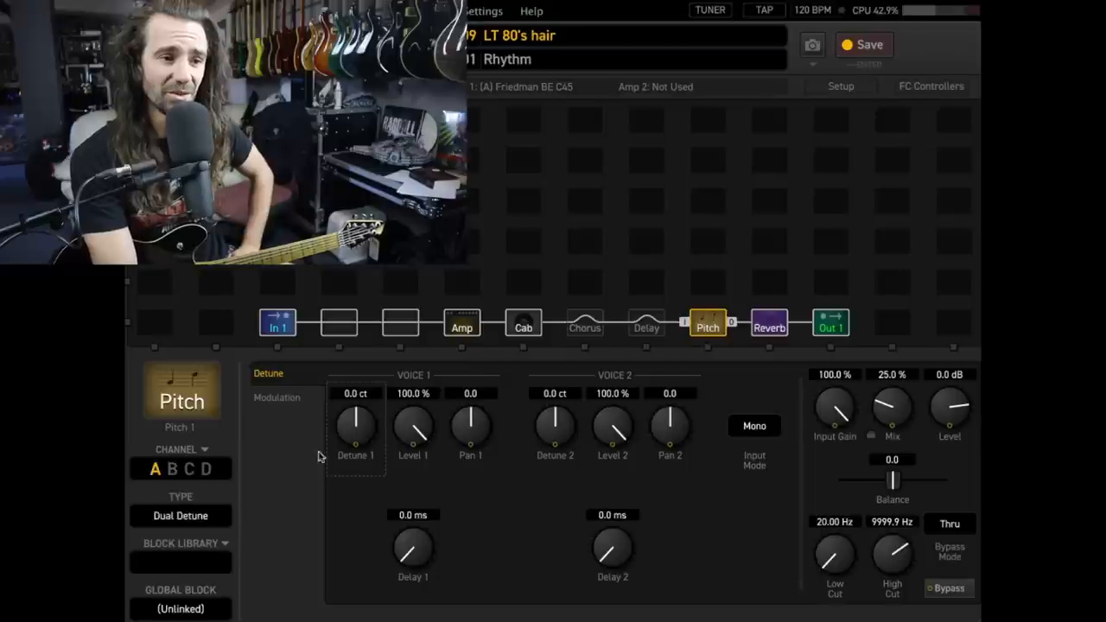
pyautogui.doubleClick(355, 393)
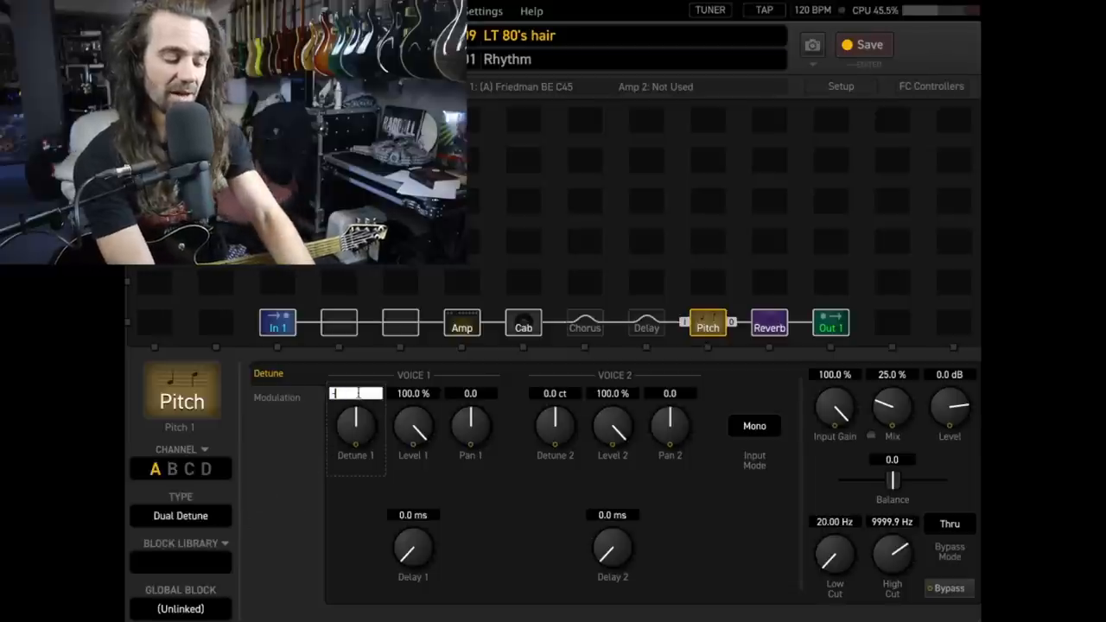
pyautogui.click(554, 393)
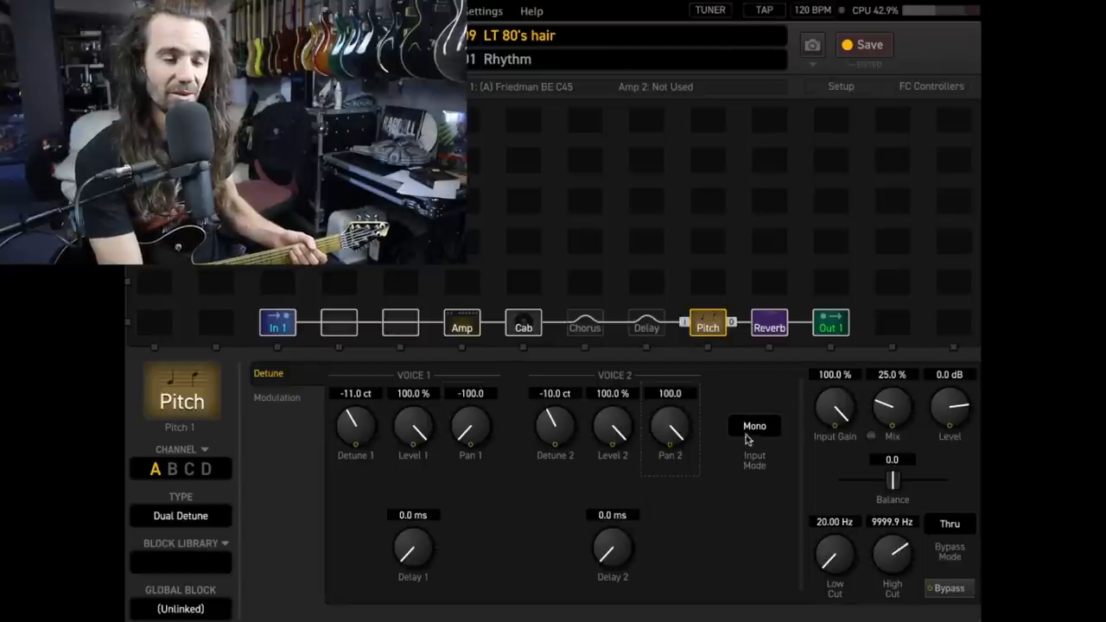
pyautogui.click(754, 425)
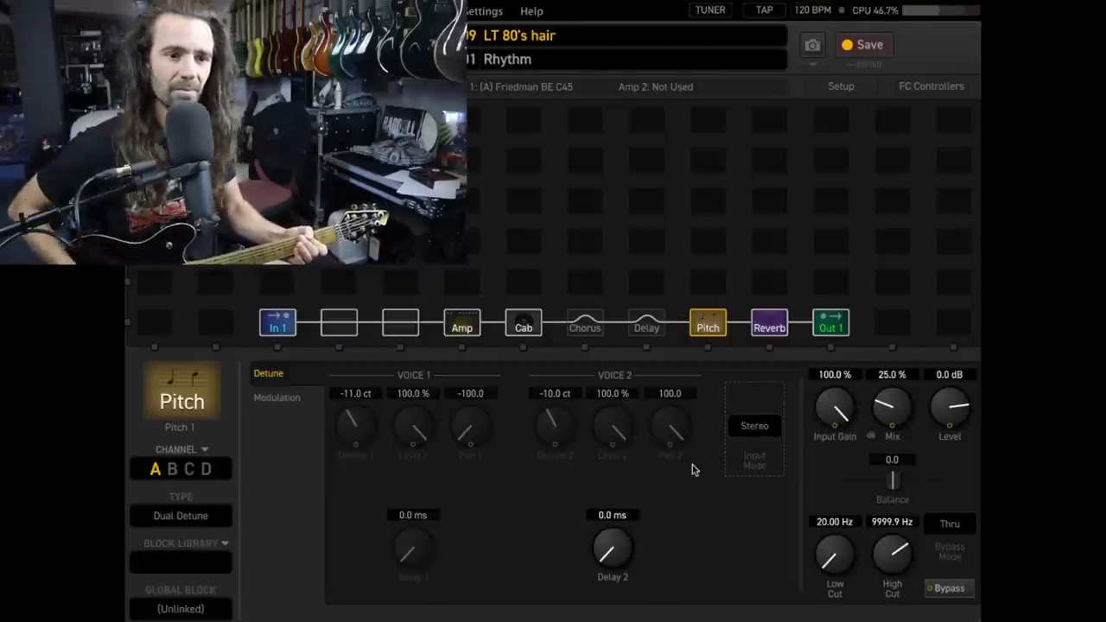
# Step: Lower the Pitch block high cut to 5677 Hz and open the Clean scene's Tri-Chorus settings
pyautogui.click(949, 588)
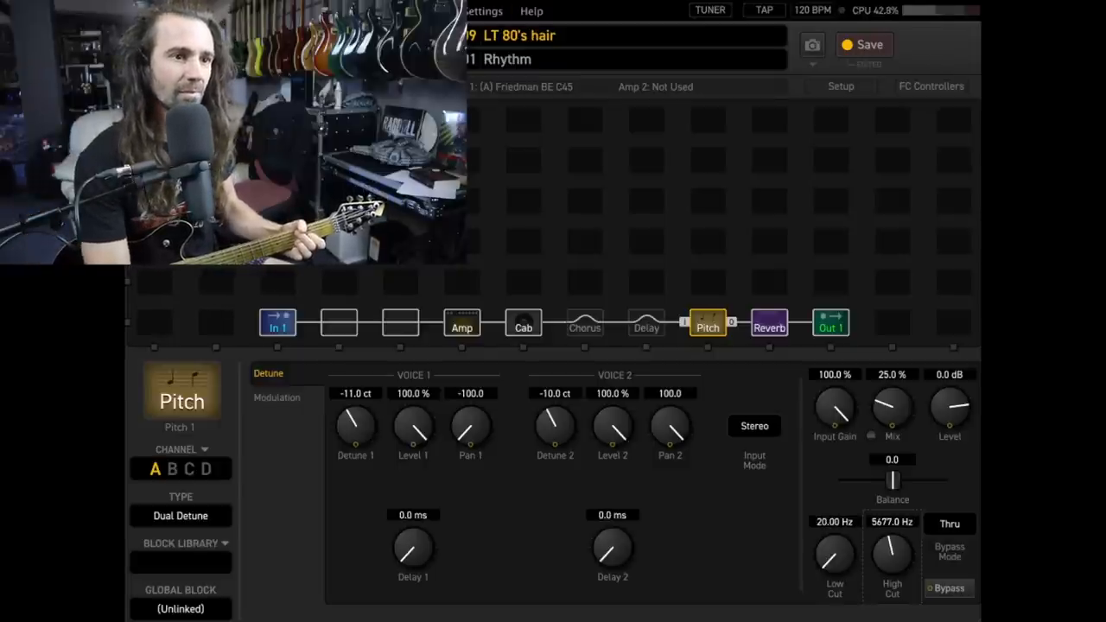
pyautogui.click(584, 327)
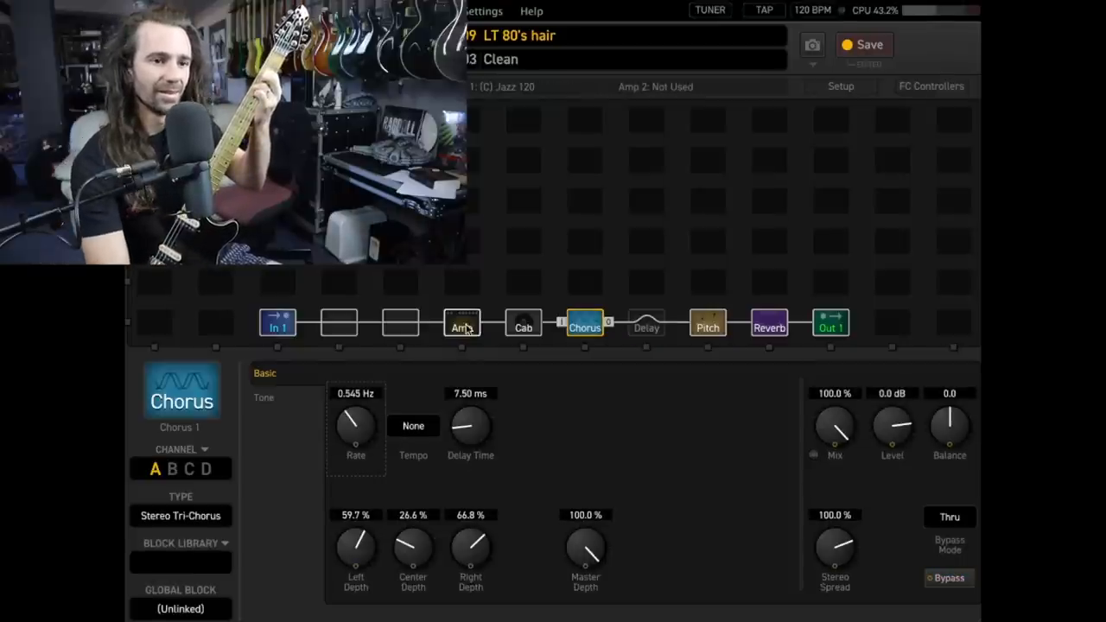
# Step: Set the Jazz 120 amp level to -1.9 dB and its input drive to 3.73
pyautogui.click(462, 326)
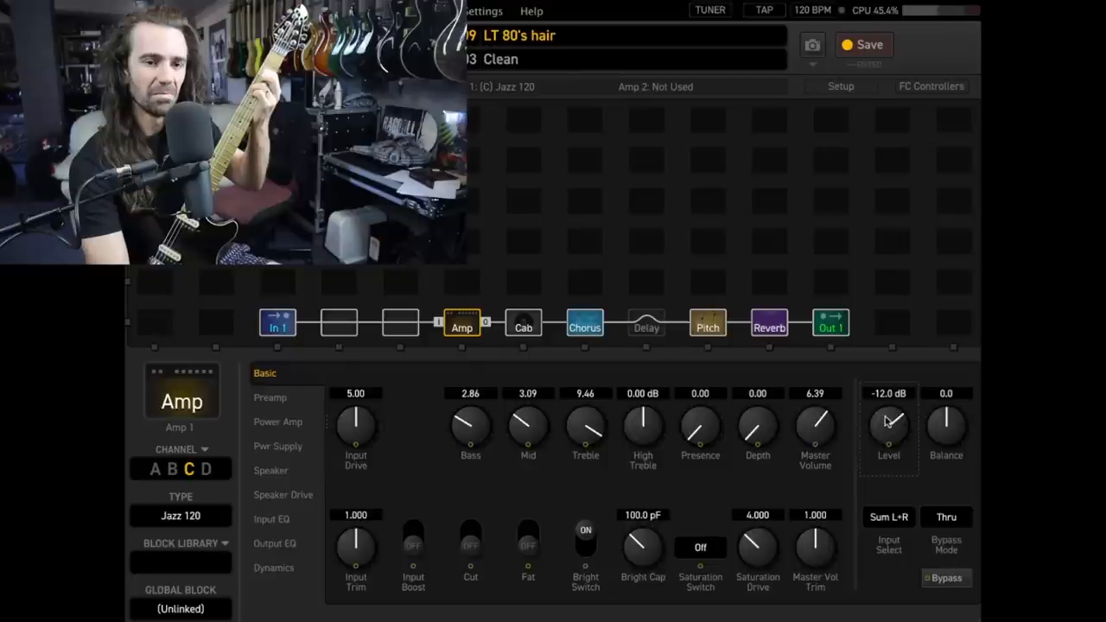
pyautogui.moveTo(888, 423); pyautogui.dragTo(894, 402)
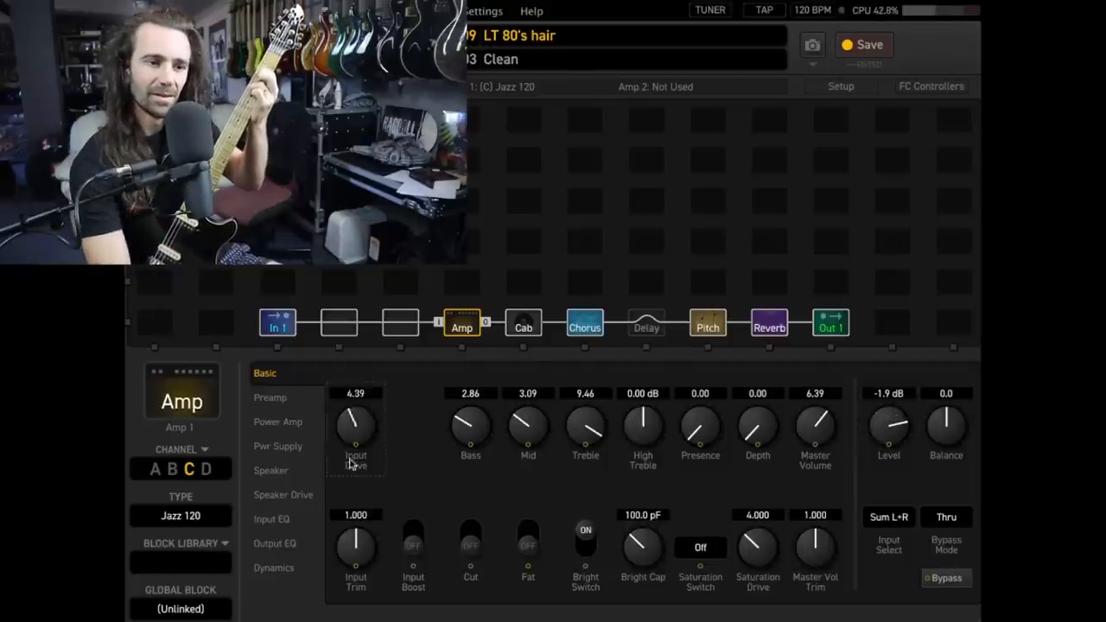
pyautogui.moveTo(355, 423); pyautogui.dragTo(355, 458)
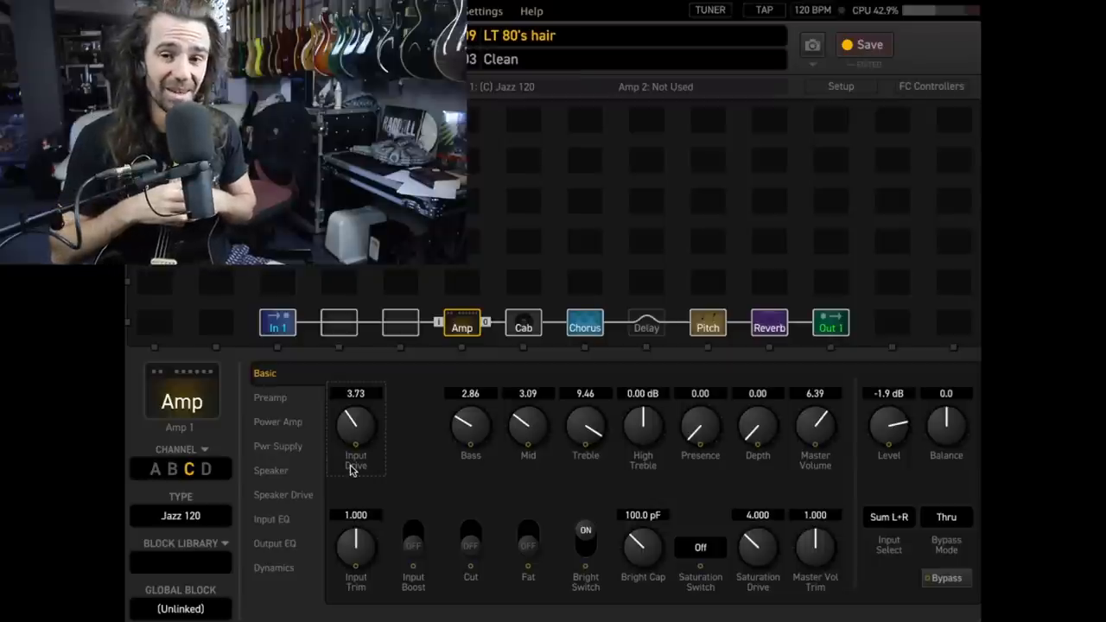
pyautogui.moveTo(640, 422)
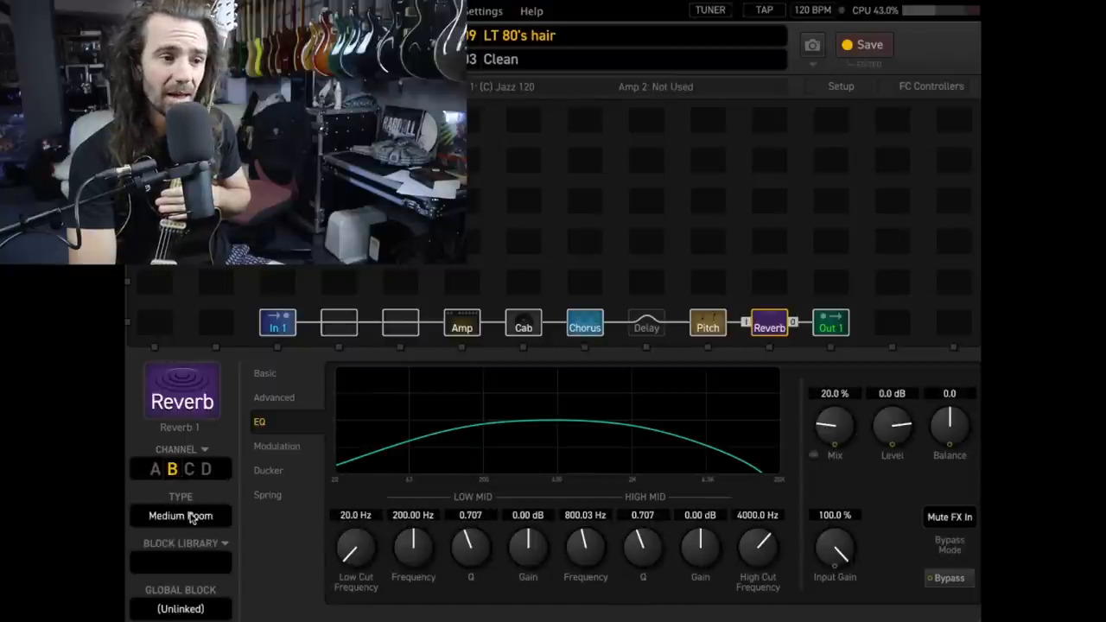
# Step: Step reverb channel B through Cumulonimbus to Medium Spring, then reopen the type list
pyautogui.click(181, 516)
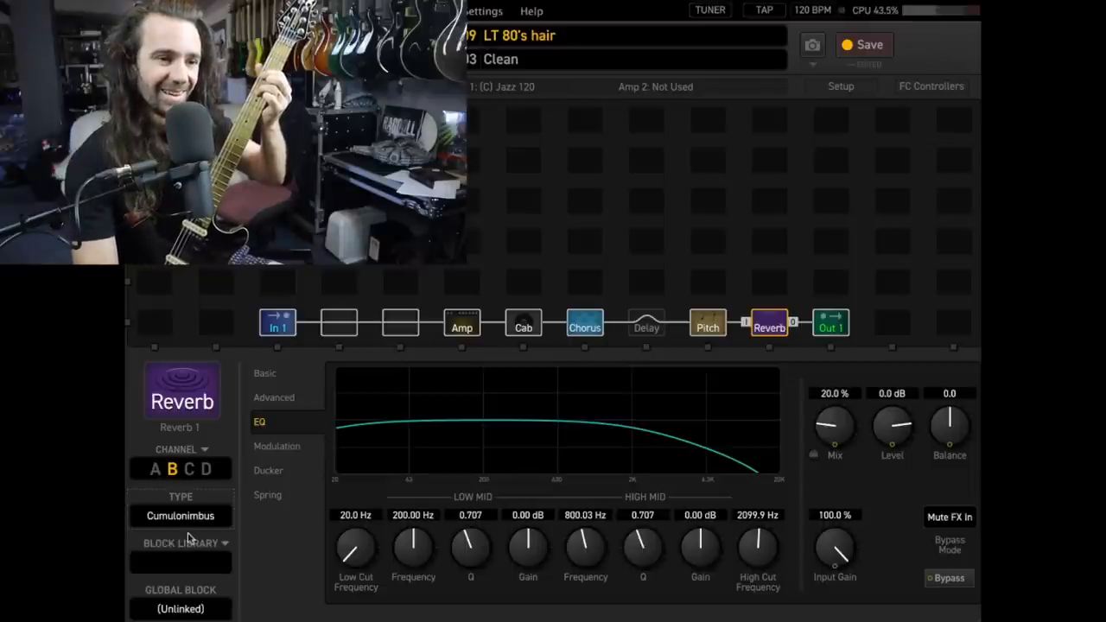
pyautogui.click(180, 516)
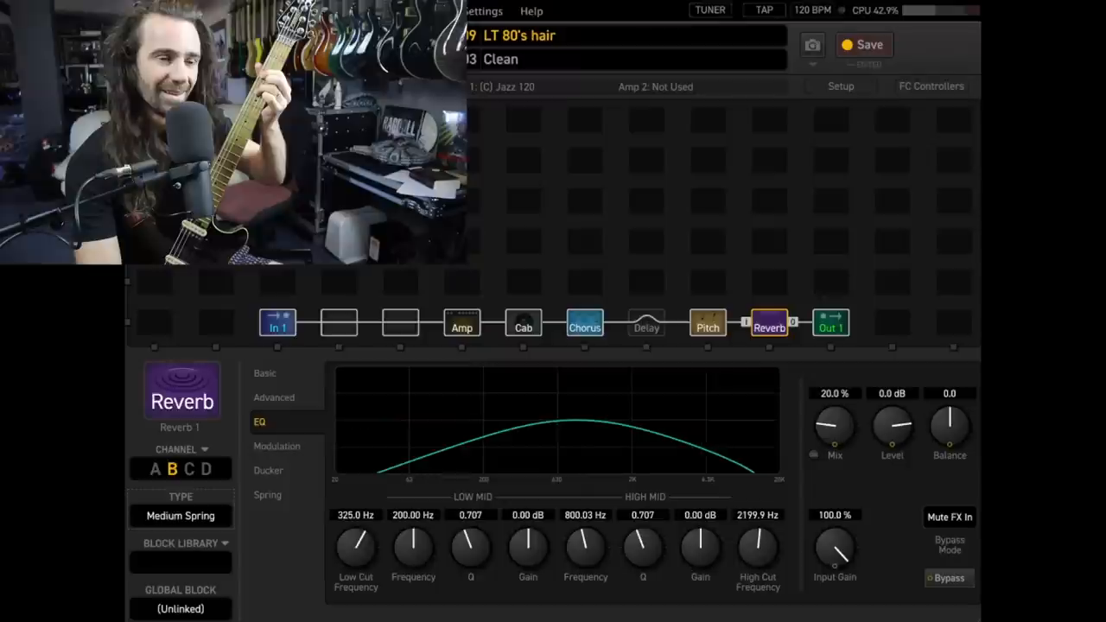
pyautogui.click(180, 515)
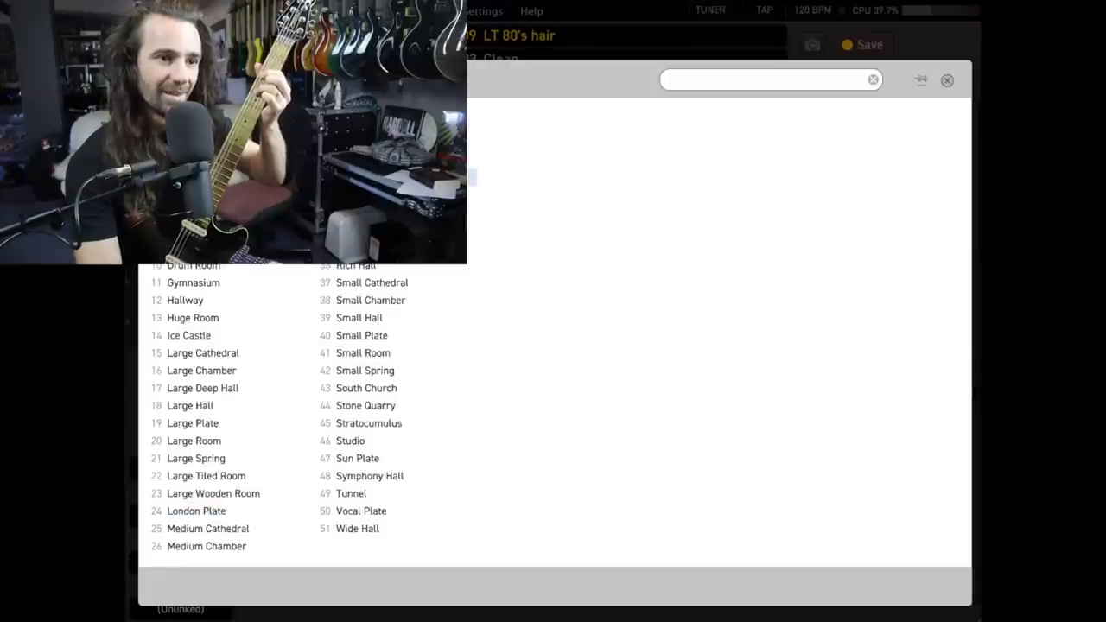